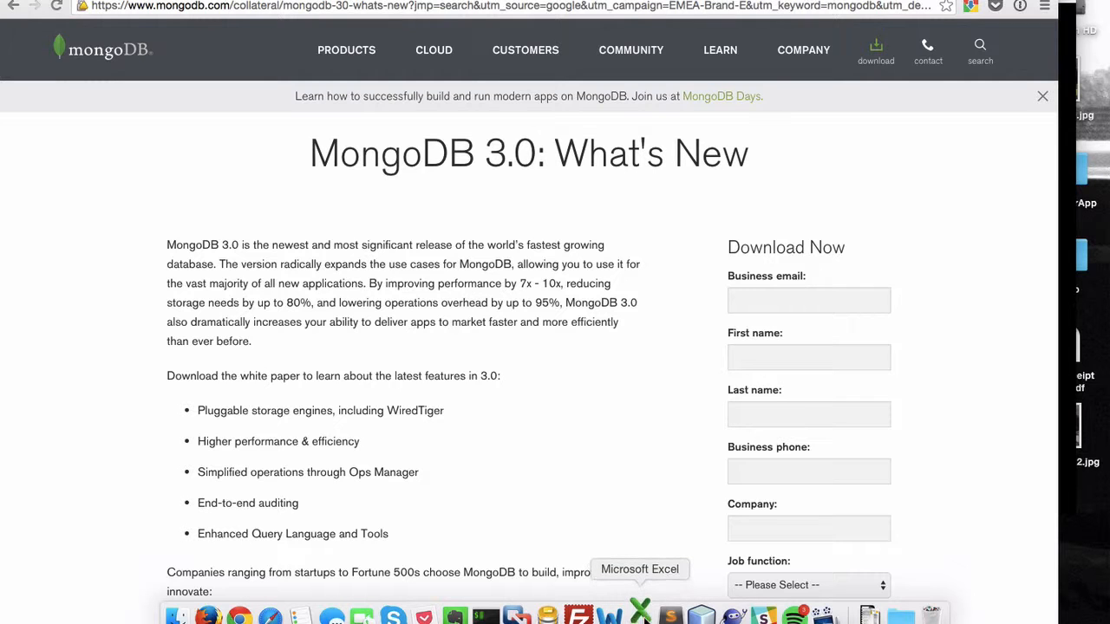
Launch Excel and create a new blank workbook from the Excel Workbook template
{"action": "left_click", "coordinate": [640, 614]}
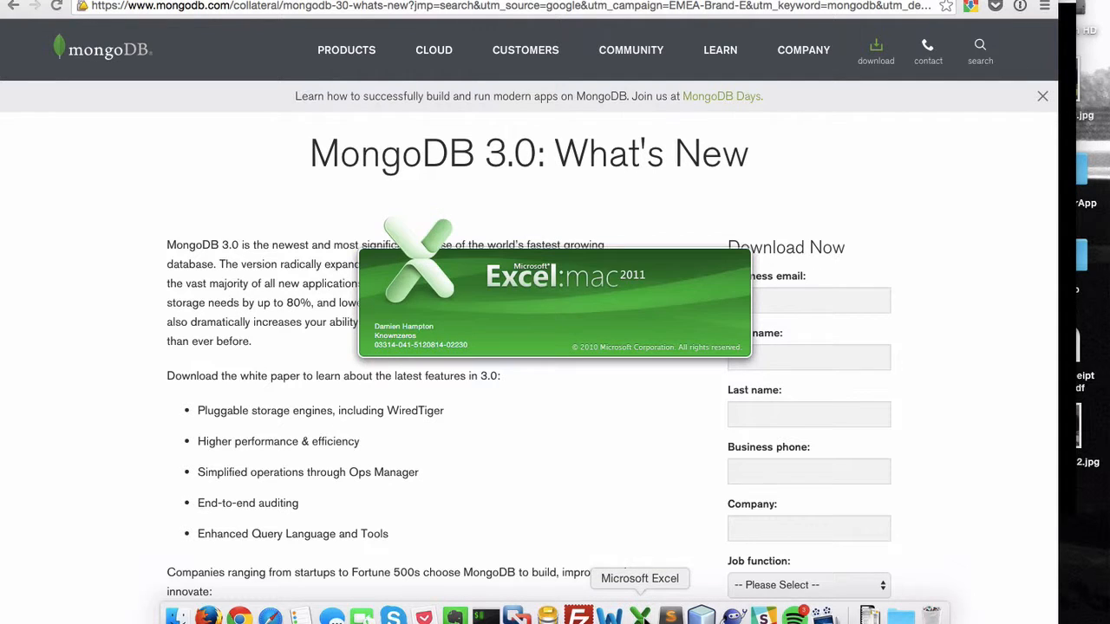
{"action": "left_click", "coordinate": [638, 614]}
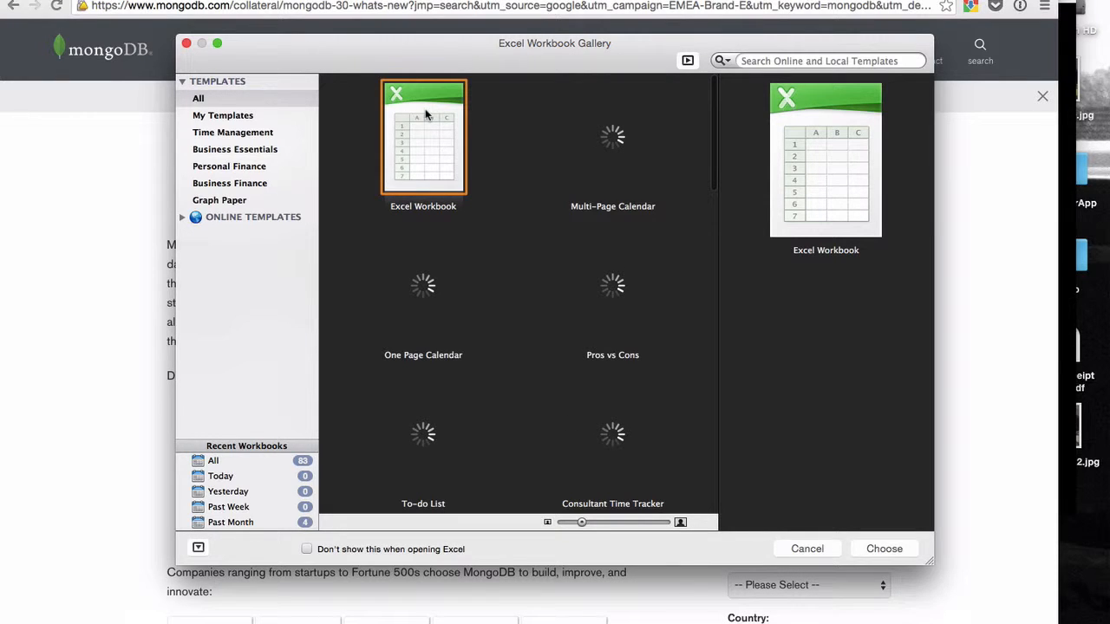
{"action": "mouse_move", "coordinate": [447, 128]}
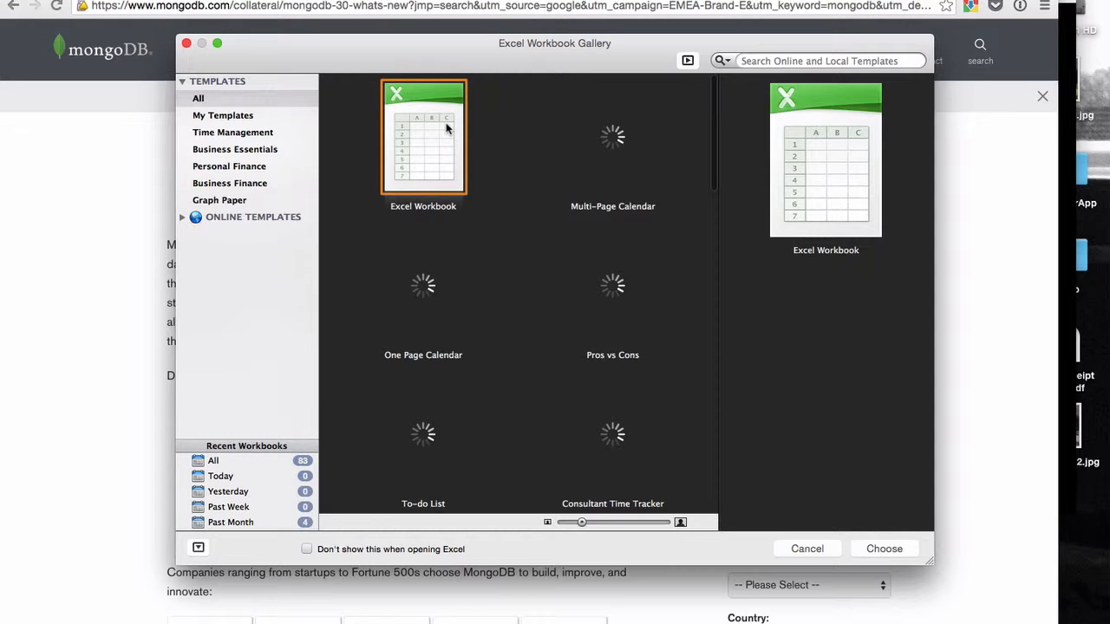
{"action": "left_click", "coordinate": [807, 548]}
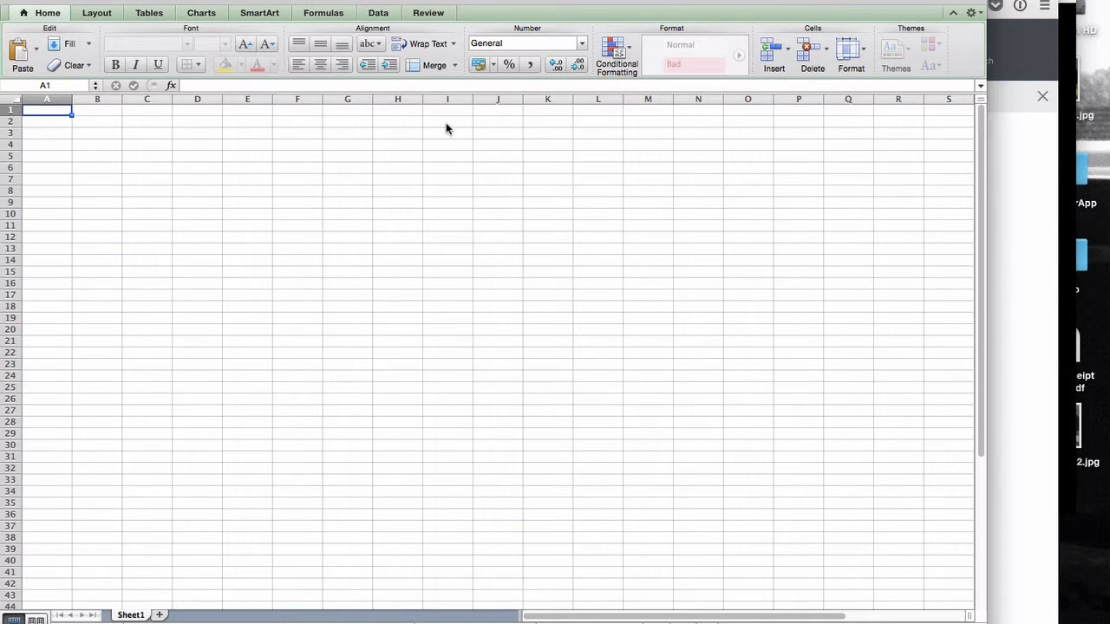
Enter the sheet title 'Directory of Services' in cell A1
{"action": "left_click", "coordinate": [45, 122]}
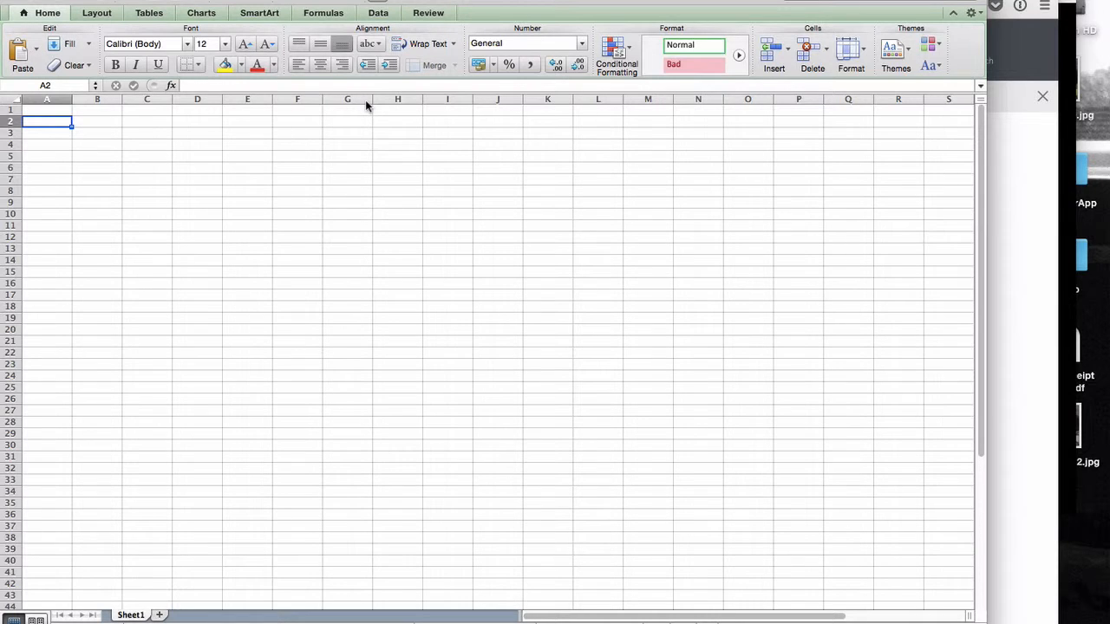
{"action": "left_click", "coordinate": [97, 109]}
{"action": "type", "text": "D"}
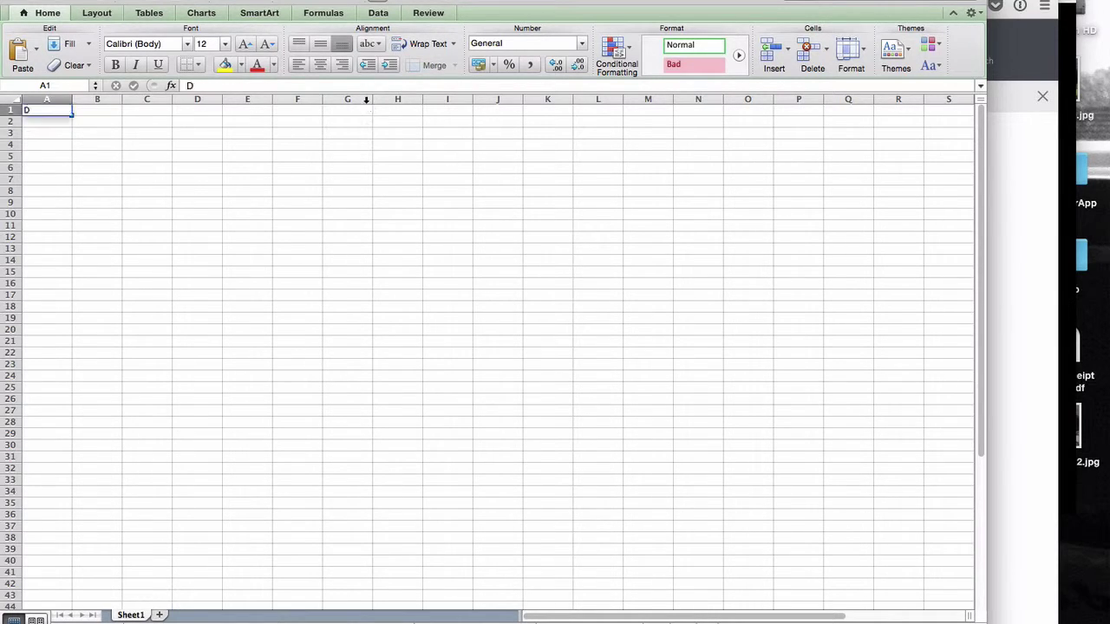
{"action": "type", "text": "irectory of Services"}
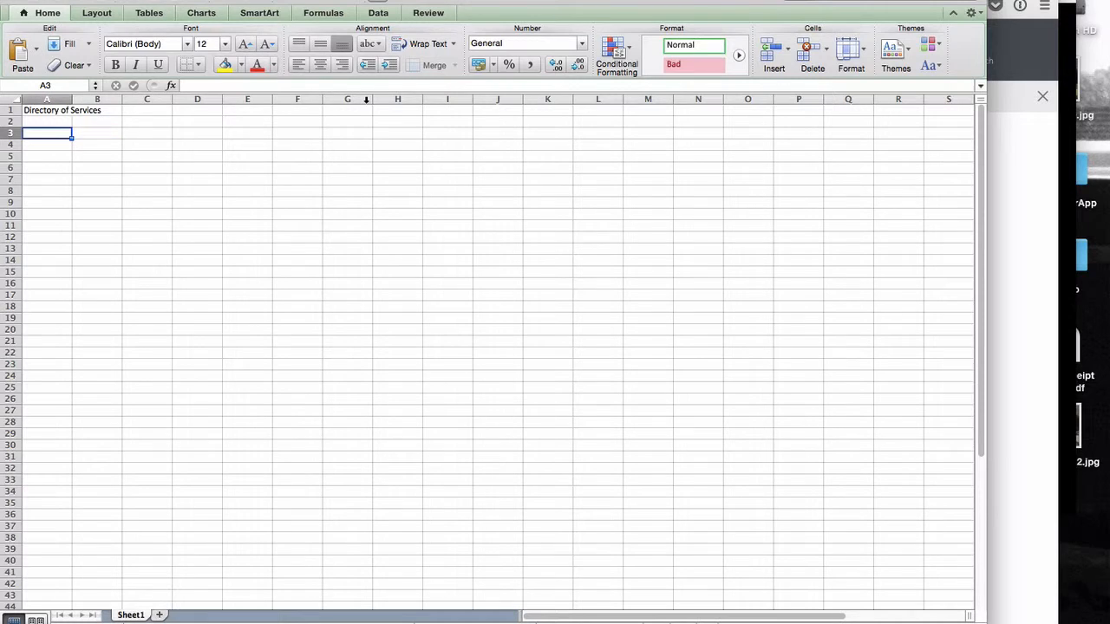
List 'Hillingdon Hospital' in A3 and 'Boots Pharmacist' in A4
{"action": "type", "text": "H"}
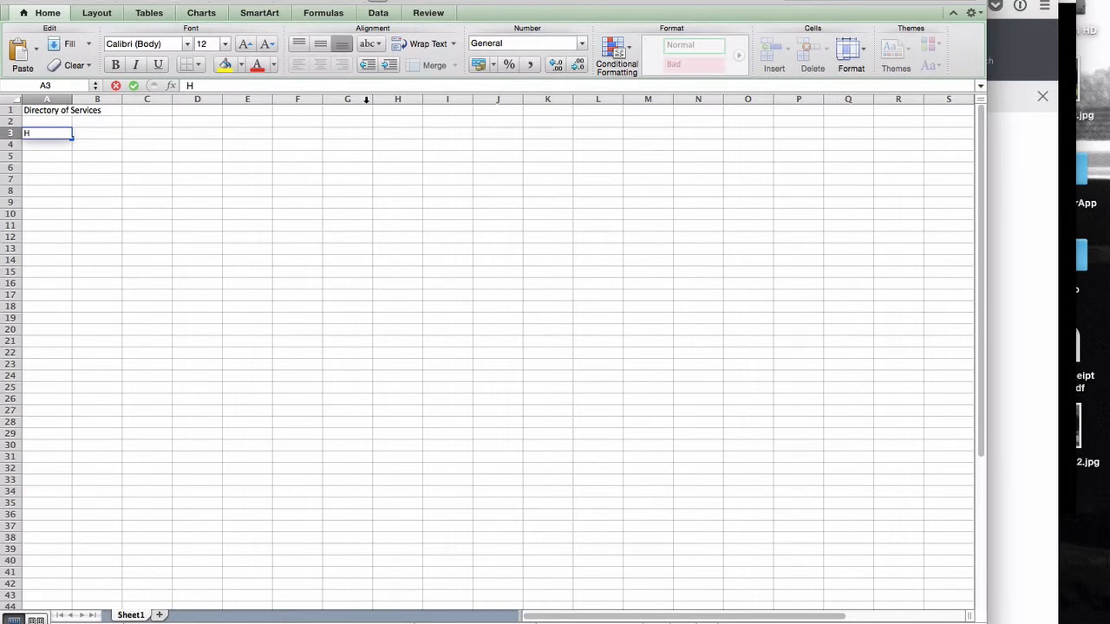
{"action": "type", "text": "illingdon"}
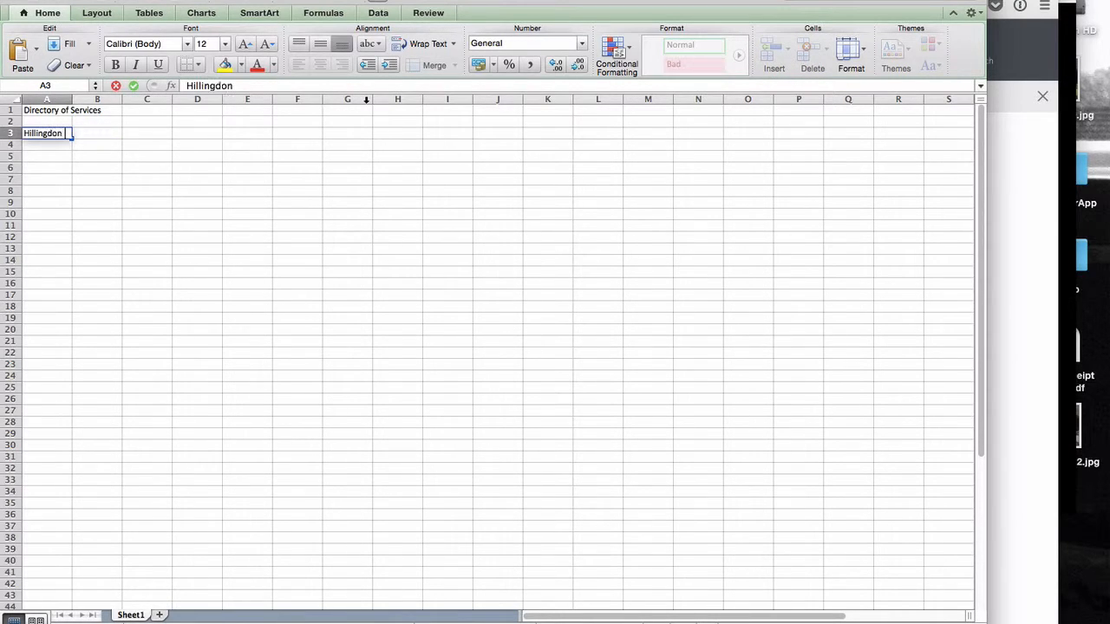
{"action": "type", "text": "Hospital"}
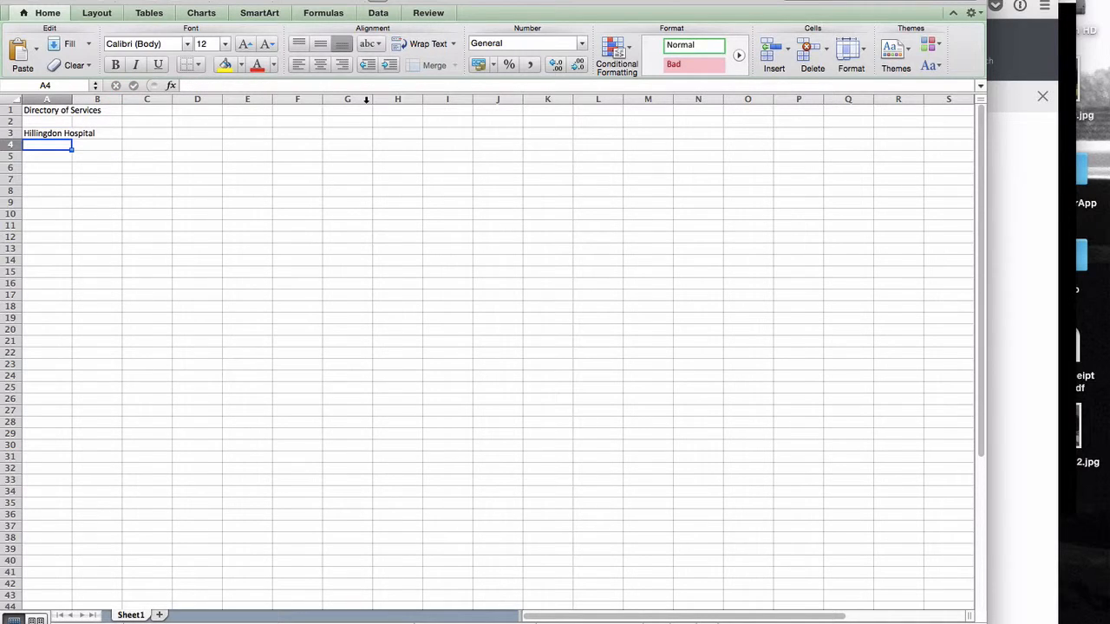
{"action": "type", "text": "Boots"}
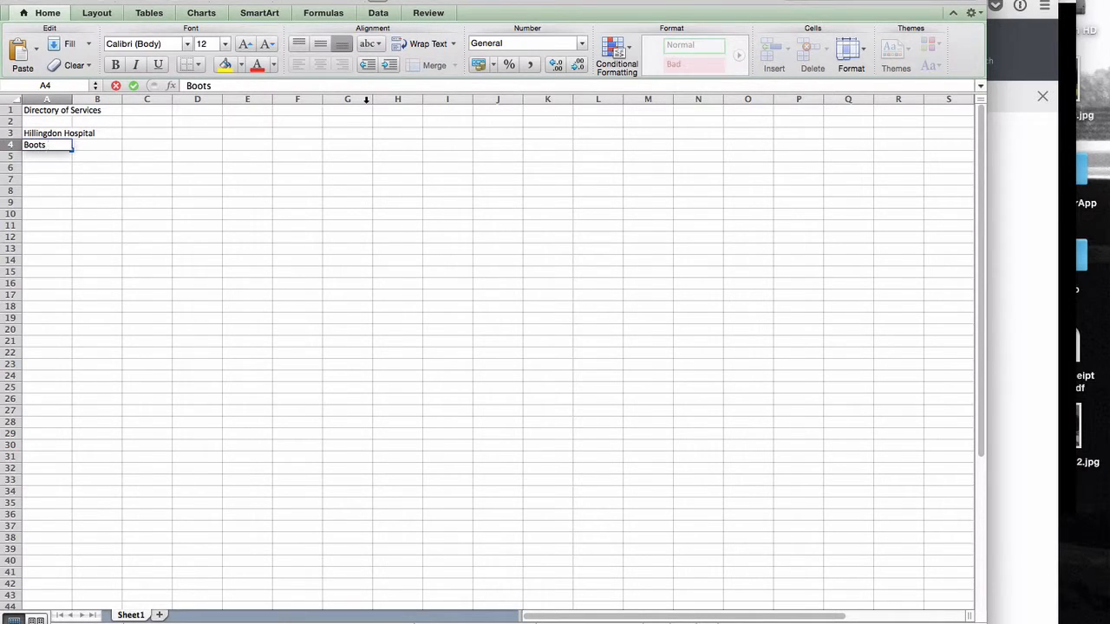
{"action": "type", "text": "Pharmist"}
{"action": "left_click", "coordinate": [46, 122]}
{"action": "type", "text": "name"}
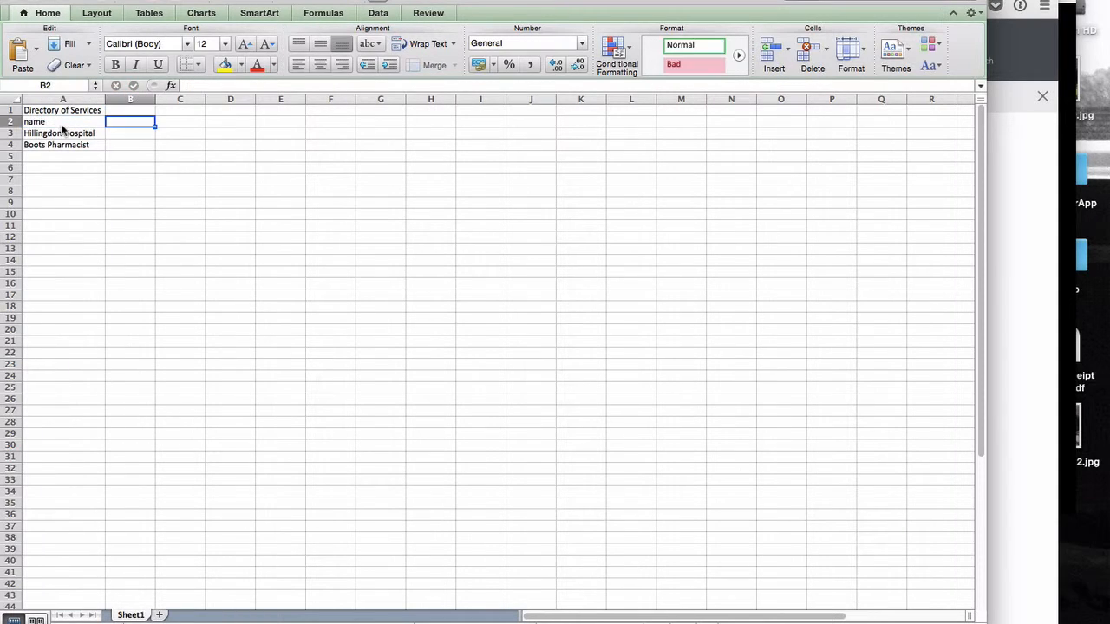
Add a 'location' column in B2 with X,Y locations for both services
{"action": "type", "text": "location"}
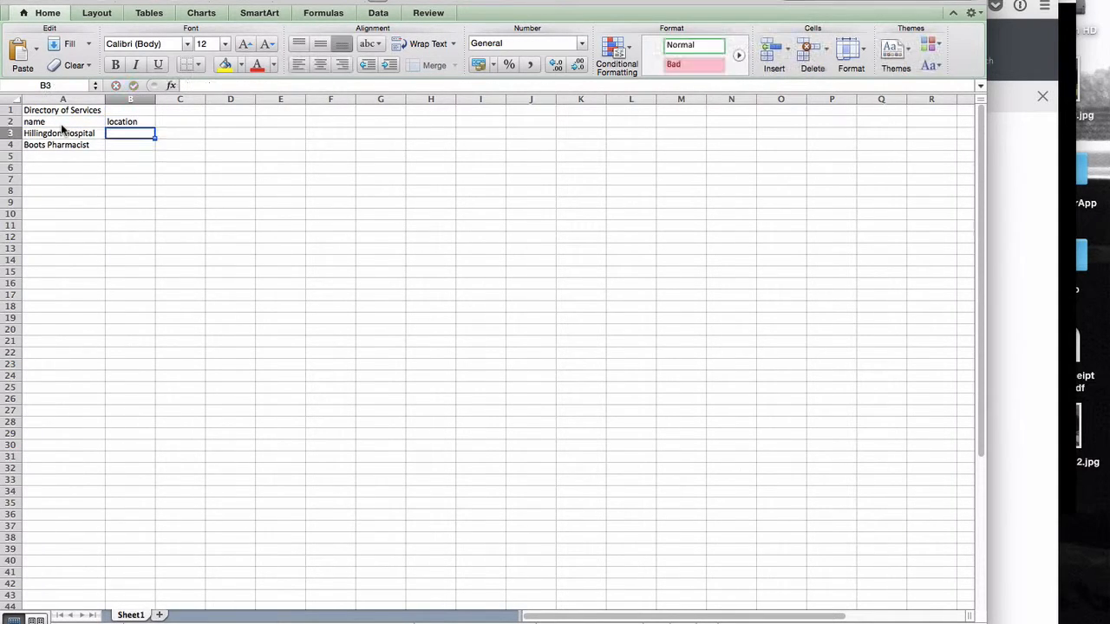
{"action": "type", "text": "X,Y"}
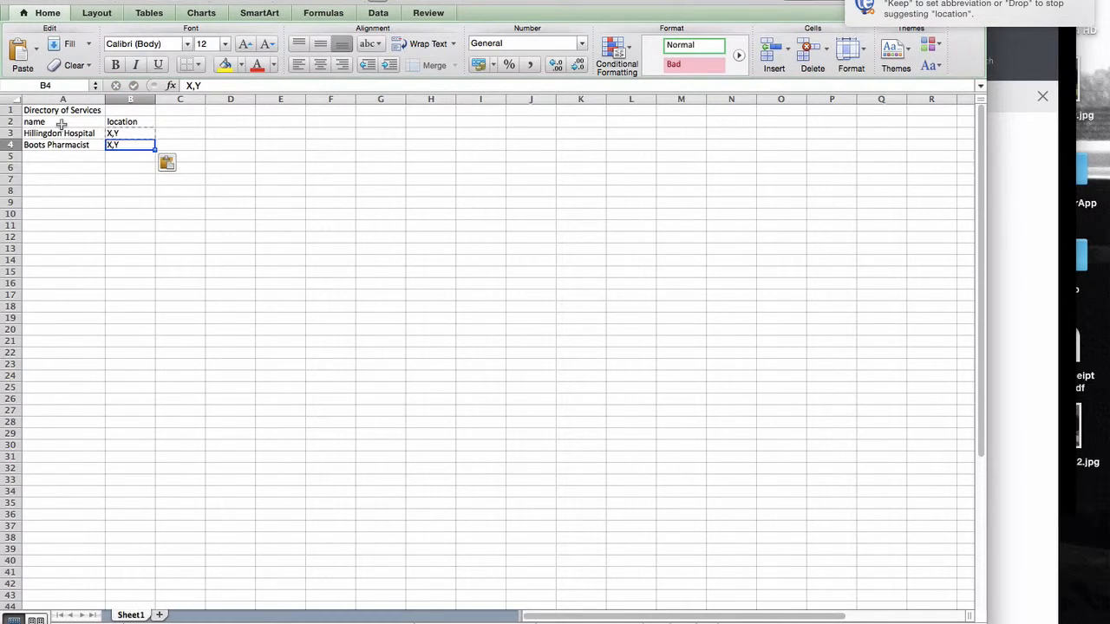
{"action": "left_click", "coordinate": [180, 121]}
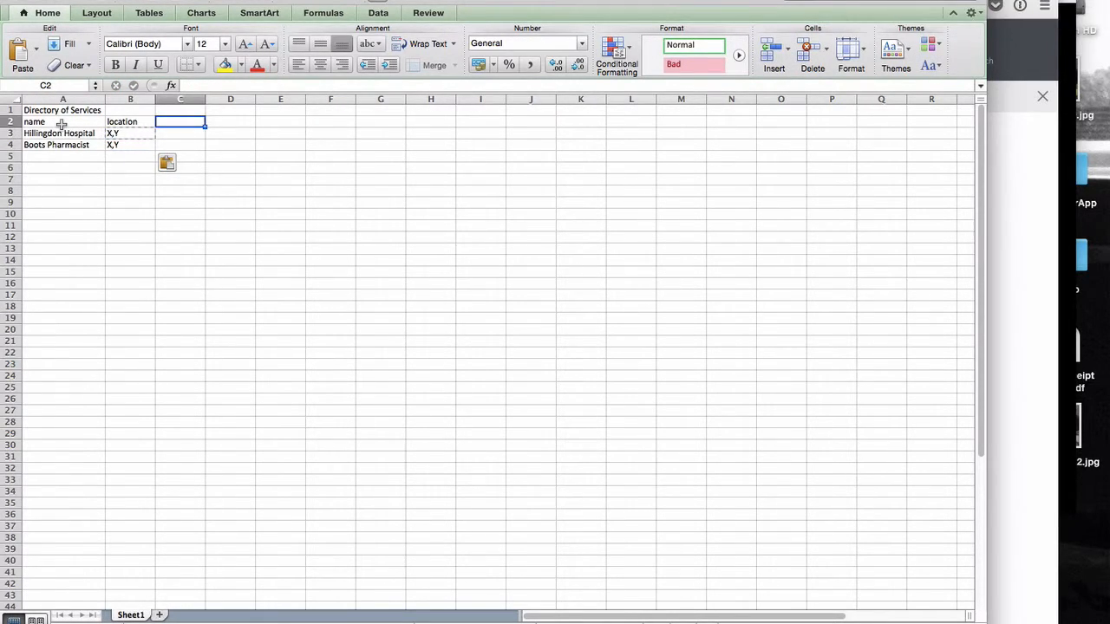
Add a 'type' column in C2 with the types Hospital and Pharmacist below
{"action": "type", "text": "type"}
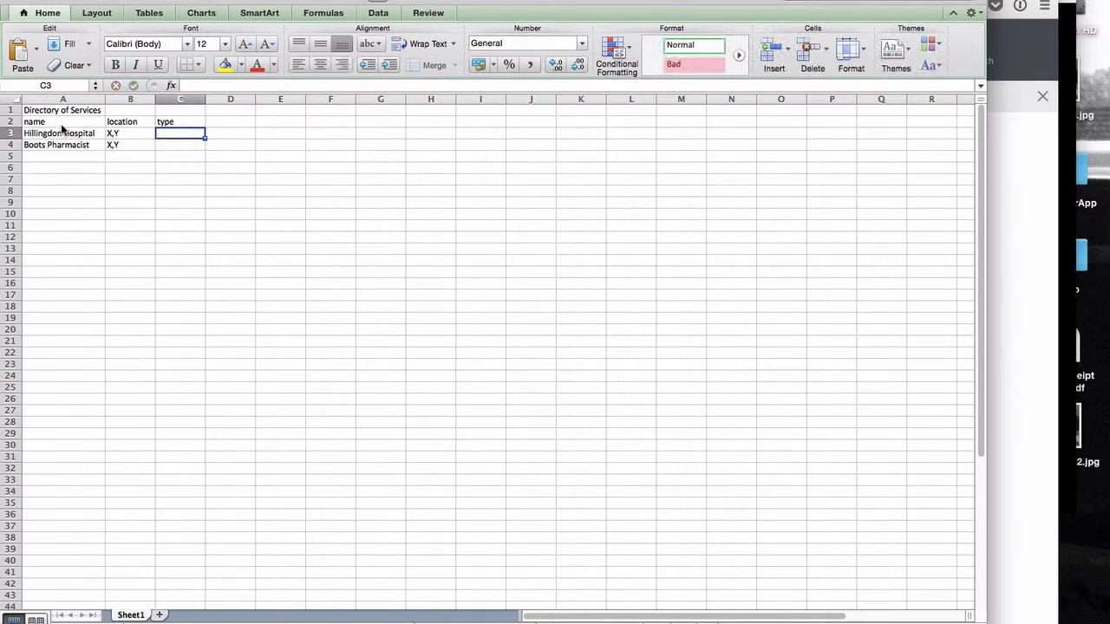
{"action": "type", "text": "Hopsi"}
{"action": "left_click", "coordinate": [180, 144]}
{"action": "type", "text": "Ph"}
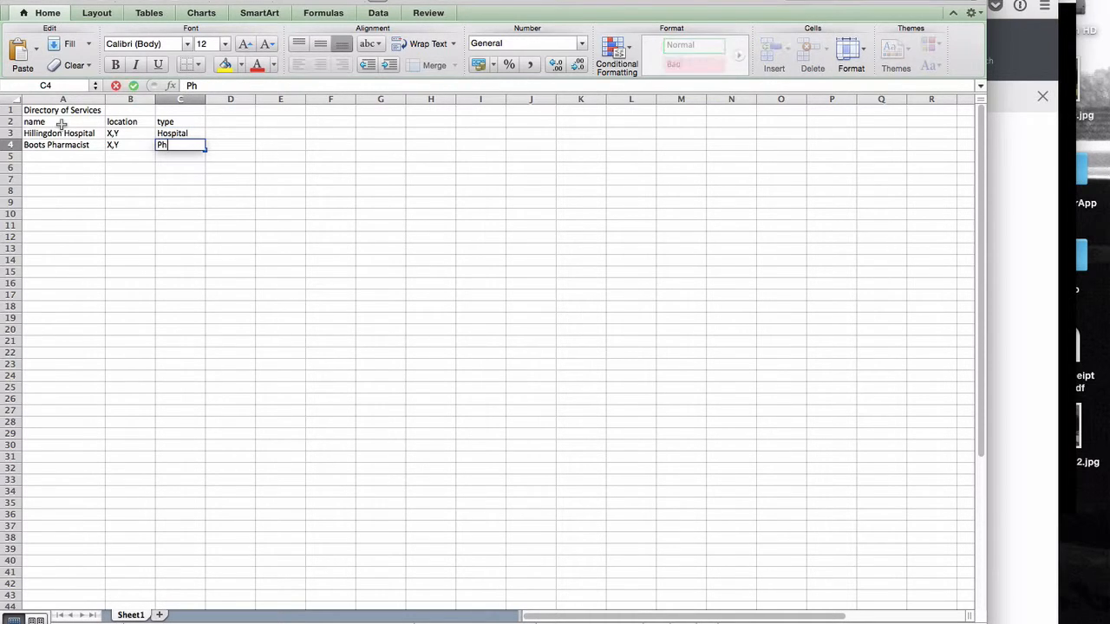
{"action": "type", "text": "armac"}
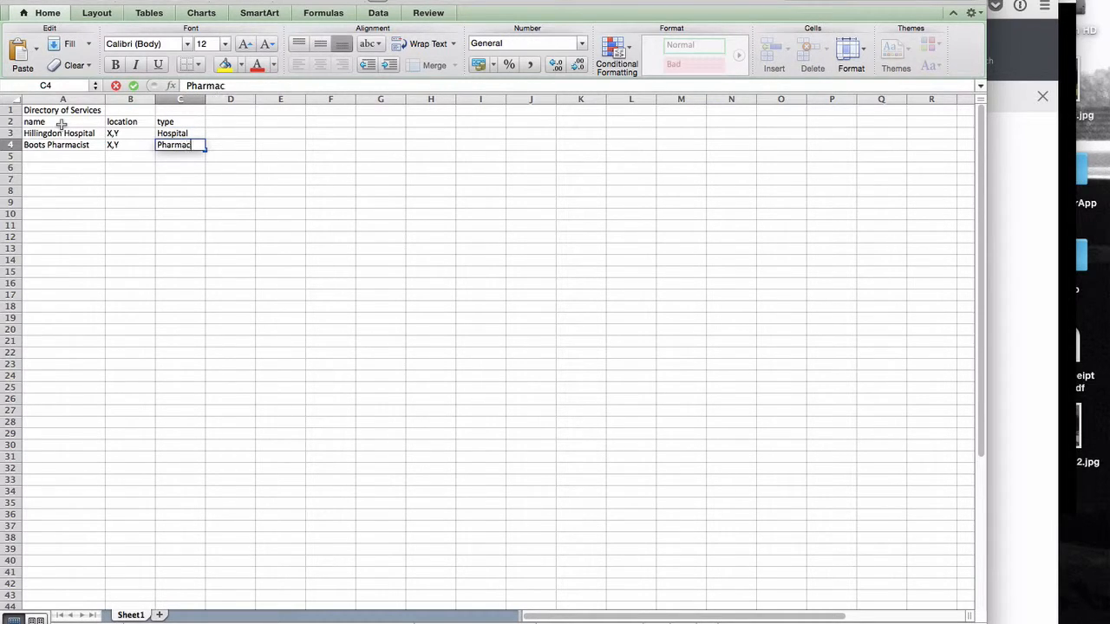
{"action": "left_click", "coordinate": [181, 121]}
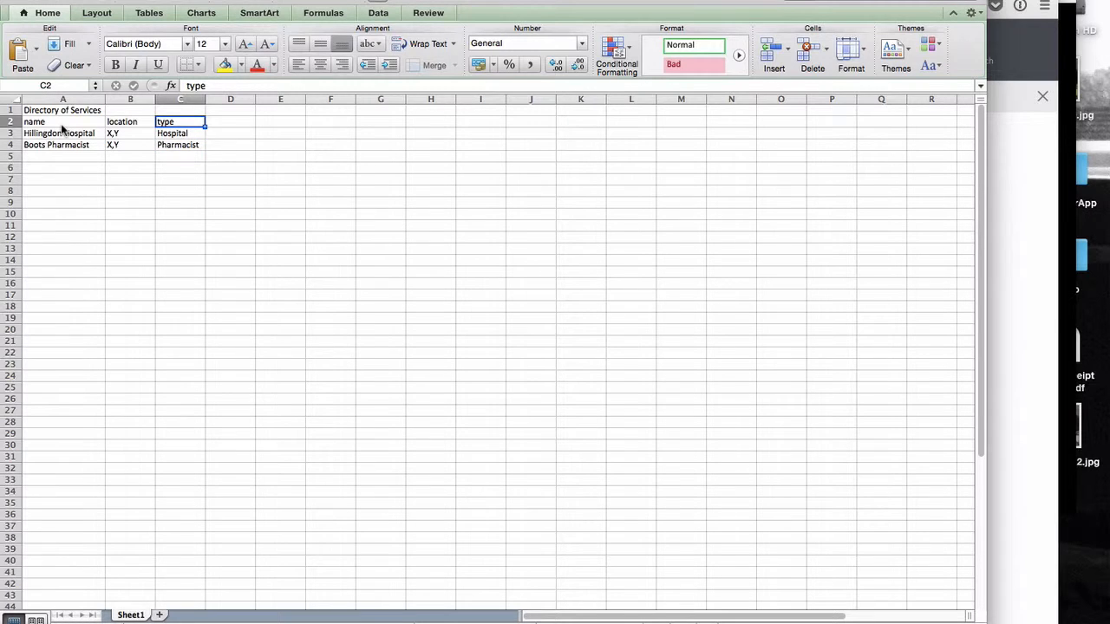
{"action": "left_click", "coordinate": [228, 121]}
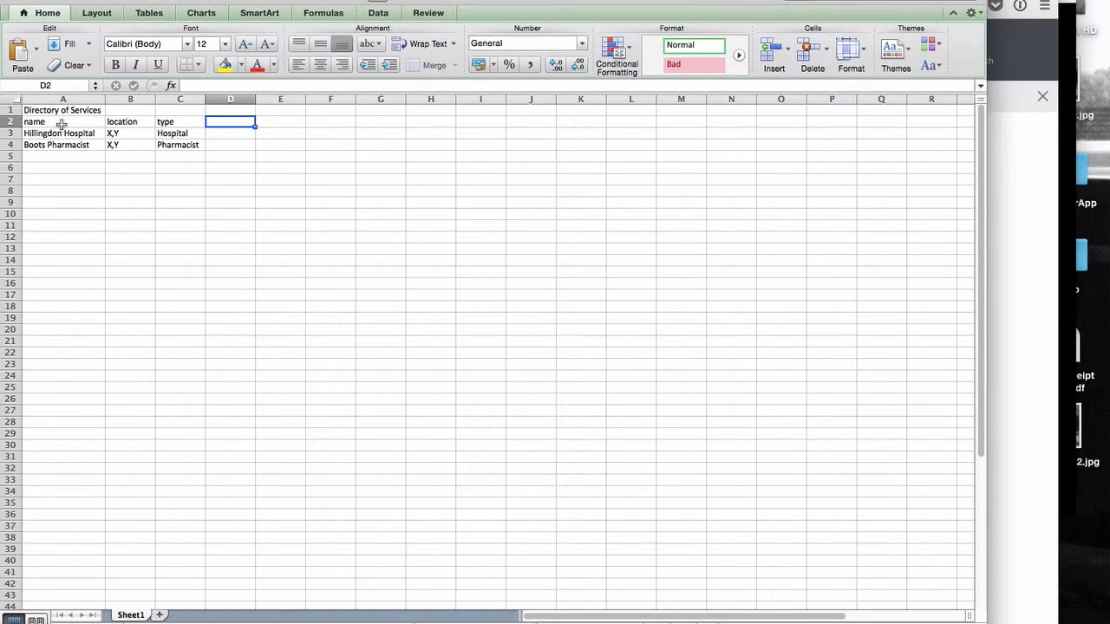
Add a 'has A&E?' column in D2 marked Y for Hillingdon Hospital
{"action": "type", "text": "has A&E?"}
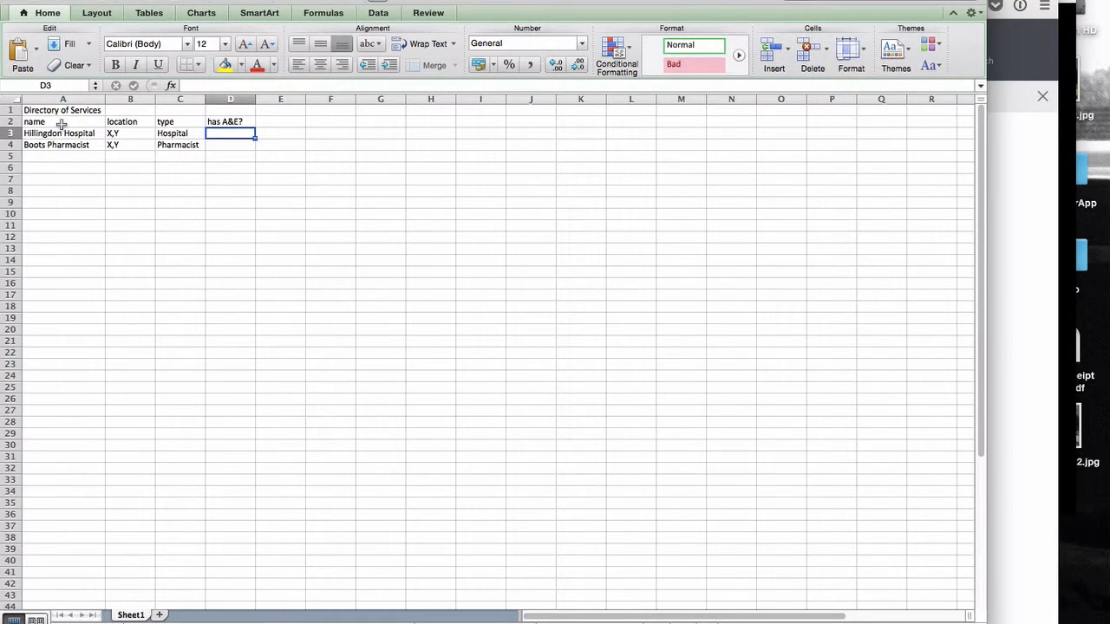
{"action": "type", "text": "Y"}
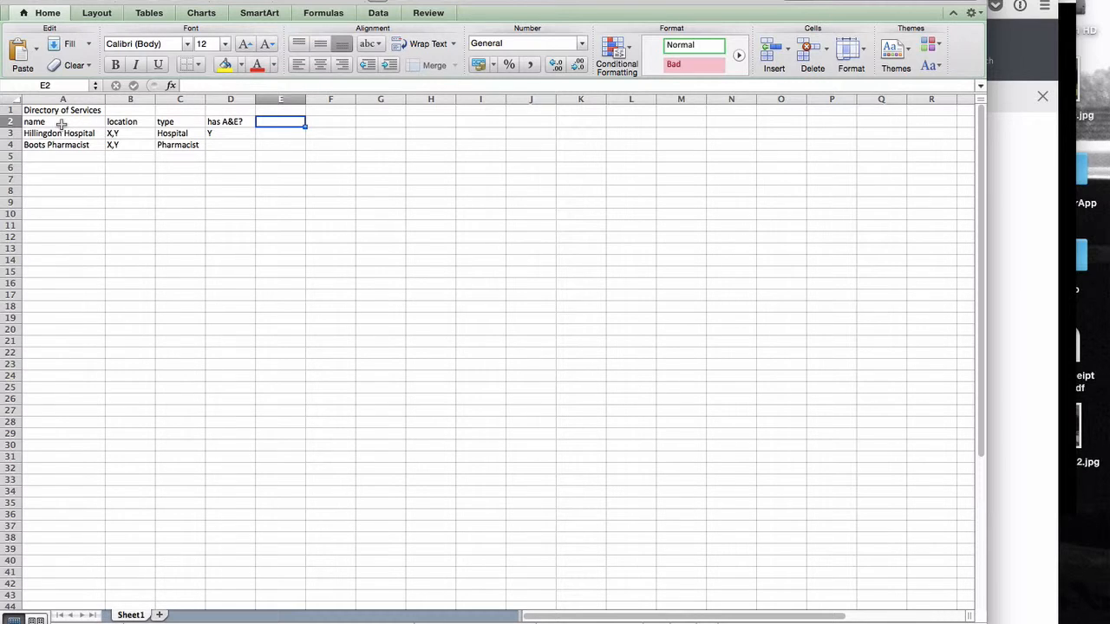
Add a 'has Minor Ailment unit?' column in E2 marked Y for Boots Pharmacist
{"action": "type", "text": "M"}
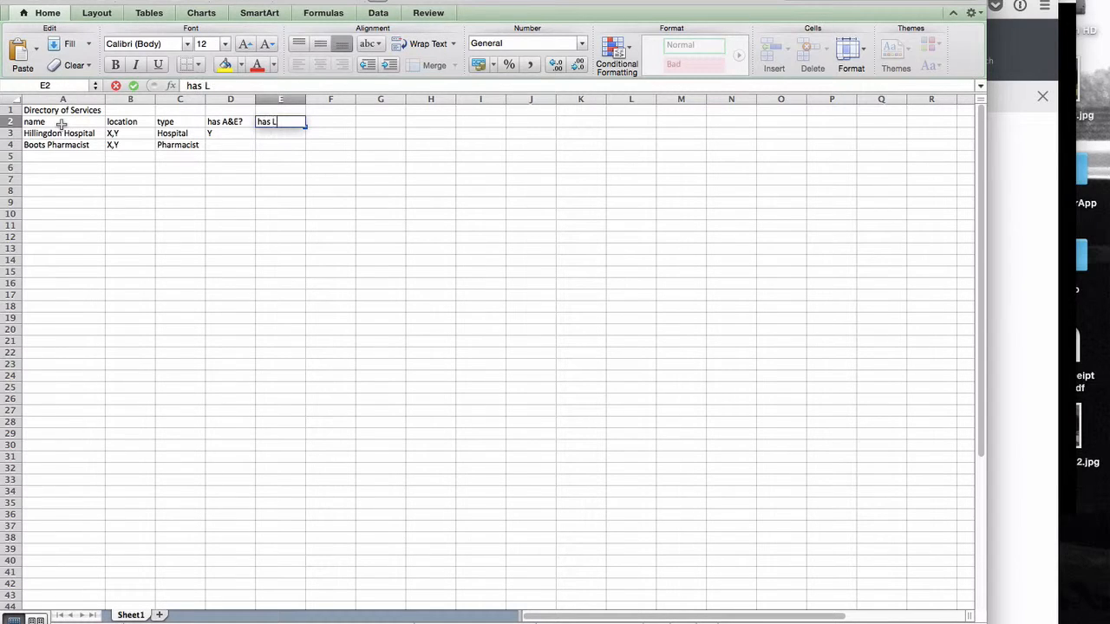
{"action": "type", "text": "Mil"}
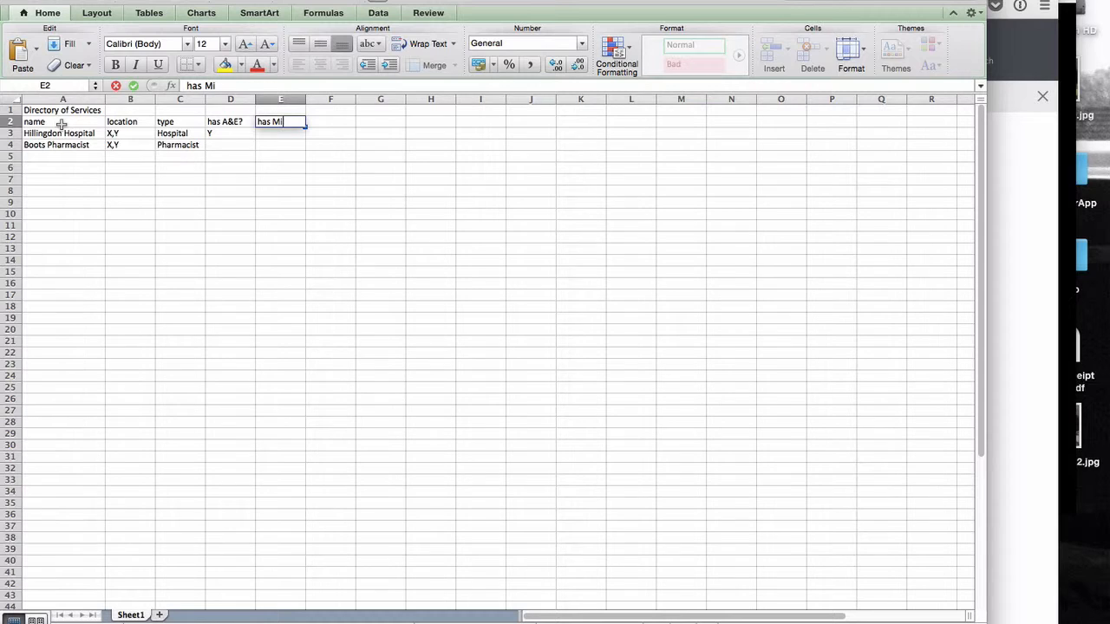
{"action": "type", "text": "nor Ailment unit?"}
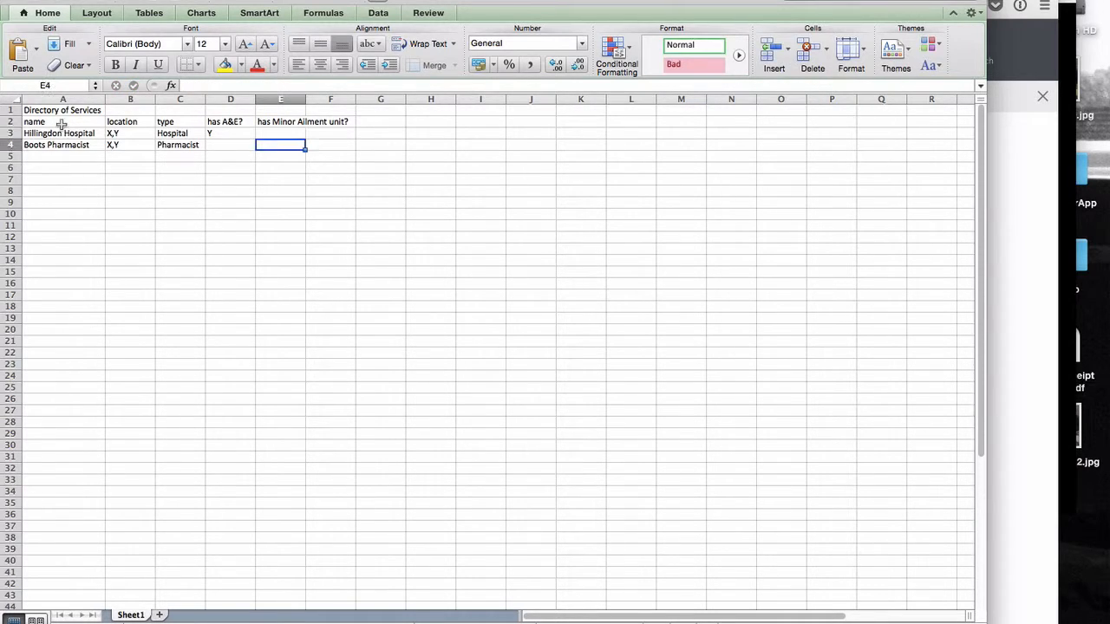
{"action": "type", "text": "Y"}
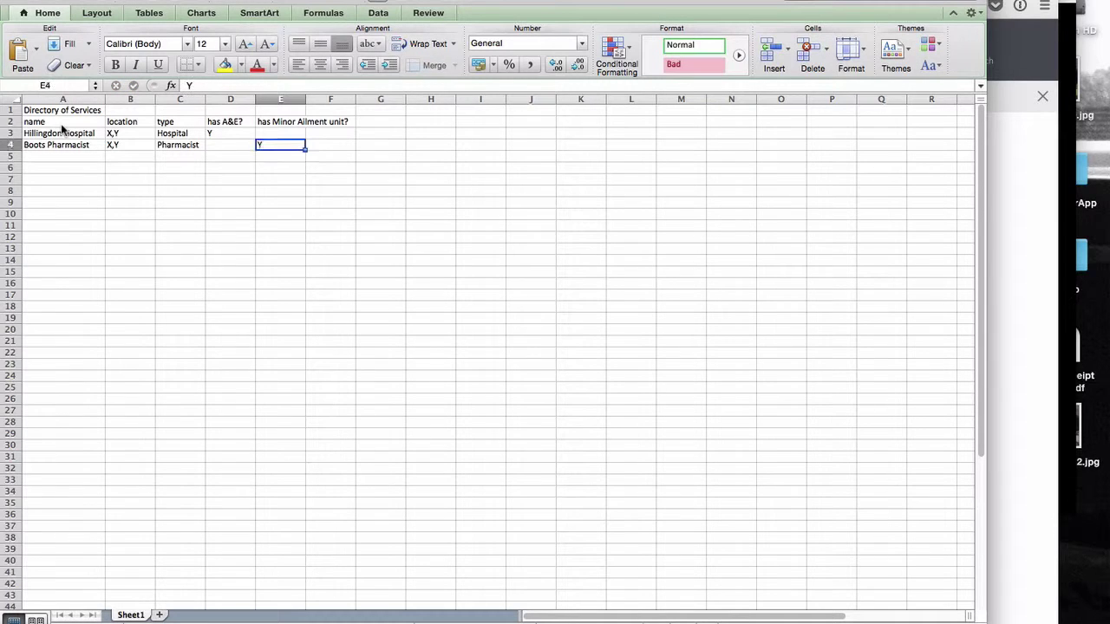
{"action": "left_click", "coordinate": [281, 132]}
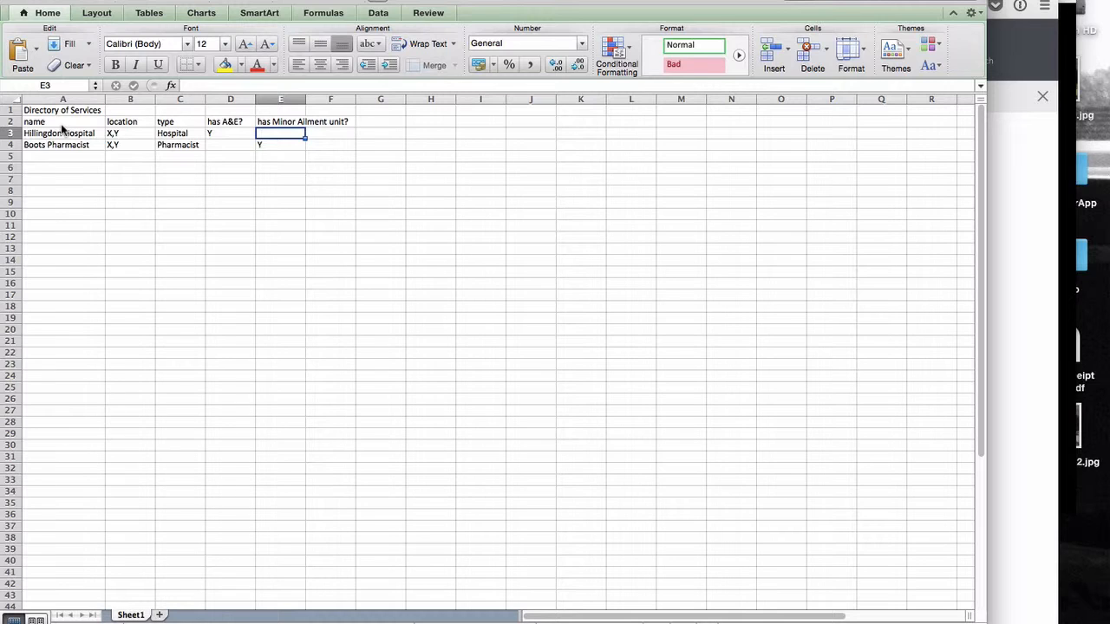
{"action": "left_click", "coordinate": [229, 122]}
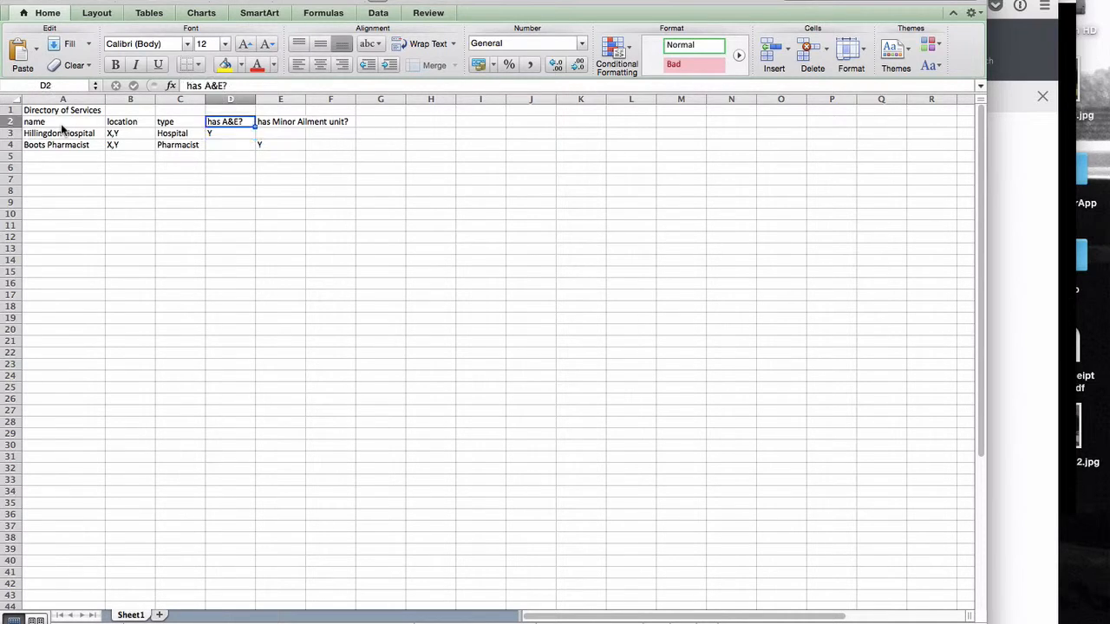
{"action": "left_click", "coordinate": [58, 131]}
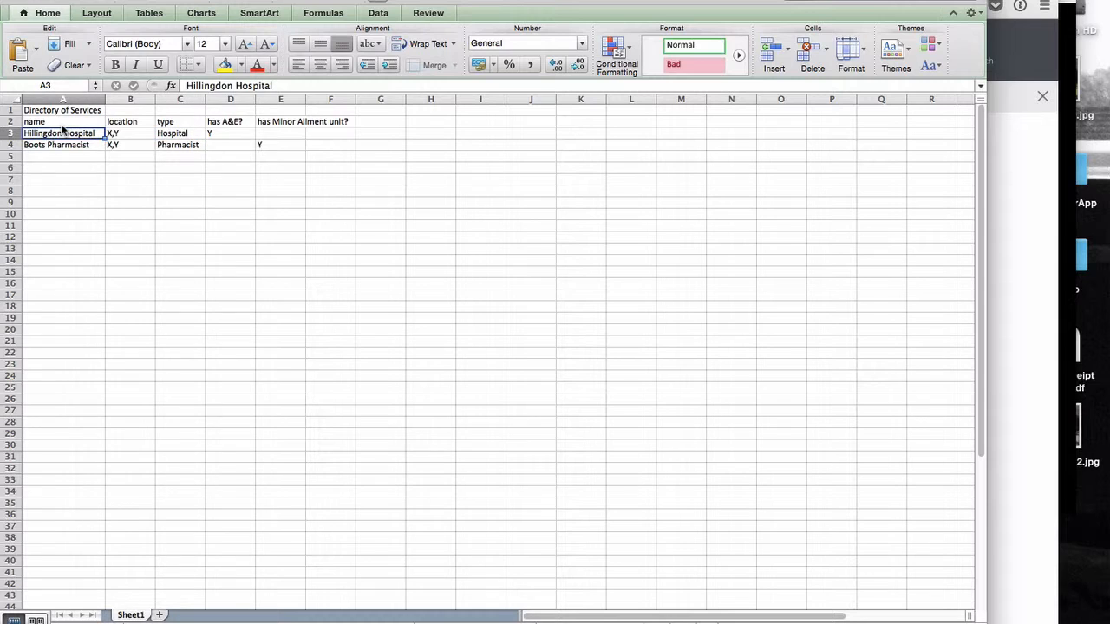
{"action": "left_click", "coordinate": [130, 132]}
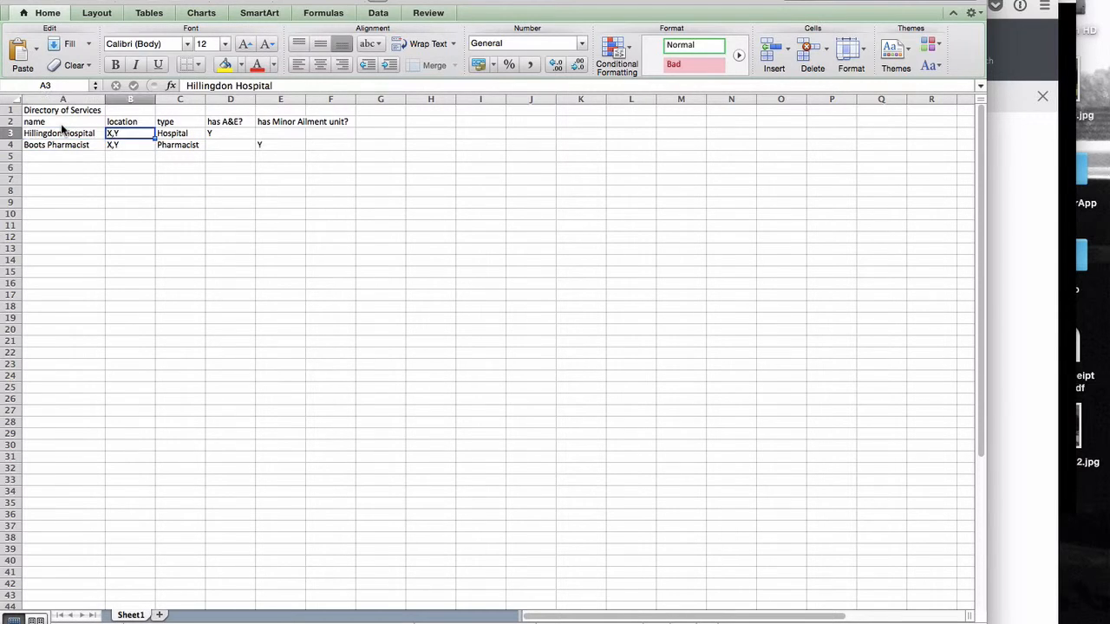
{"action": "left_click", "coordinate": [130, 132]}
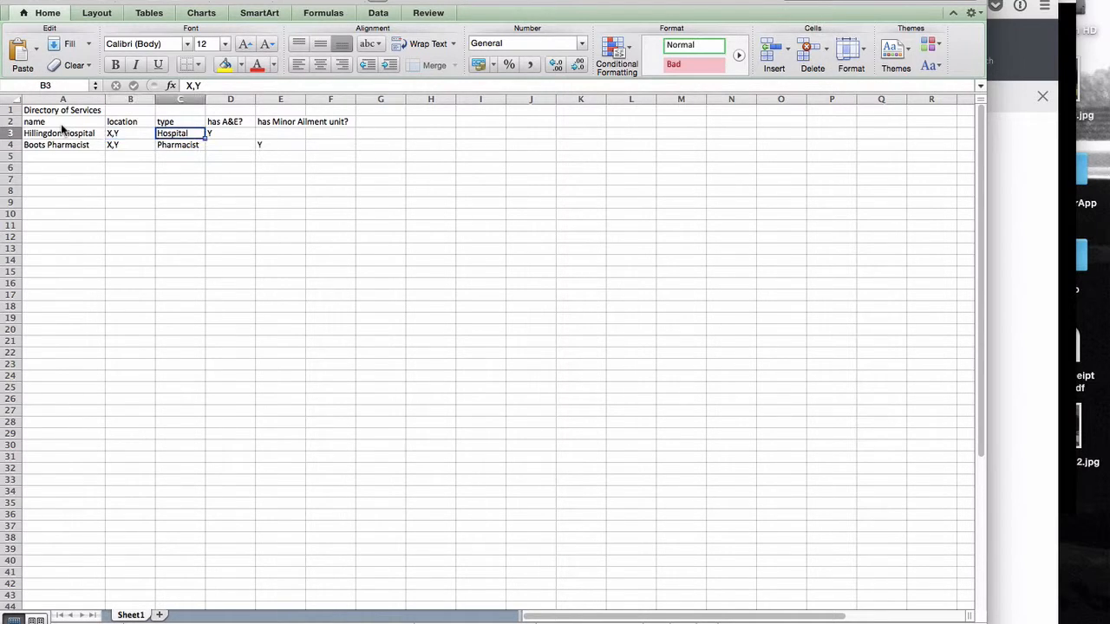
{"action": "left_click", "coordinate": [229, 132]}
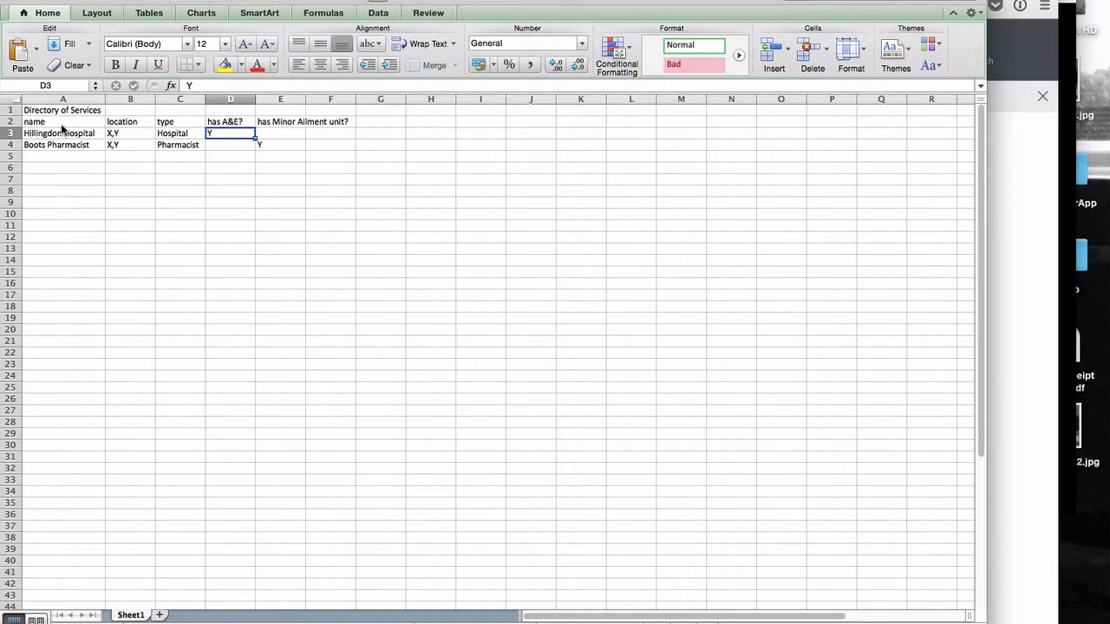
{"action": "left_click", "coordinate": [380, 131]}
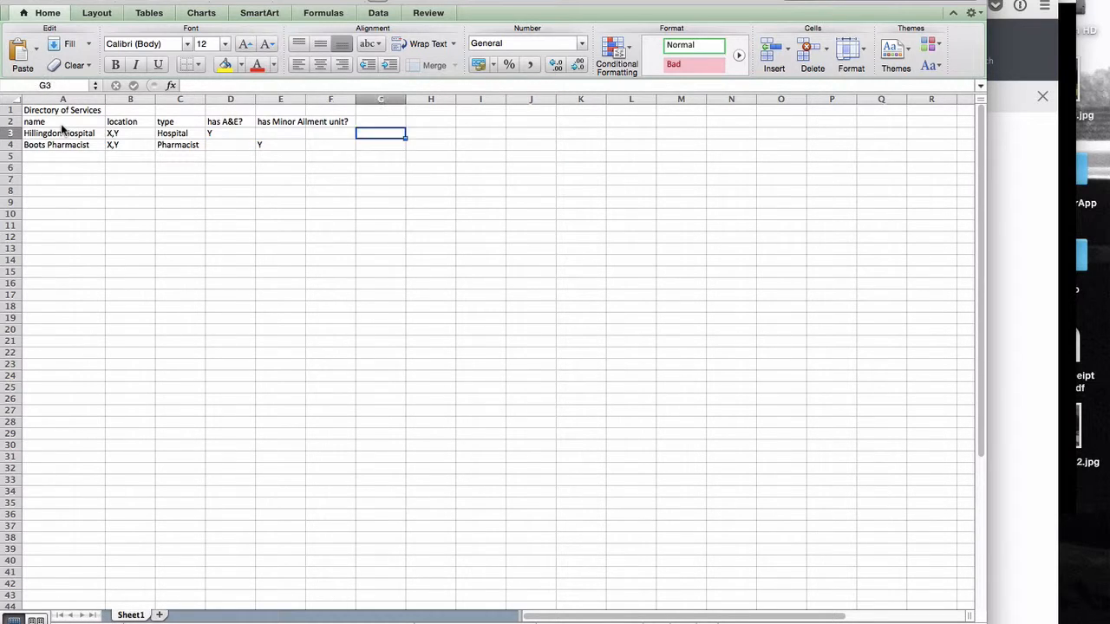
{"action": "left_click", "coordinate": [281, 132]}
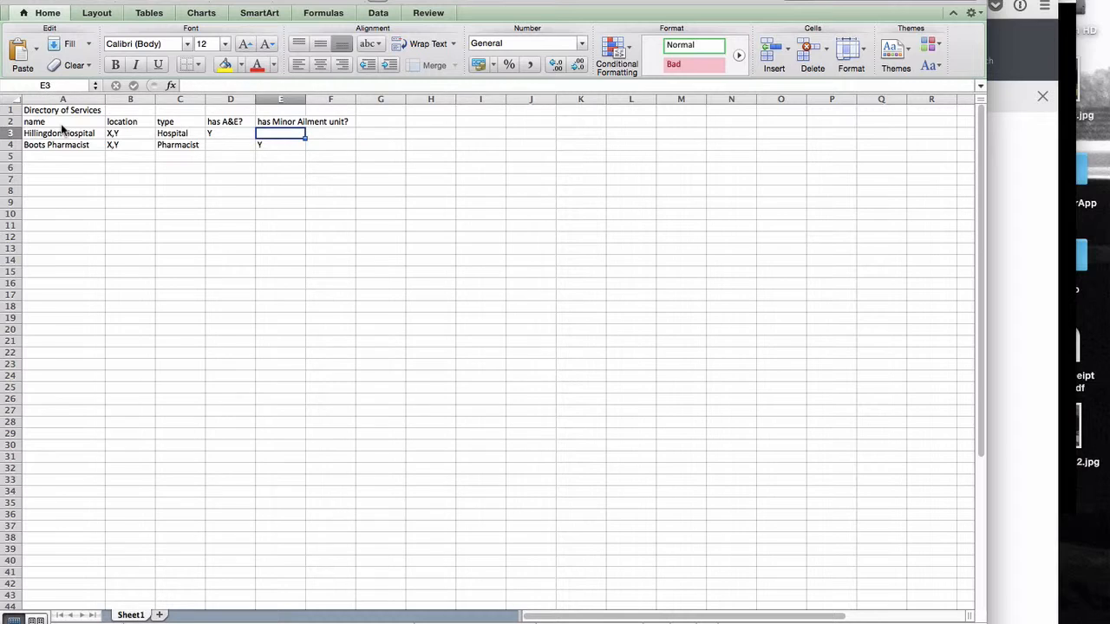
{"action": "left_click", "coordinate": [229, 132]}
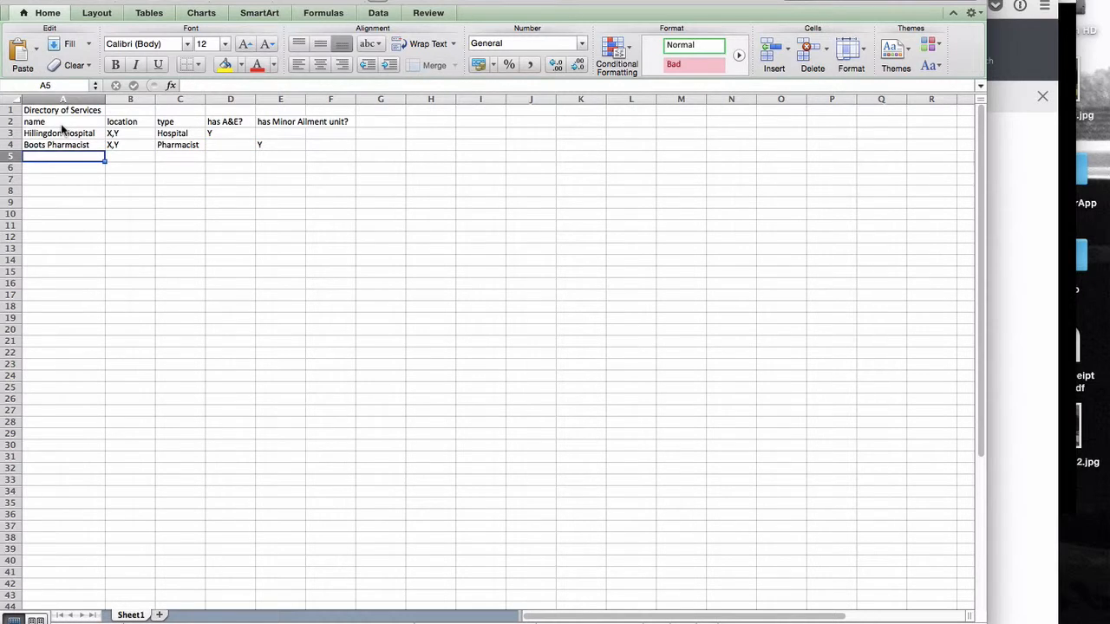
{"action": "left_click", "coordinate": [180, 156]}
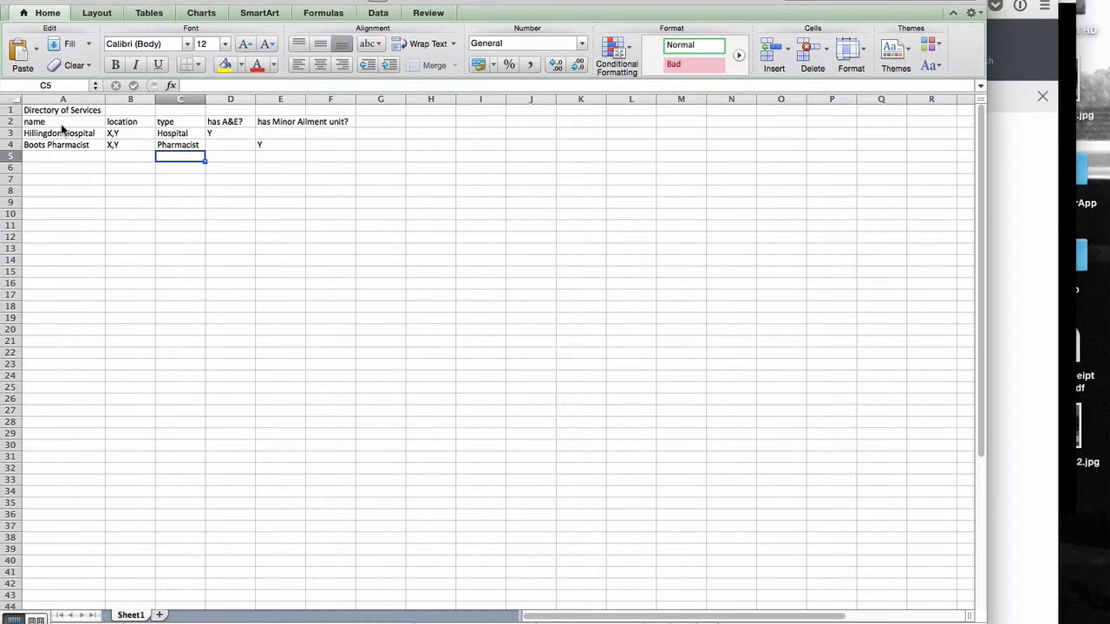
{"action": "left_click", "coordinate": [302, 122]}
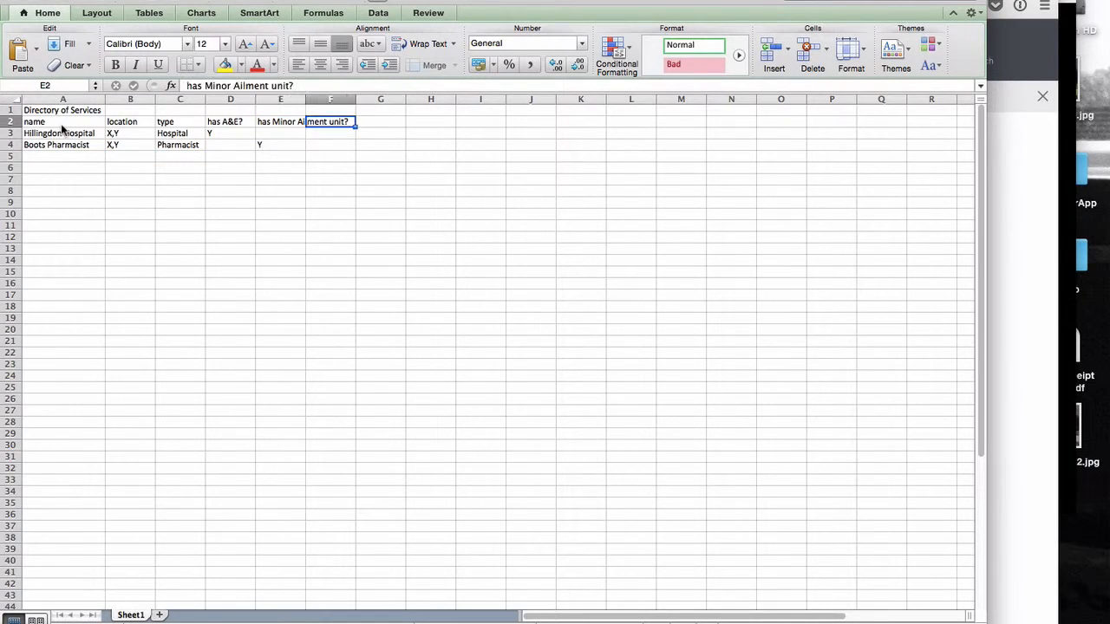
{"action": "left_click", "coordinate": [380, 156]}
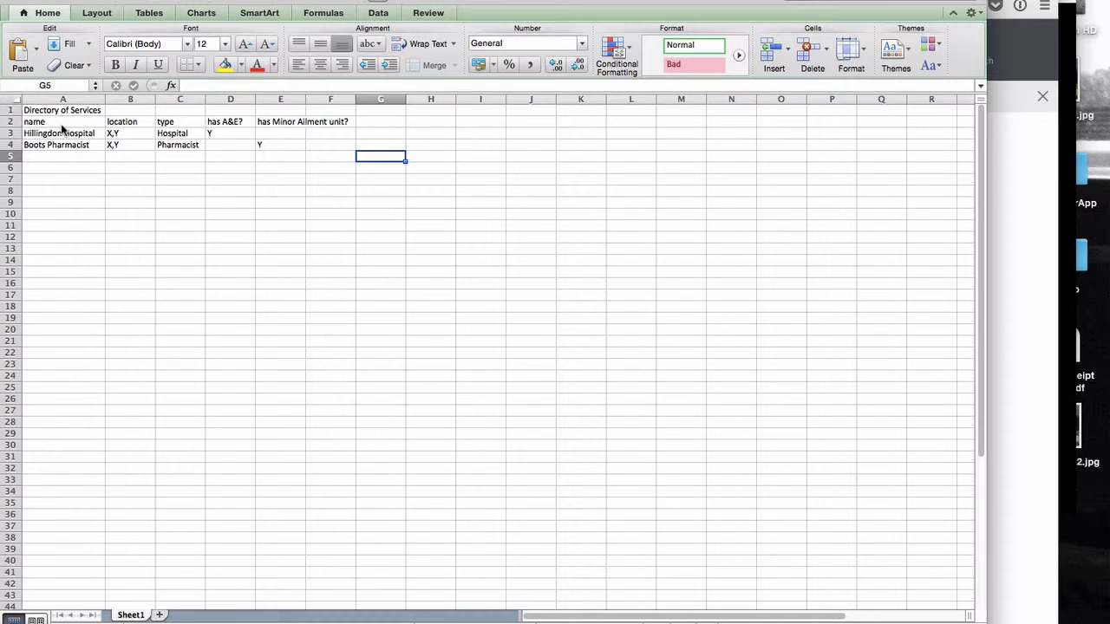
{"action": "left_click", "coordinate": [130, 156]}
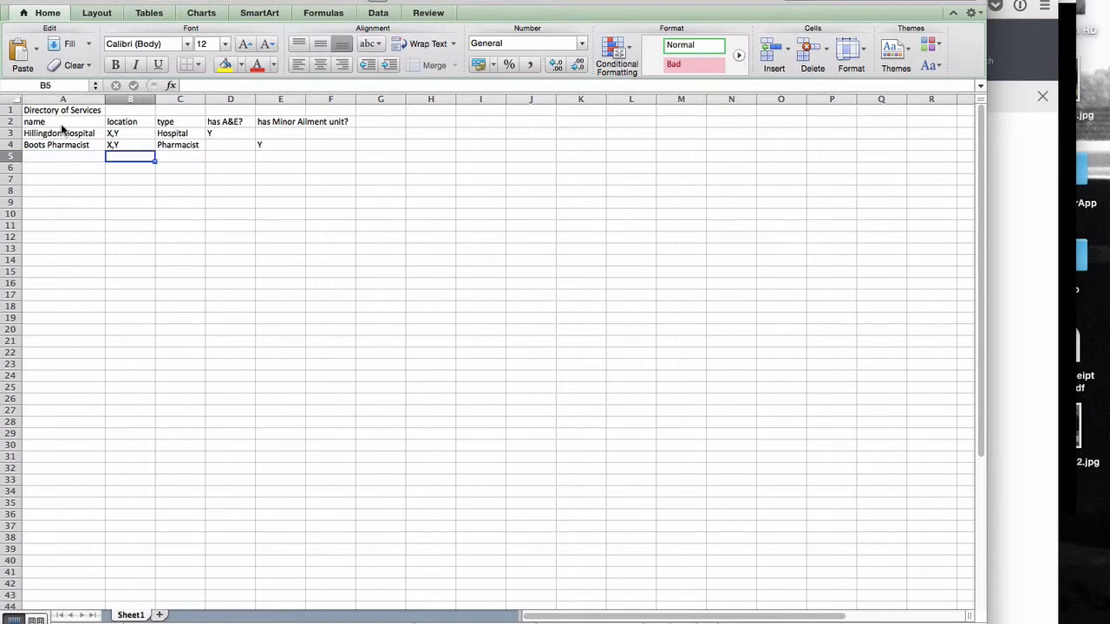
{"action": "left_click", "coordinate": [330, 122]}
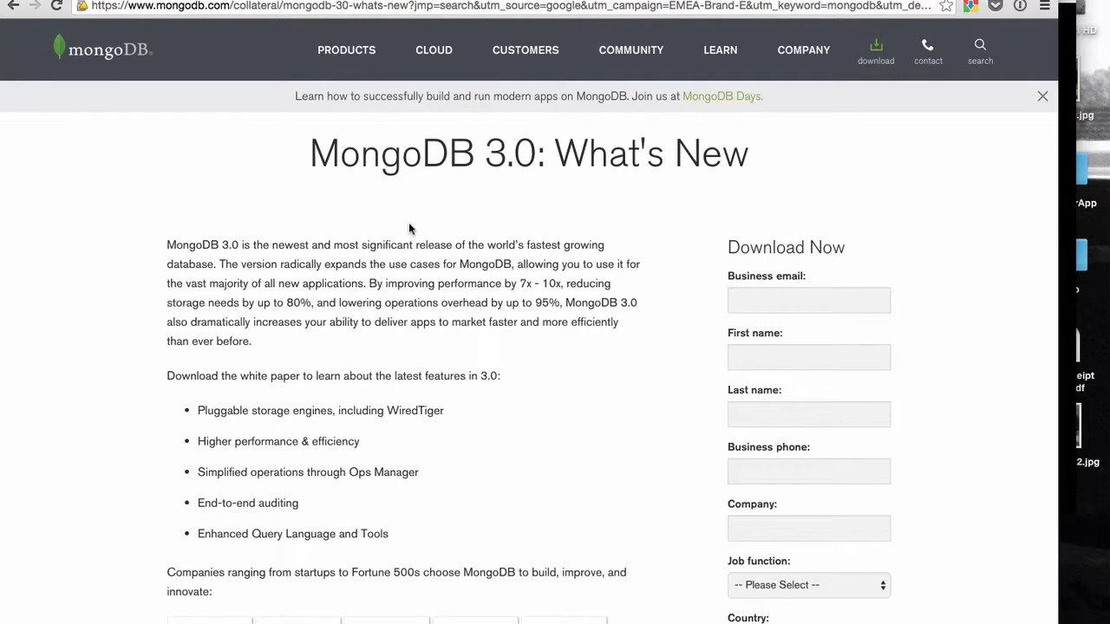
Navigate to the MongoDB Architecture page and read down to 'What is MongoDB?'
{"action": "scroll", "scroll_direction": "down", "scroll_amount": 3}
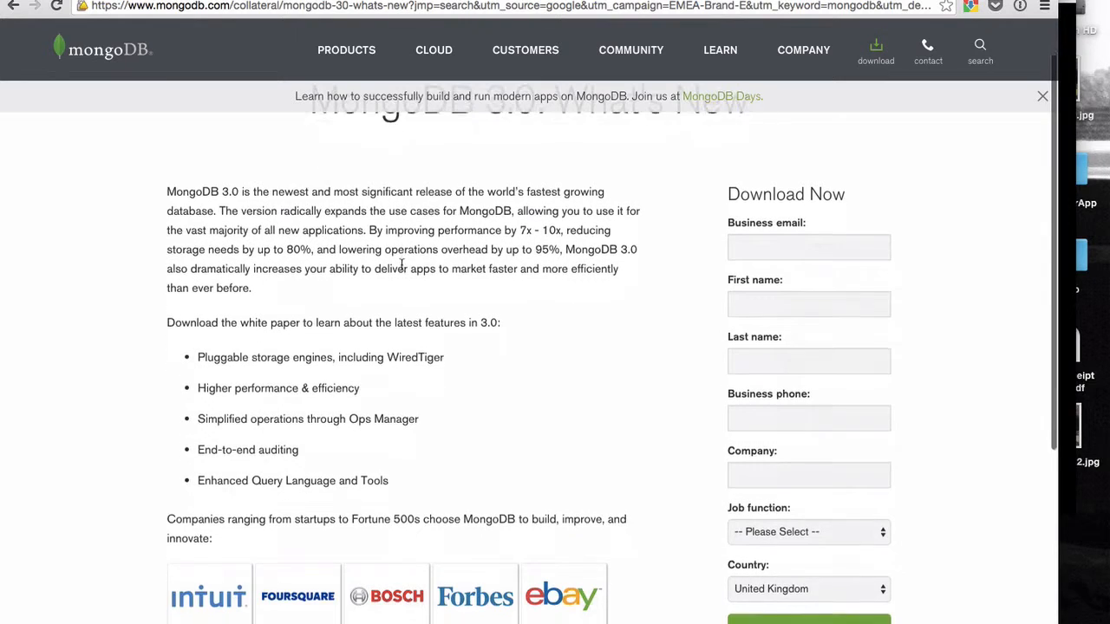
{"action": "scroll", "scroll_direction": "up", "scroll_amount": 3}
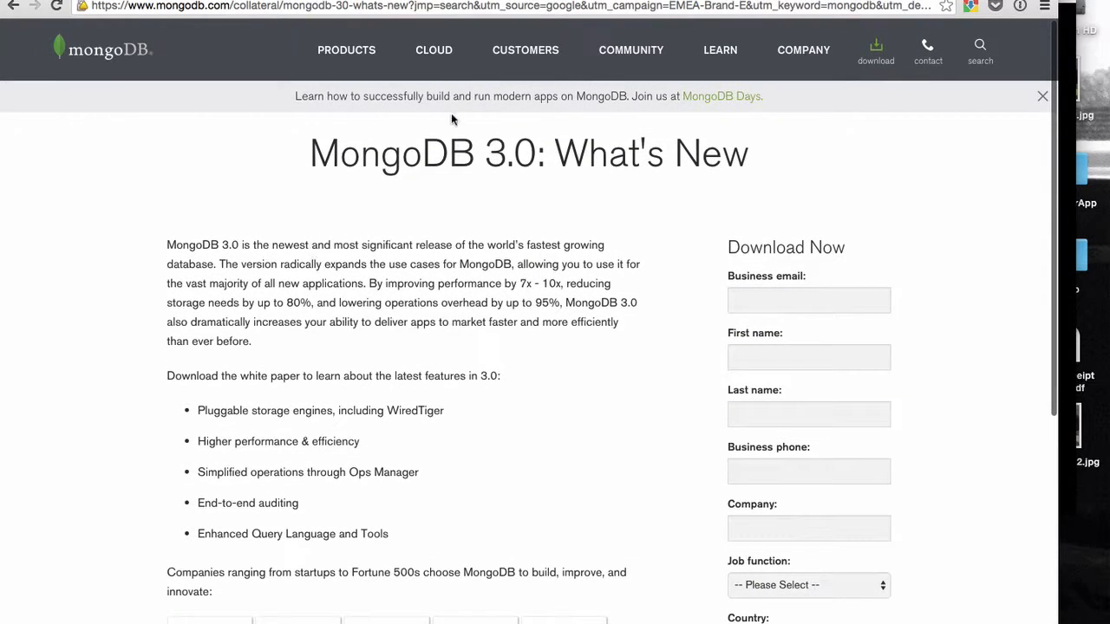
{"action": "mouse_move", "coordinate": [347, 49]}
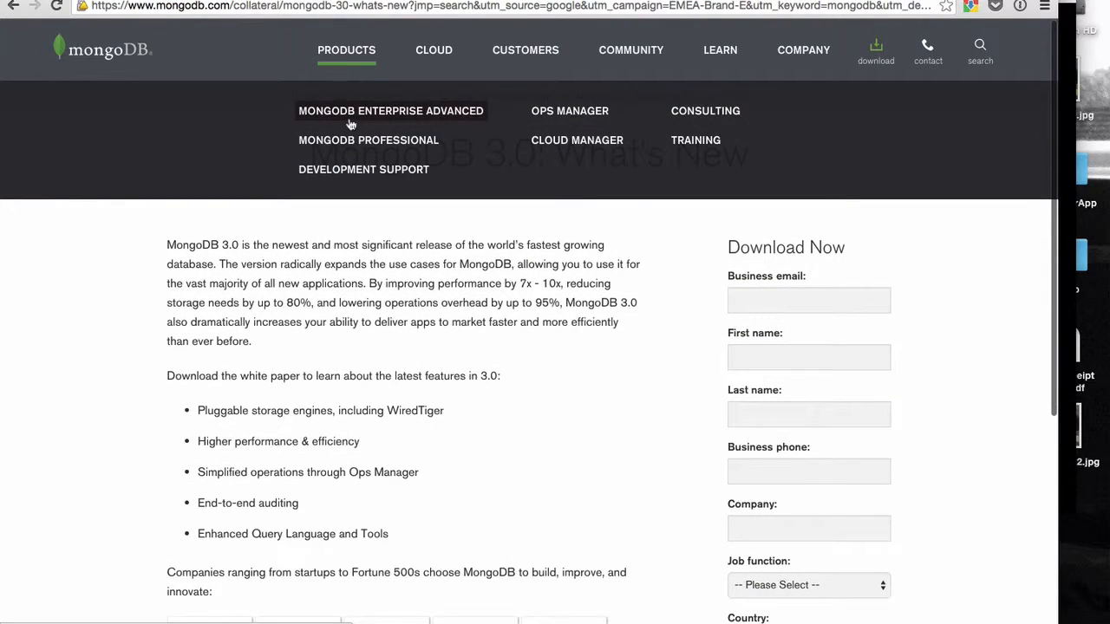
{"action": "mouse_move", "coordinate": [718, 48]}
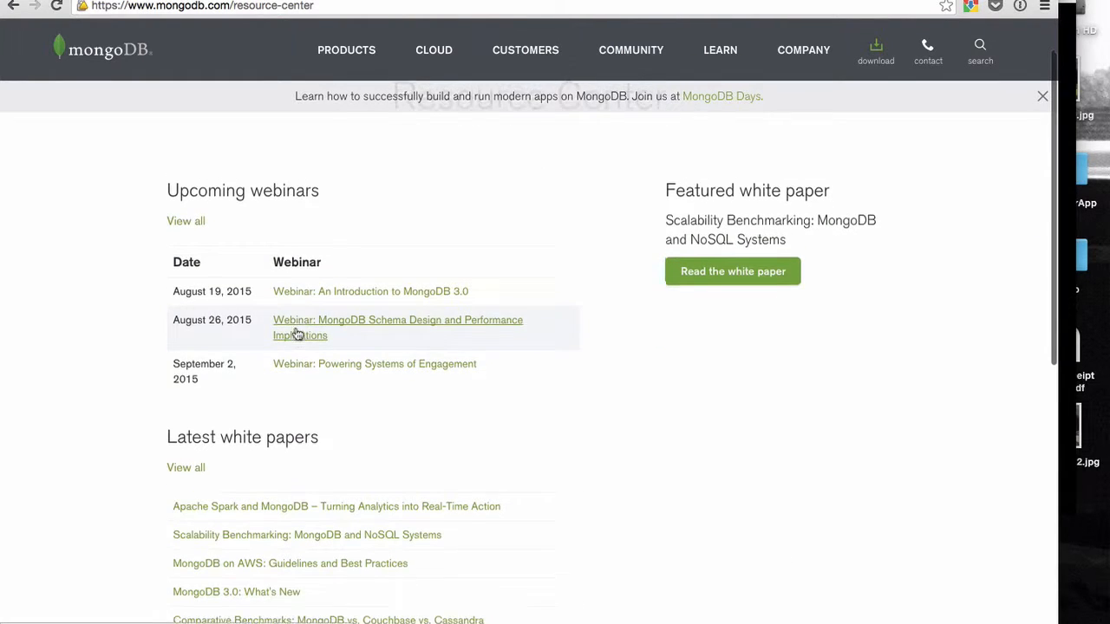
{"action": "mouse_move", "coordinate": [719, 49]}
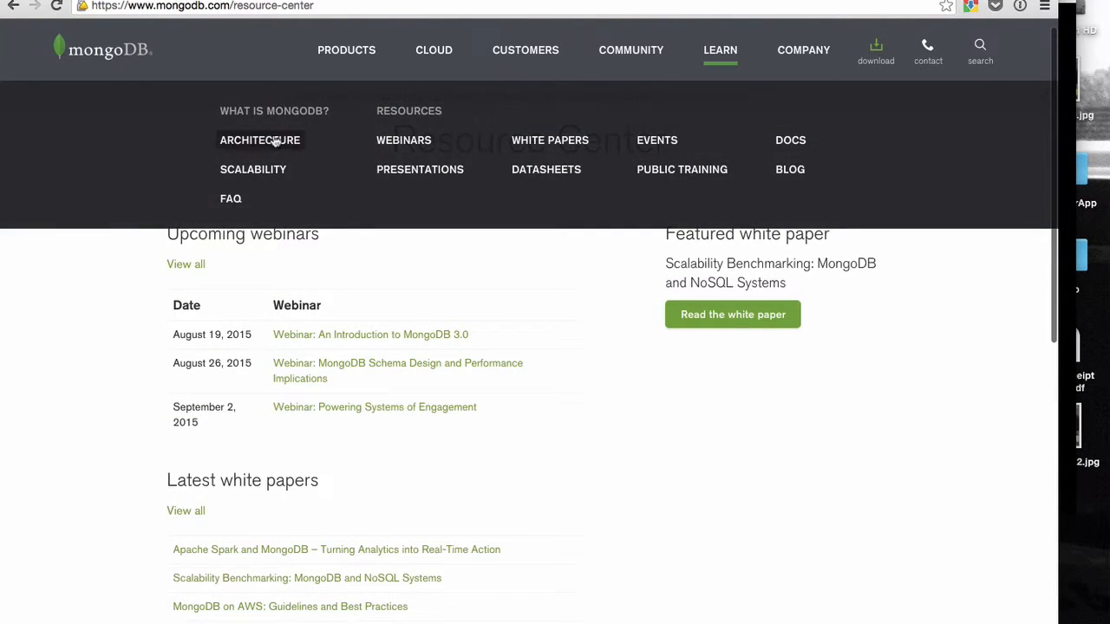
{"action": "left_click", "coordinate": [260, 138]}
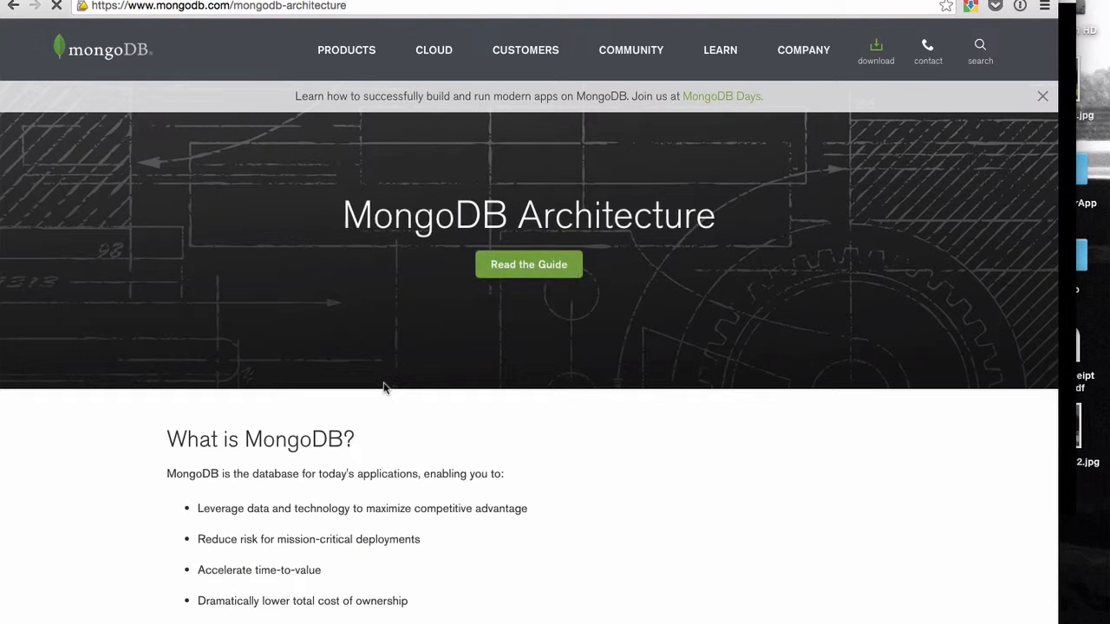
{"action": "scroll", "scroll_direction": "down", "scroll_amount": 3}
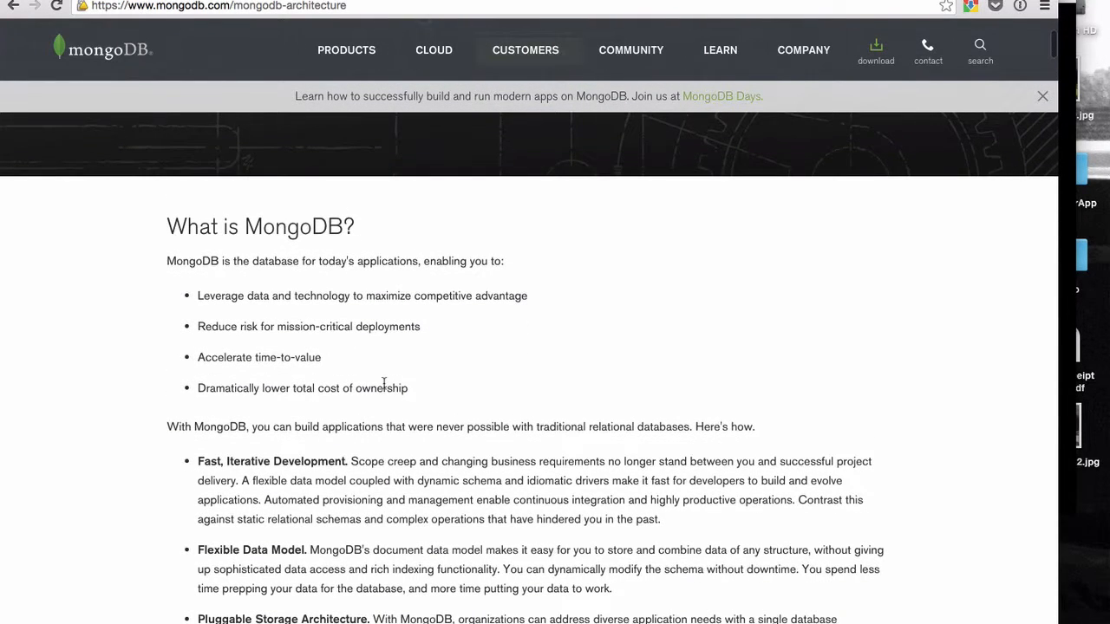
{"action": "scroll", "scroll_direction": "down", "scroll_amount": 3}
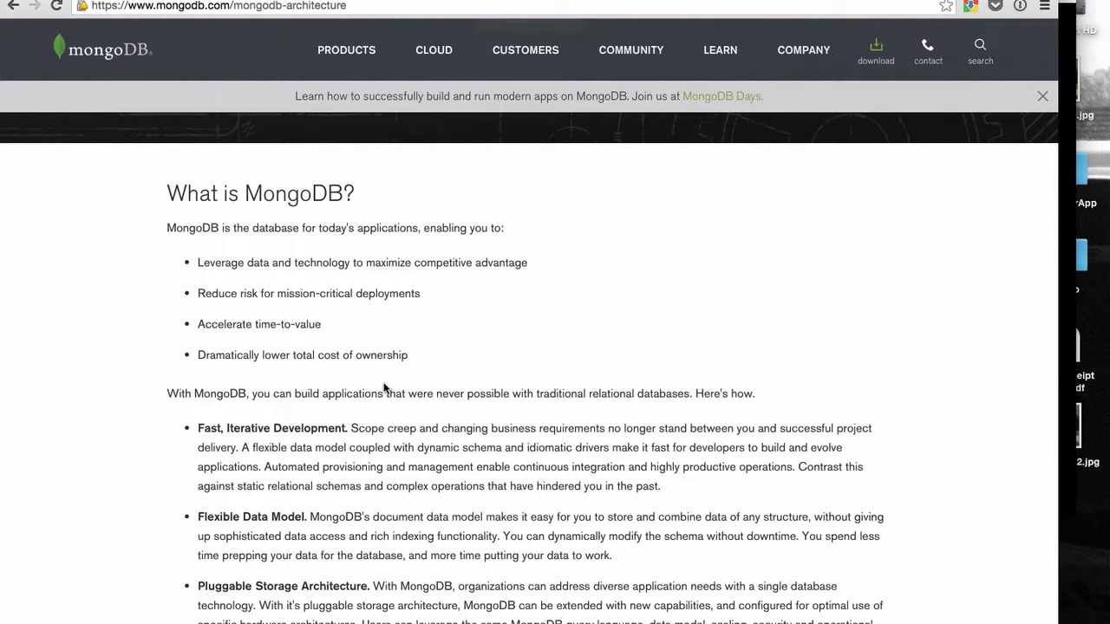
{"action": "scroll", "scroll_direction": "down", "scroll_amount": 3}
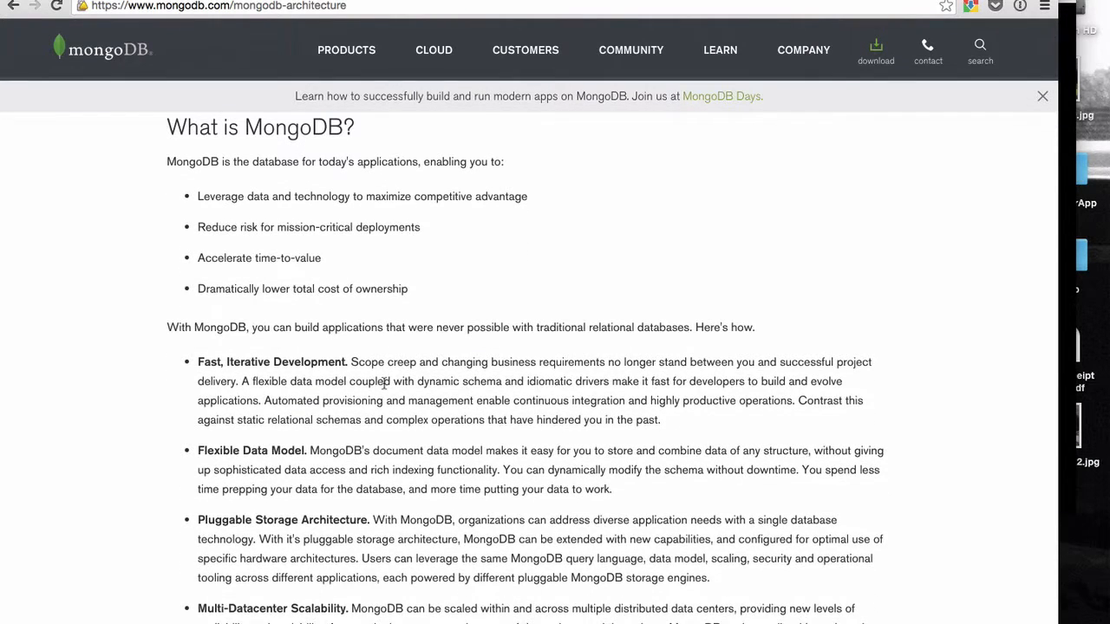
{"action": "scroll", "scroll_direction": "down", "scroll_amount": 3}
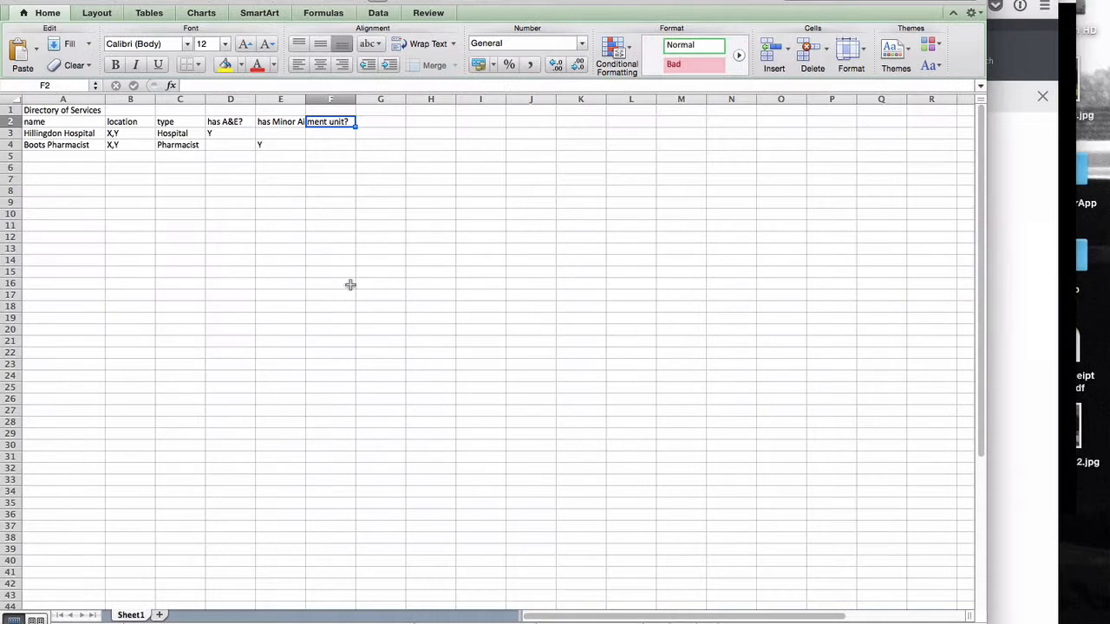
{"action": "mouse_move", "coordinate": [71, 124]}
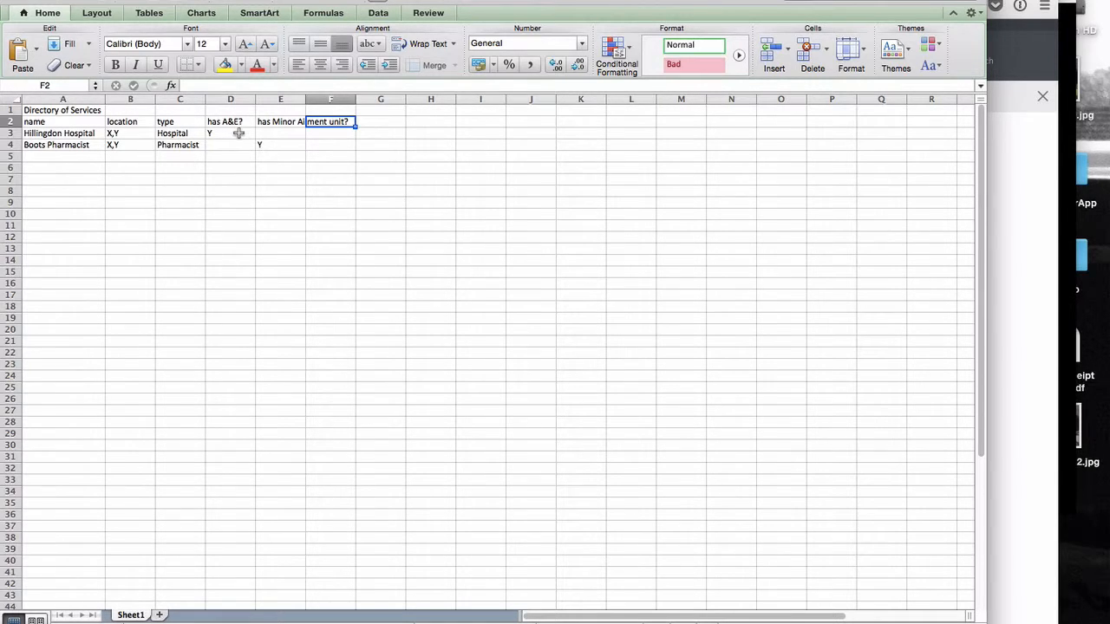
{"action": "mouse_move", "coordinate": [280, 135]}
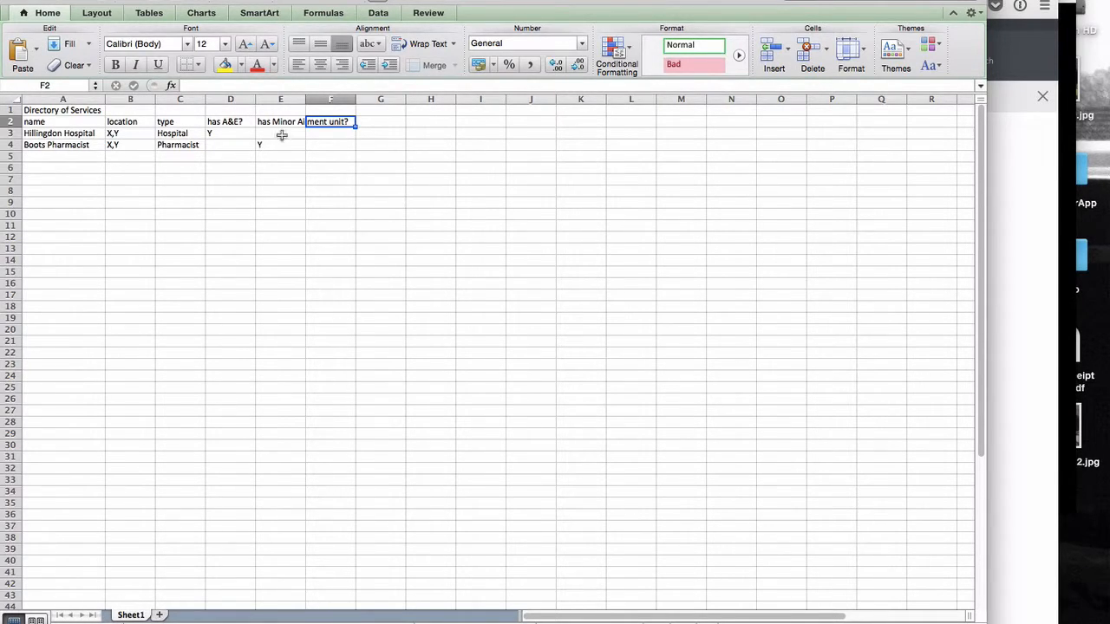
{"action": "mouse_move", "coordinate": [291, 171]}
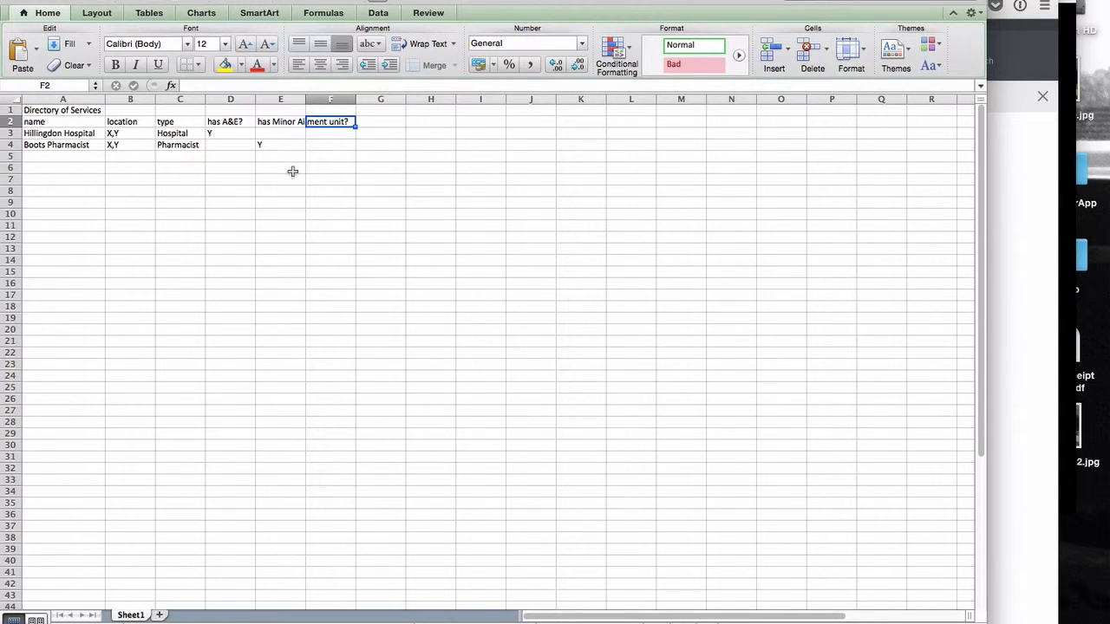
{"action": "mouse_move", "coordinate": [295, 176]}
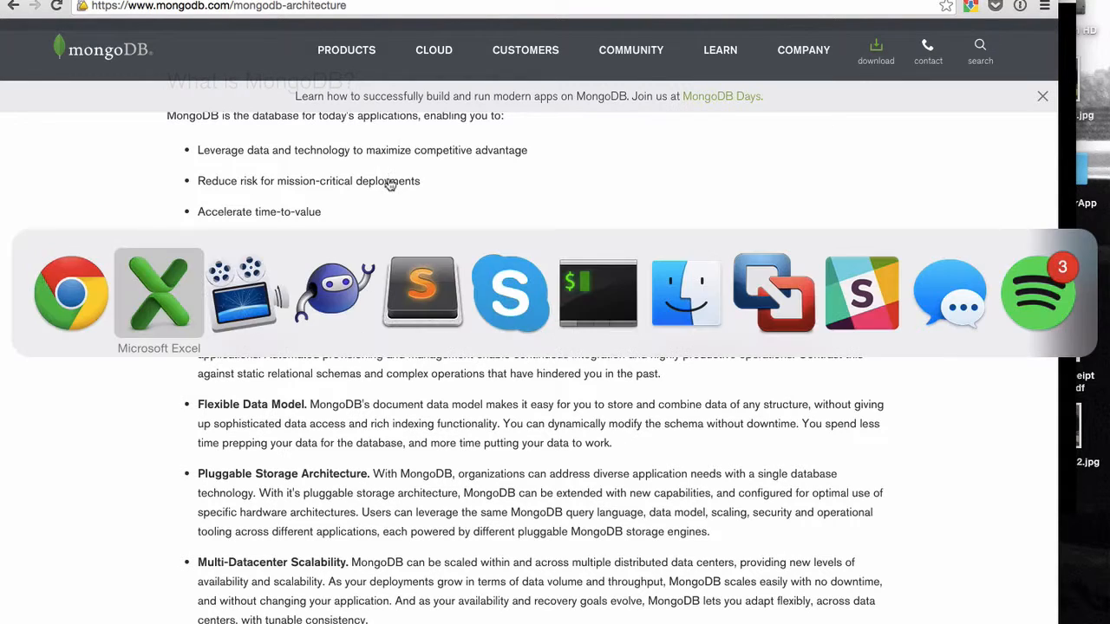
{"action": "mouse_move", "coordinate": [421, 293]}
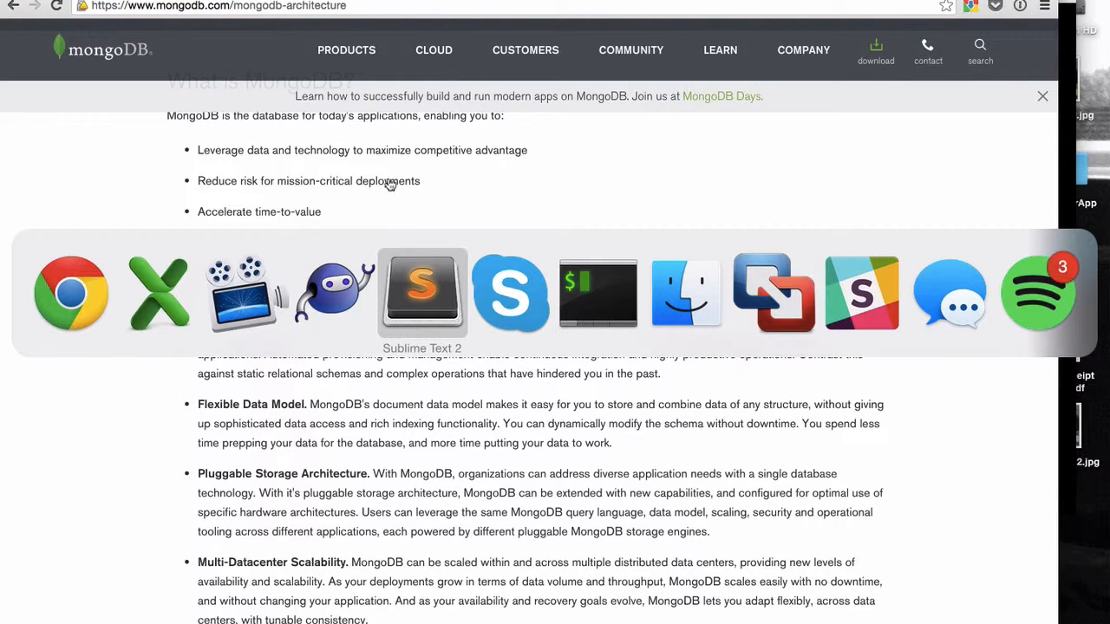
Switch to Sublime Text 2 and read through the DirectoryService classes in DirectoryServices.php
{"action": "left_click", "coordinate": [422, 293]}
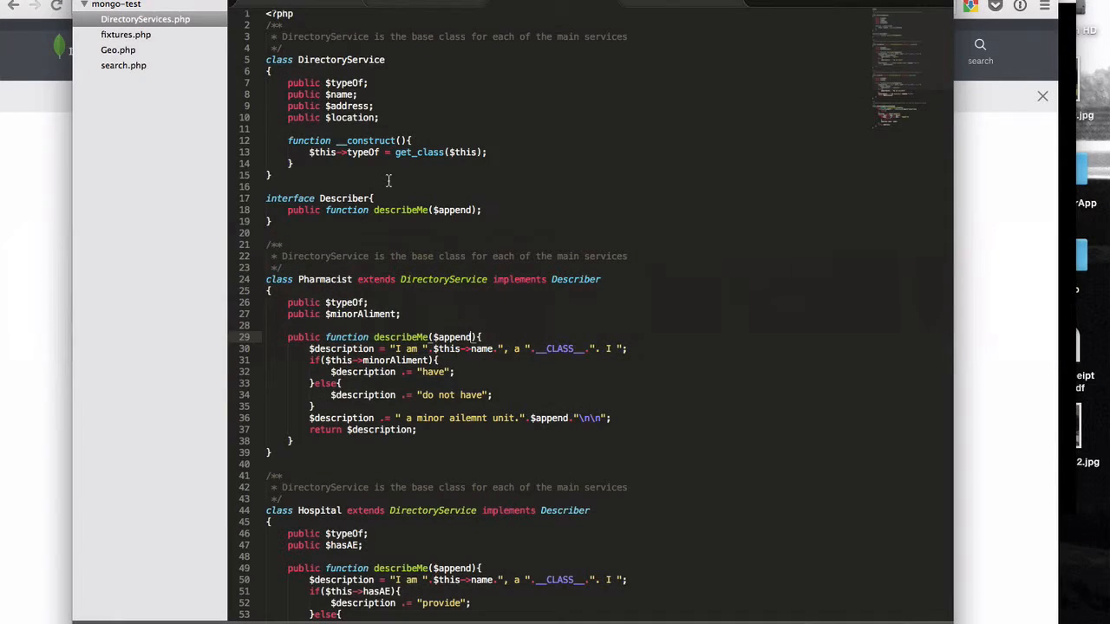
{"action": "mouse_move", "coordinate": [527, 179]}
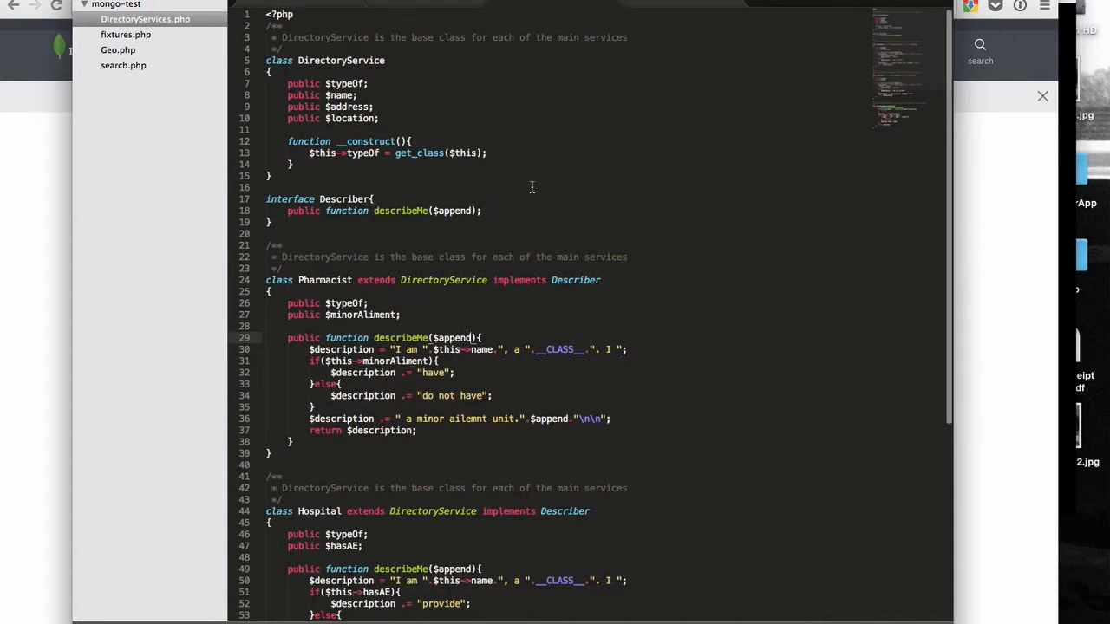
{"action": "scroll", "scroll_direction": "down", "scroll_amount": 3}
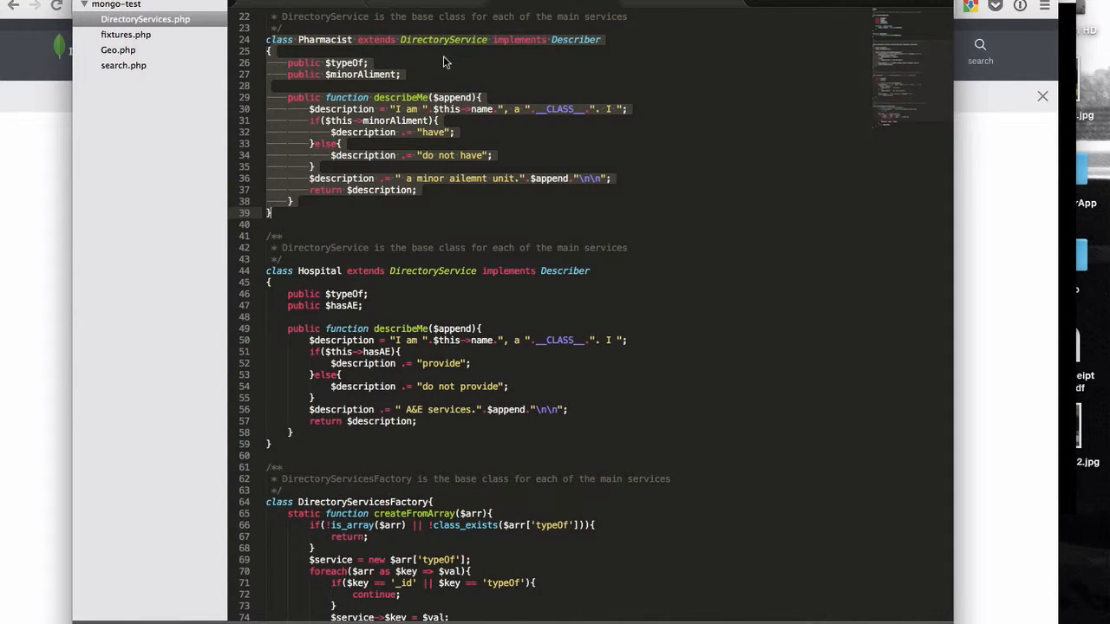
{"action": "scroll", "scroll_direction": "up", "scroll_amount": 3}
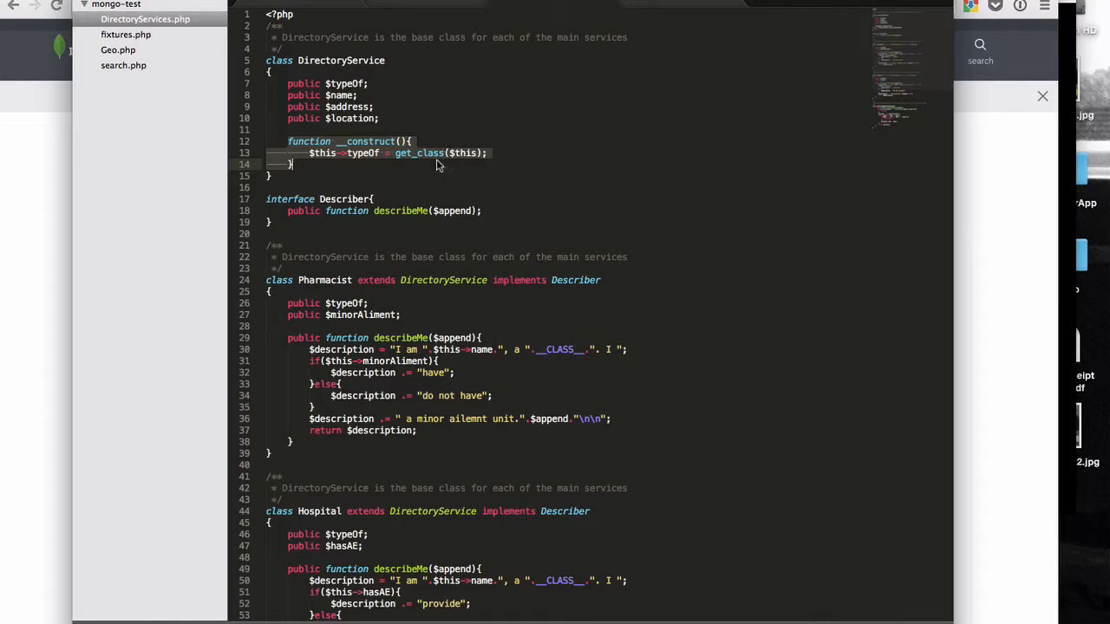
{"action": "mouse_move", "coordinate": [352, 279]}
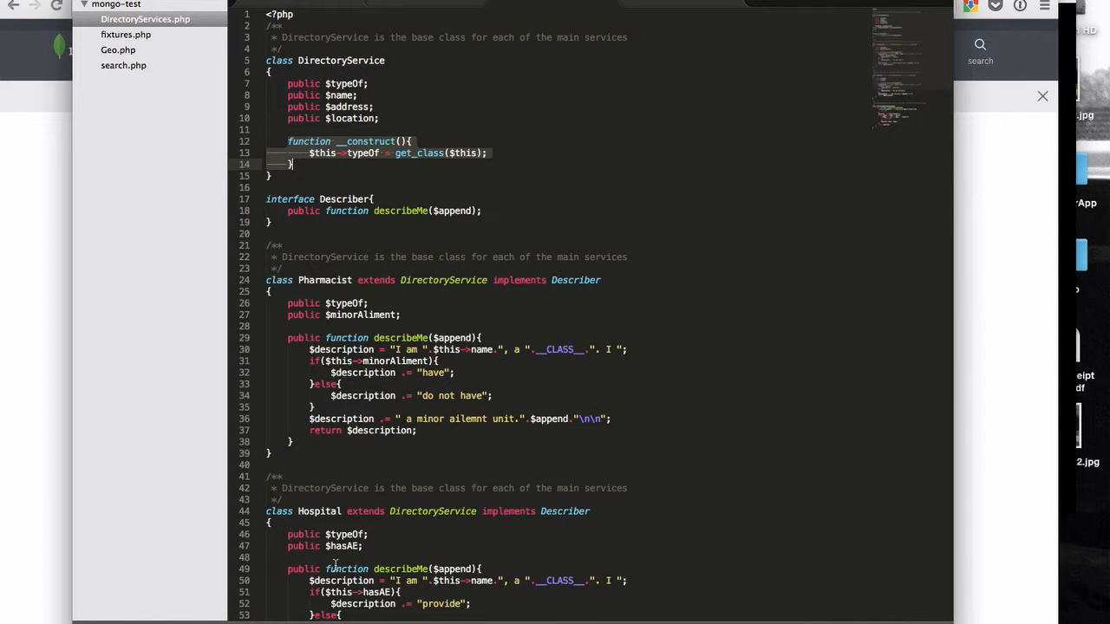
{"action": "scroll", "scroll_direction": "down", "scroll_amount": 3}
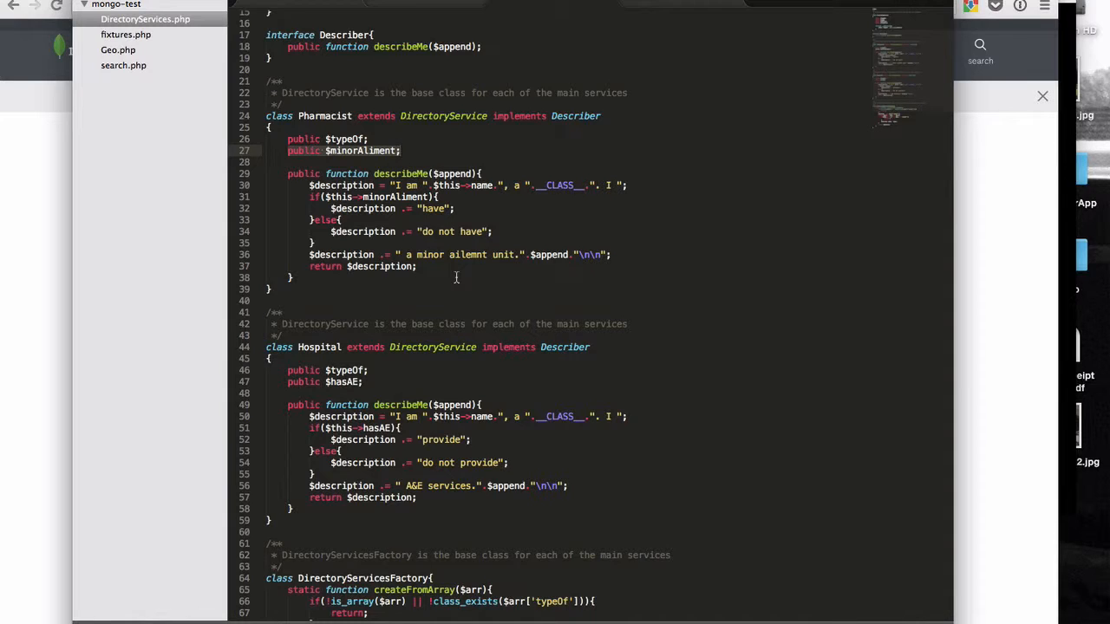
{"action": "scroll", "scroll_direction": "up", "scroll_amount": 3}
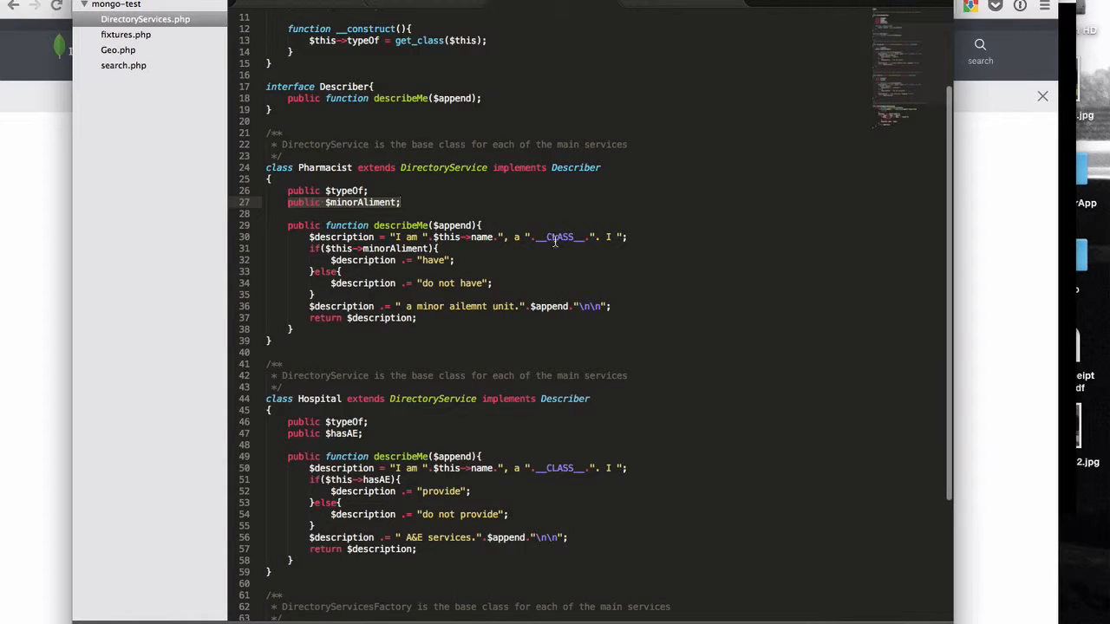
{"action": "mouse_move", "coordinate": [528, 270]}
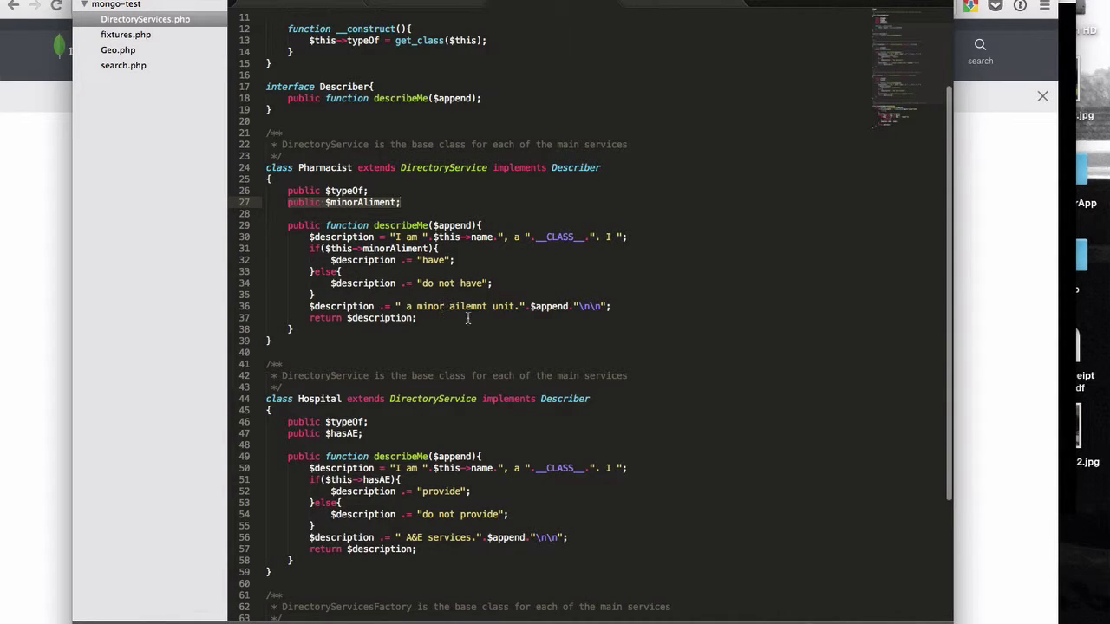
{"action": "mouse_move", "coordinate": [427, 503]}
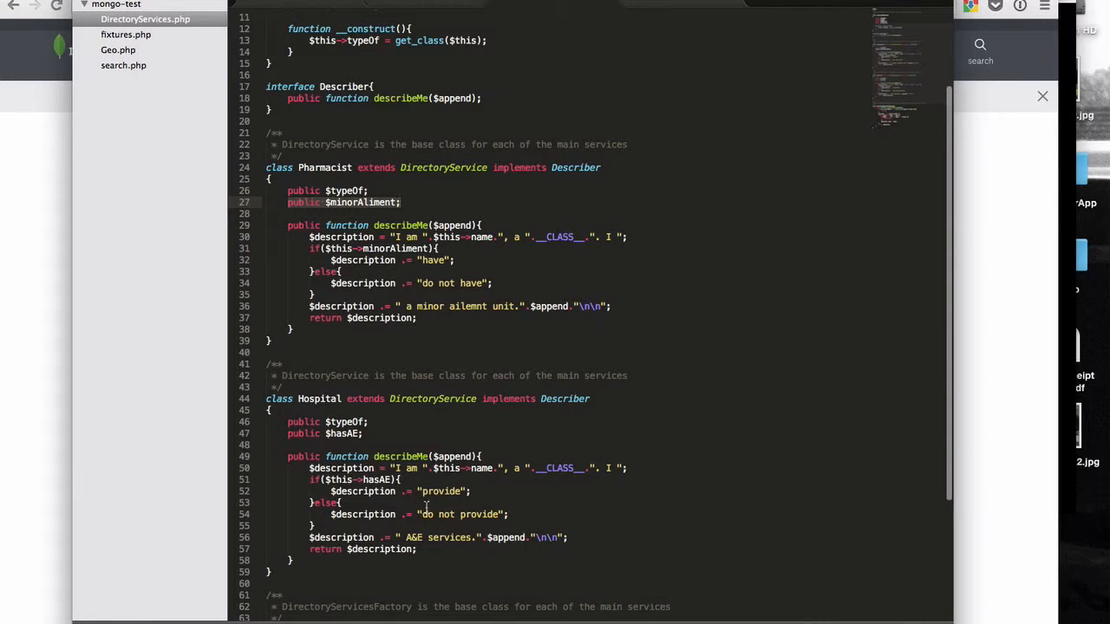
{"action": "scroll", "scroll_direction": "down", "scroll_amount": 3}
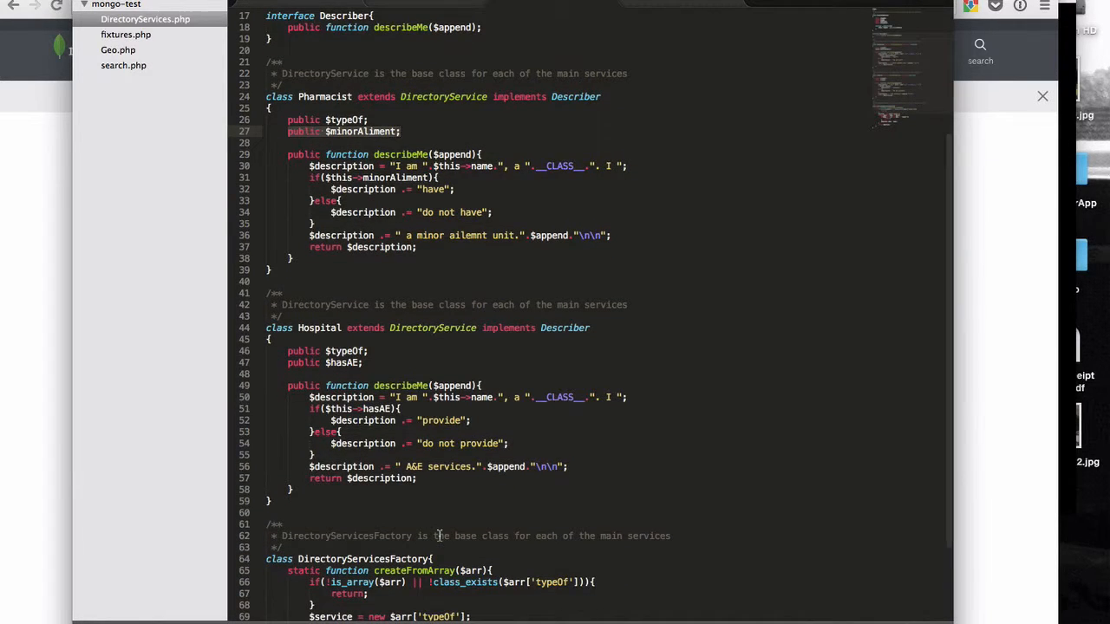
{"action": "scroll", "scroll_direction": "down", "scroll_amount": 3}
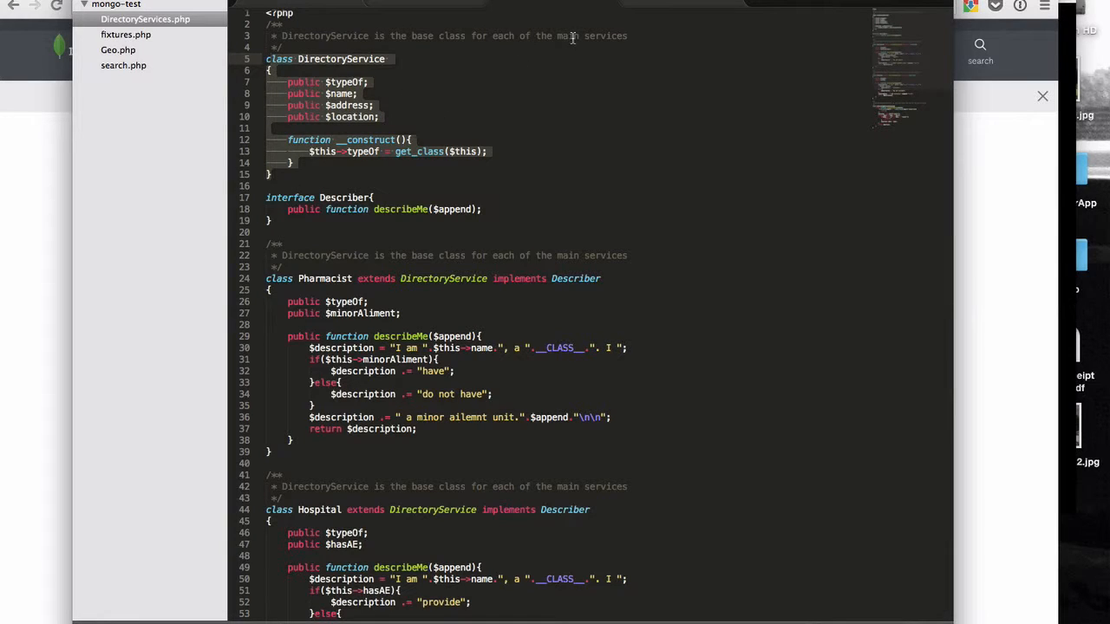
{"action": "mouse_move", "coordinate": [371, 49]}
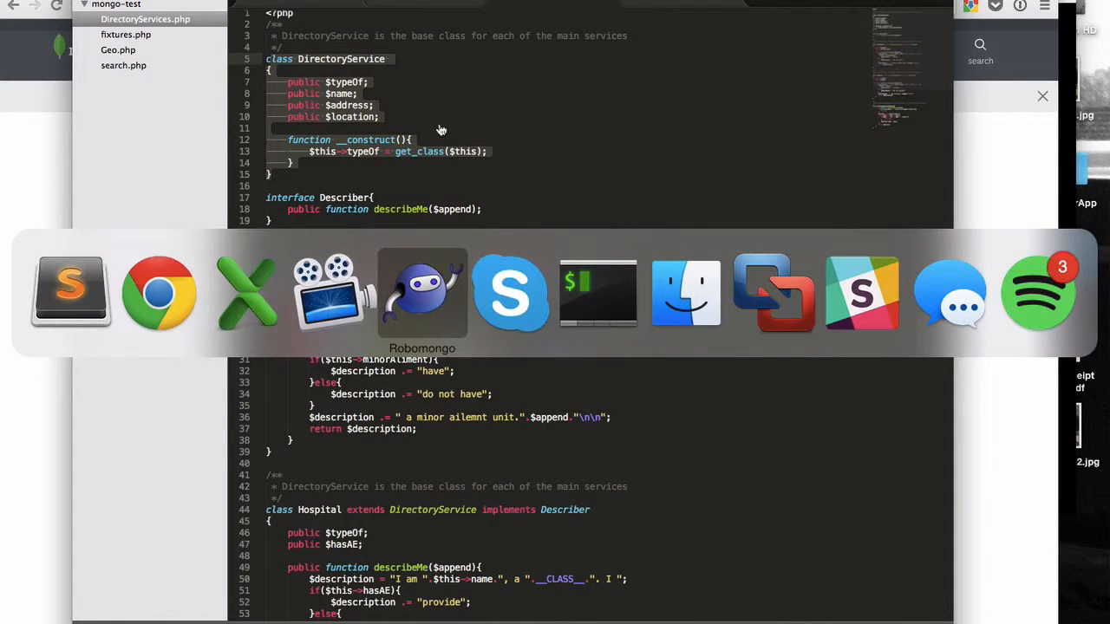
{"action": "left_click", "coordinate": [423, 291]}
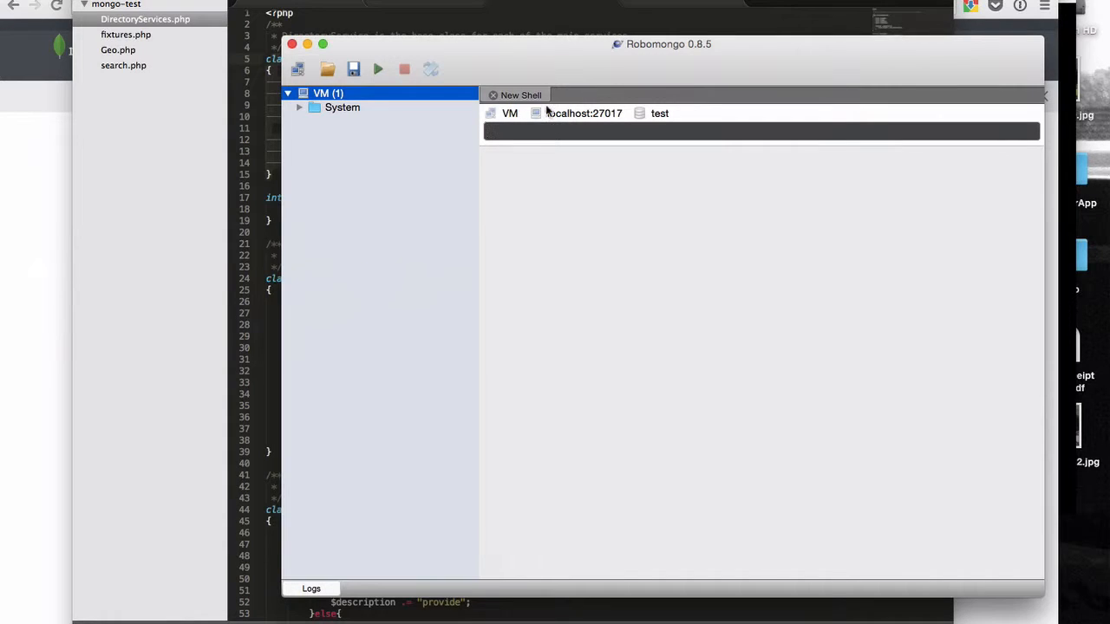
{"action": "mouse_move", "coordinate": [385, 113]}
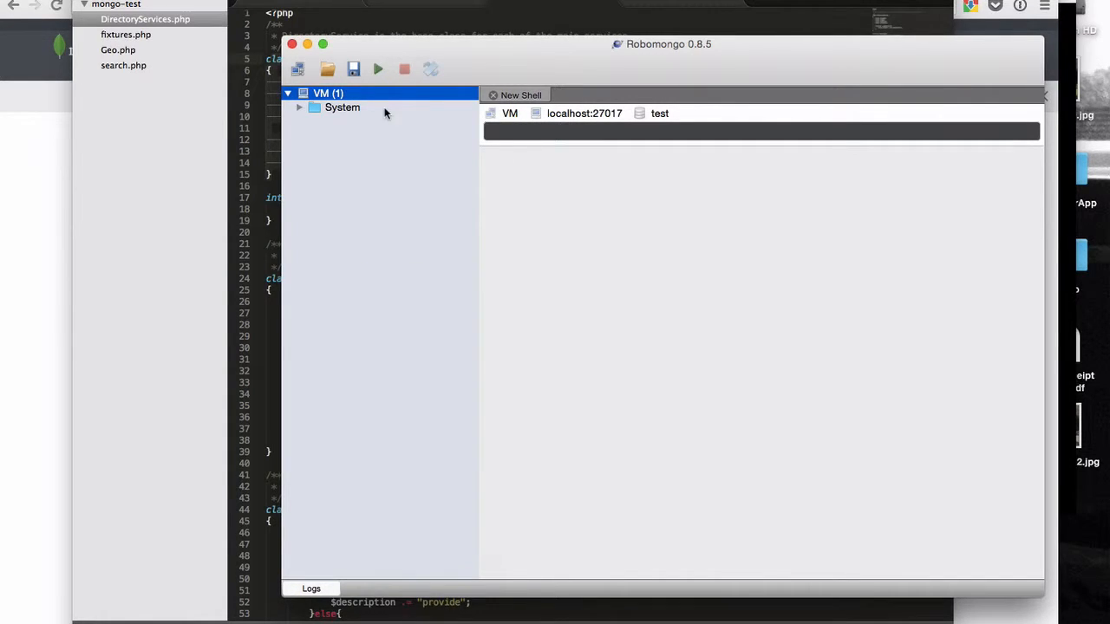
{"action": "right_click", "coordinate": [319, 93]}
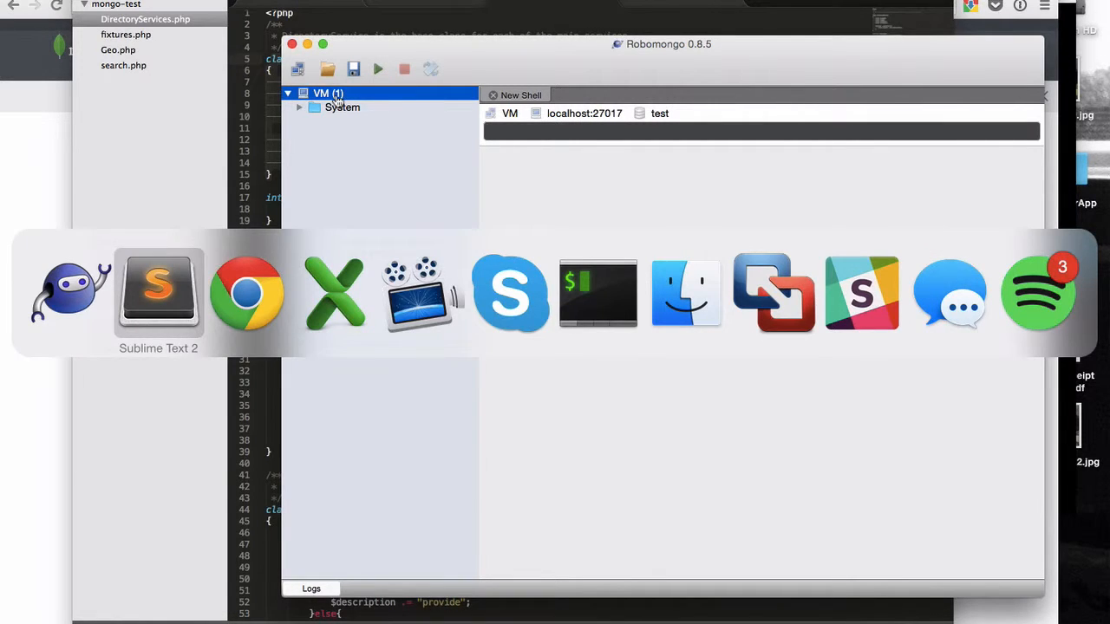
{"action": "mouse_move", "coordinate": [422, 295]}
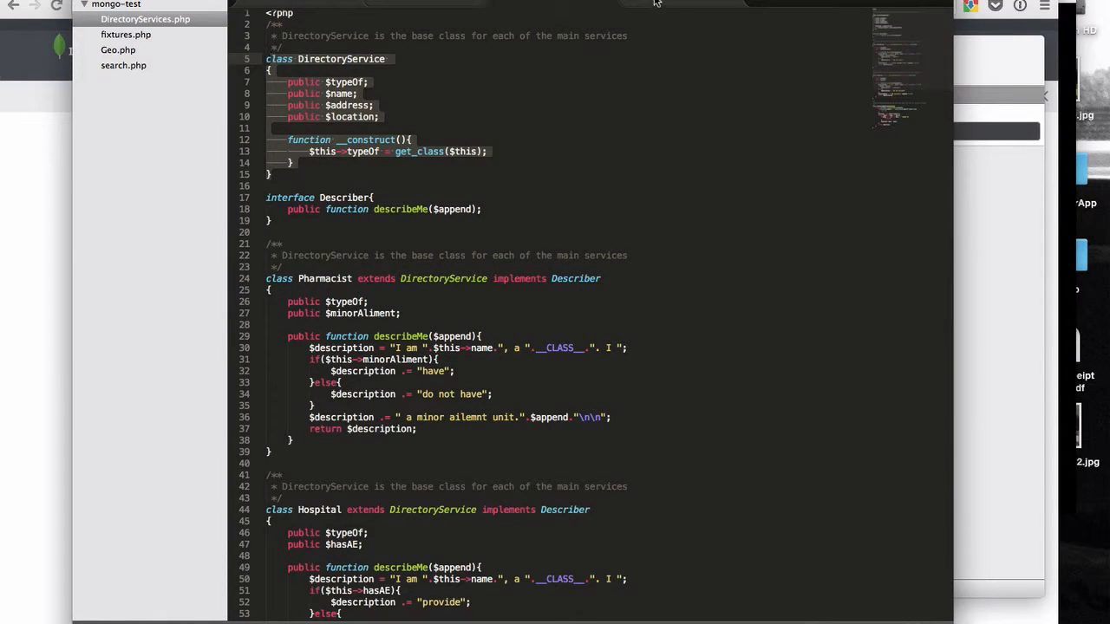
Open fixtures.php and read through the Pharmacist and Hospital fixture definitions
{"action": "left_click", "coordinate": [131, 38]}
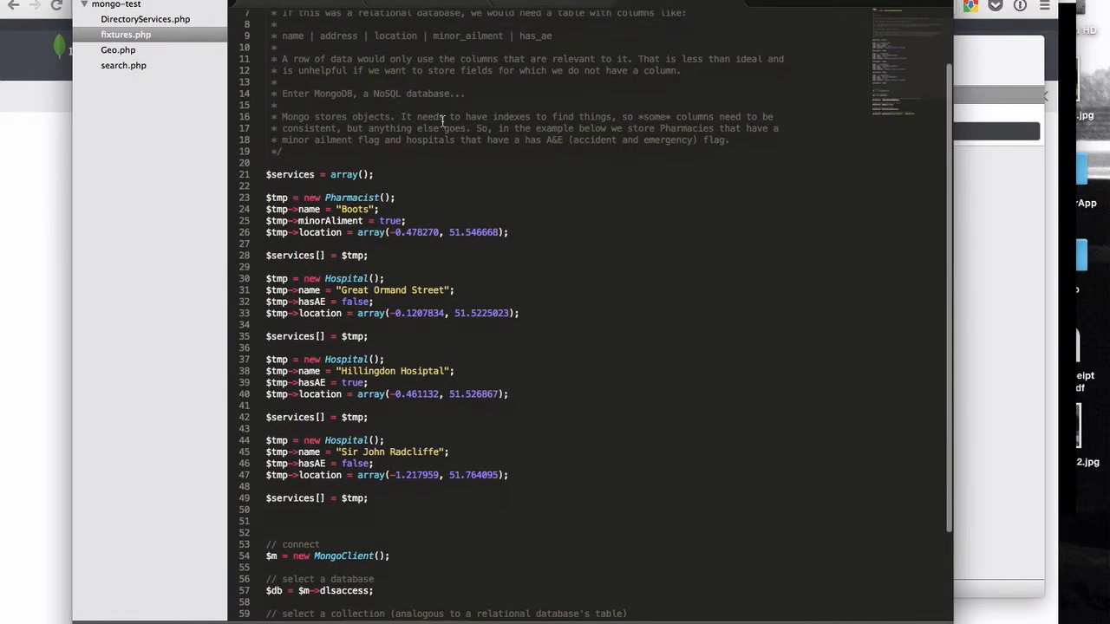
{"action": "scroll", "scroll_direction": "down", "scroll_amount": 3}
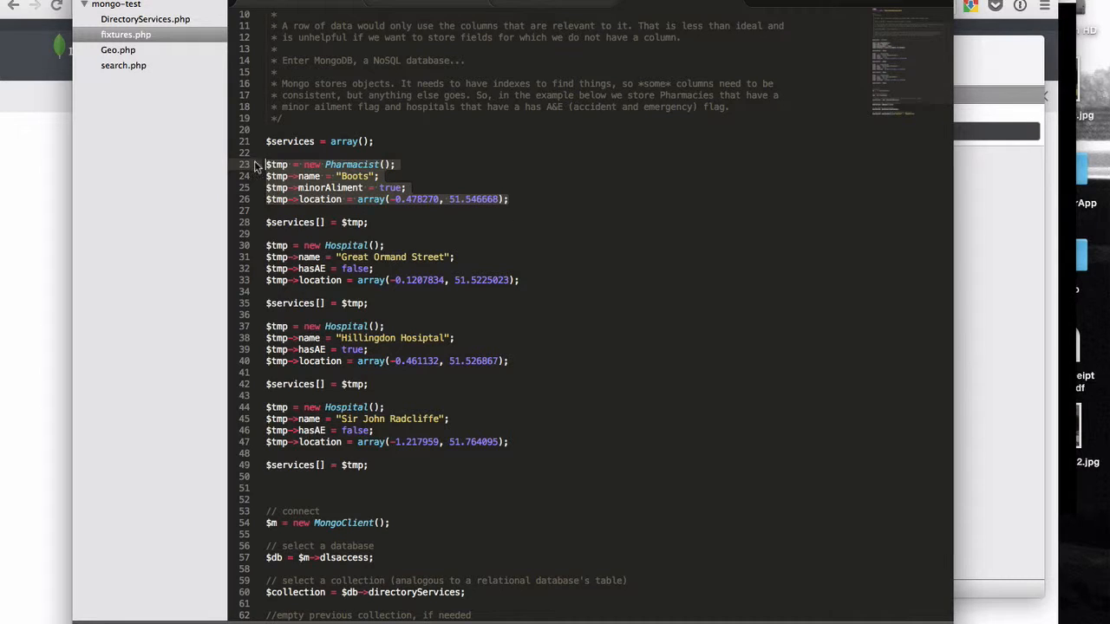
{"action": "mouse_move", "coordinate": [328, 177]}
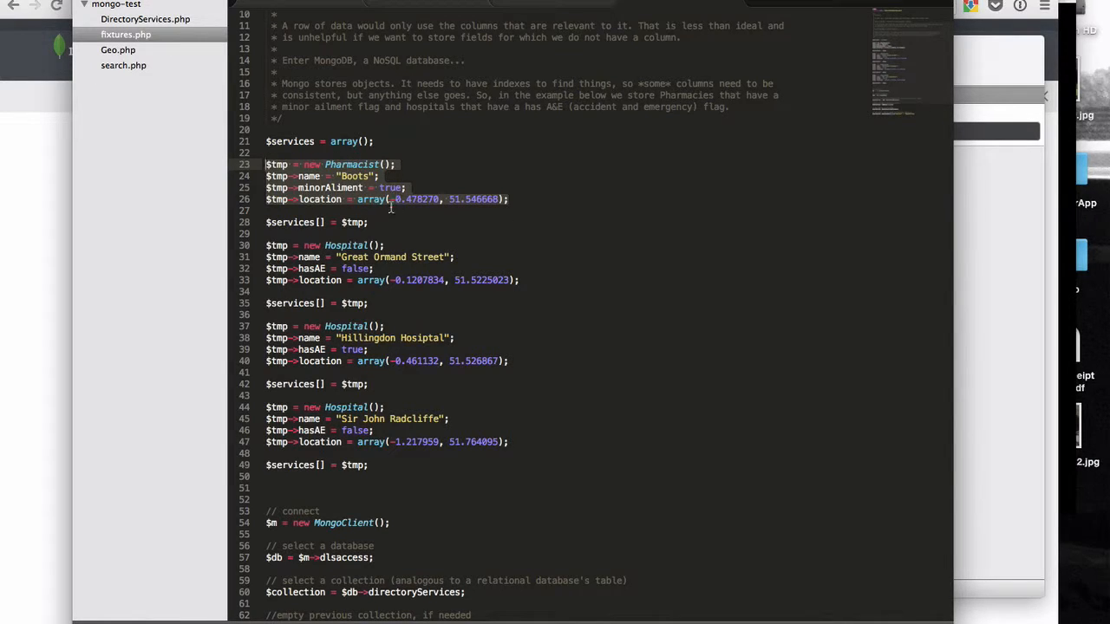
{"action": "mouse_move", "coordinate": [544, 202]}
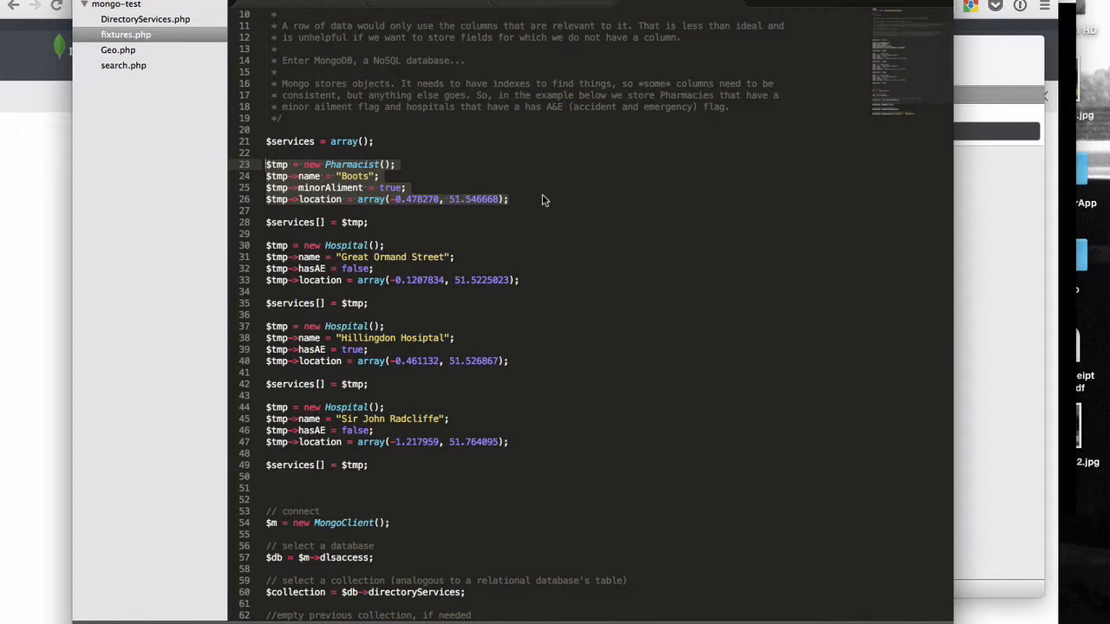
{"action": "mouse_move", "coordinate": [531, 292]}
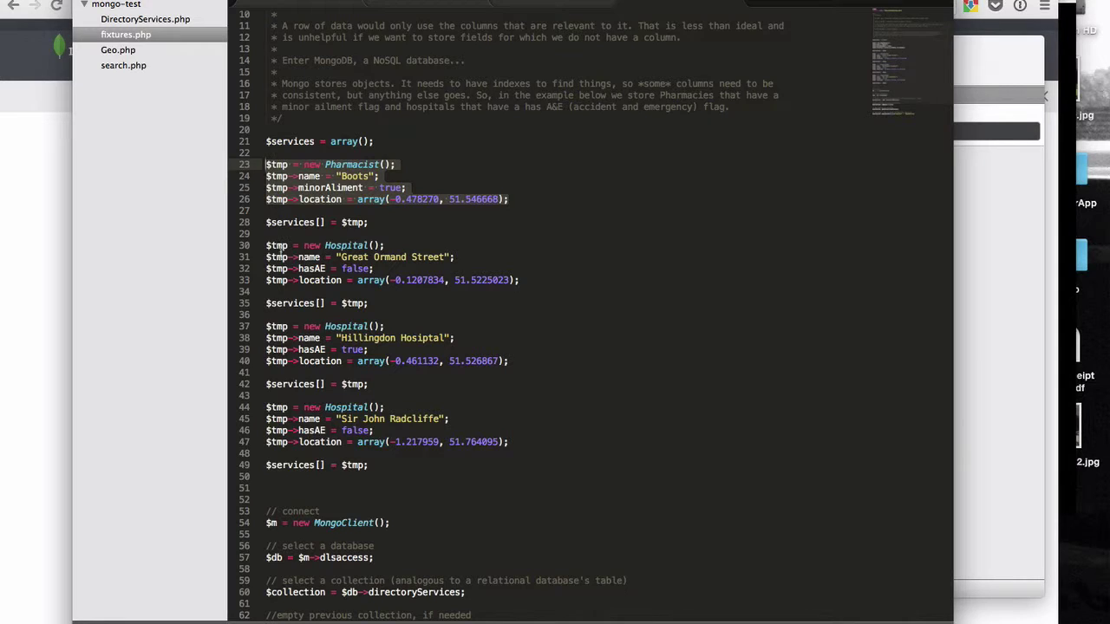
{"action": "mouse_move", "coordinate": [409, 291]}
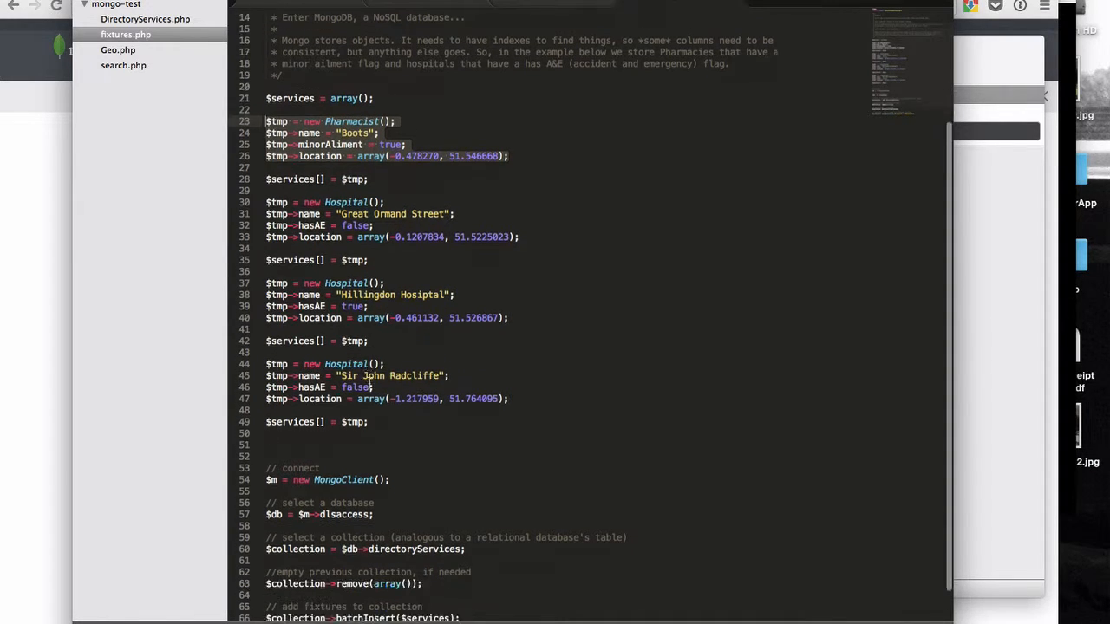
{"action": "scroll", "scroll_direction": "down", "scroll_amount": 3}
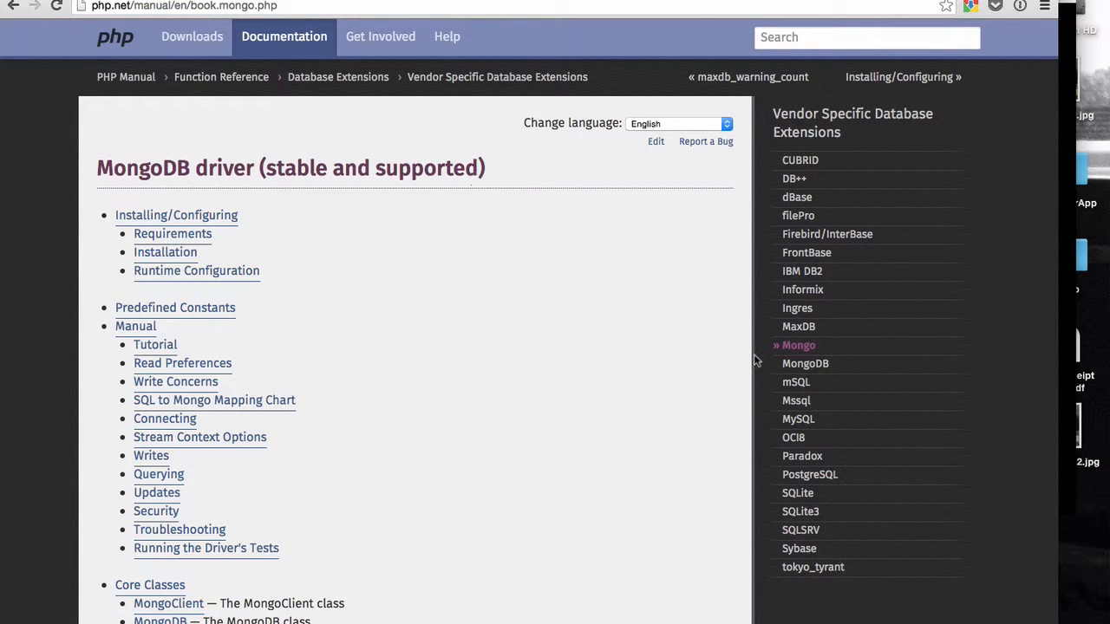
{"action": "left_click", "coordinate": [805, 365]}
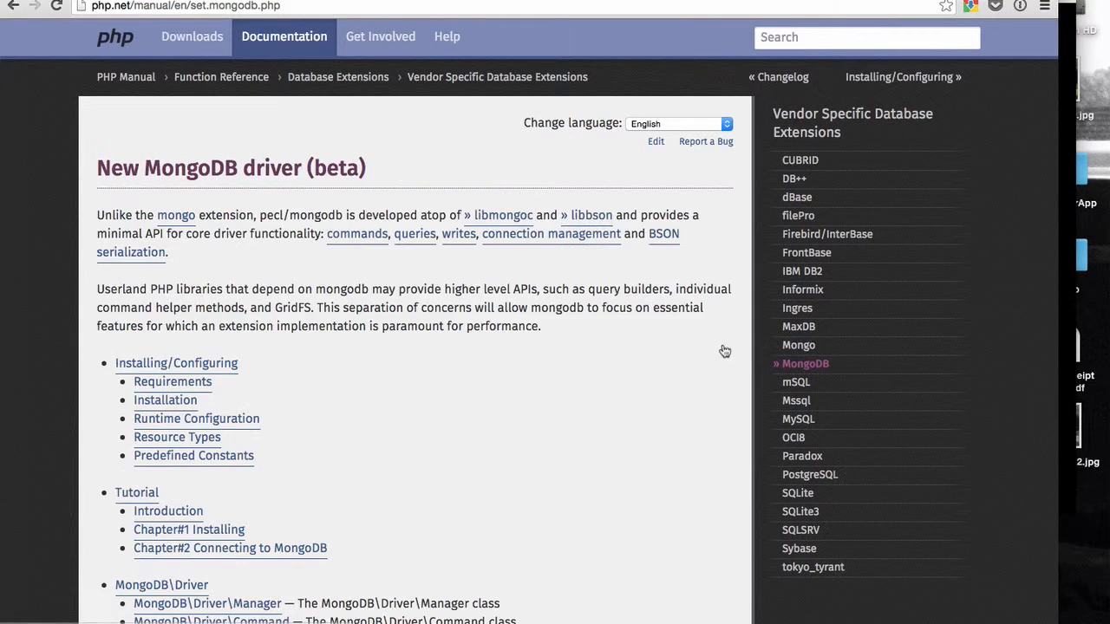
{"action": "mouse_move", "coordinate": [364, 395]}
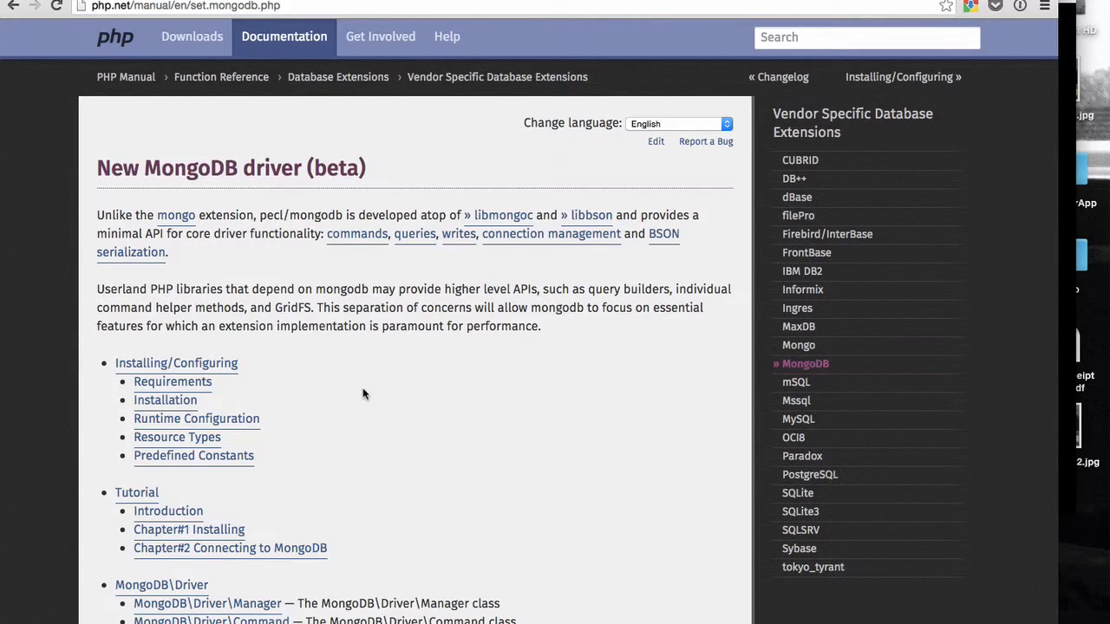
{"action": "scroll", "scroll_direction": "down", "scroll_amount": 3}
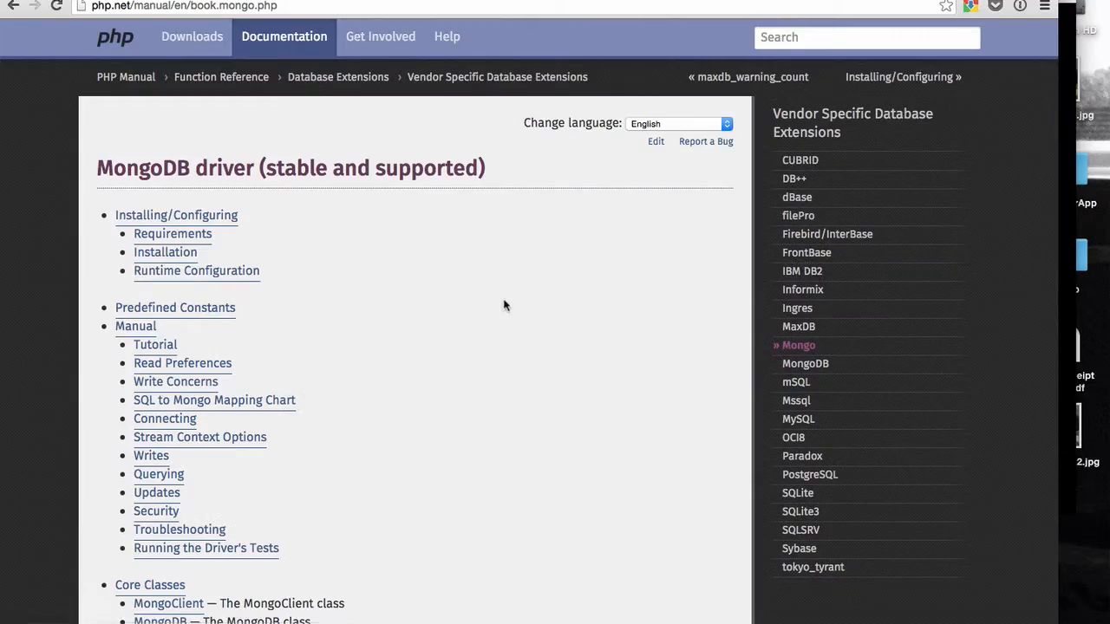
{"action": "scroll", "scroll_direction": "down", "scroll_amount": 3}
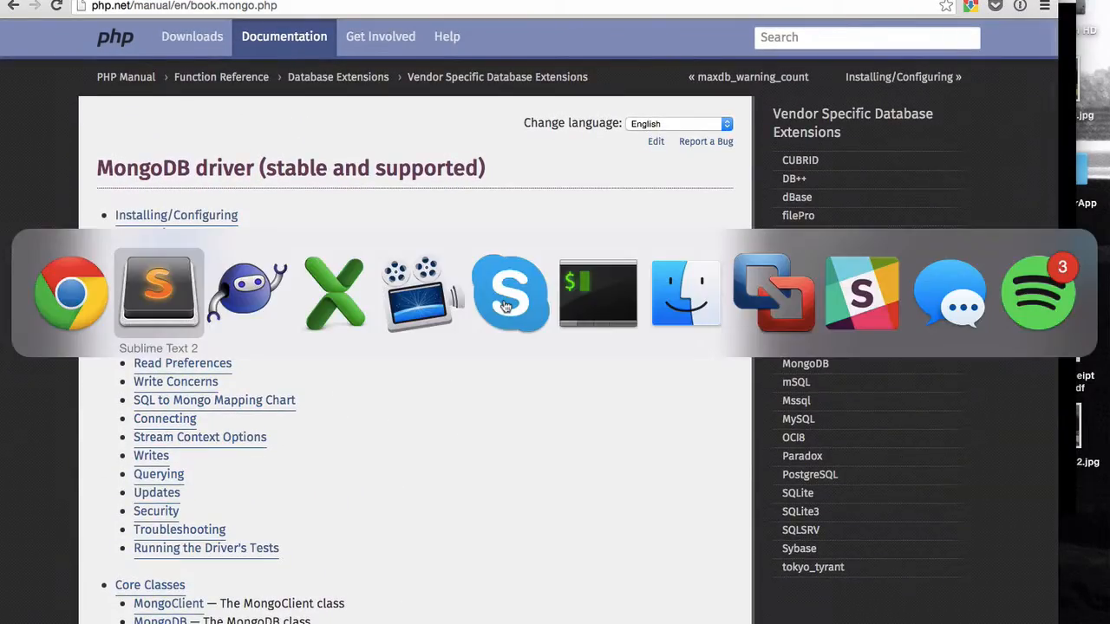
Switch back to fixtures.php at the MongoClient connection and index code
{"action": "left_click", "coordinate": [160, 294]}
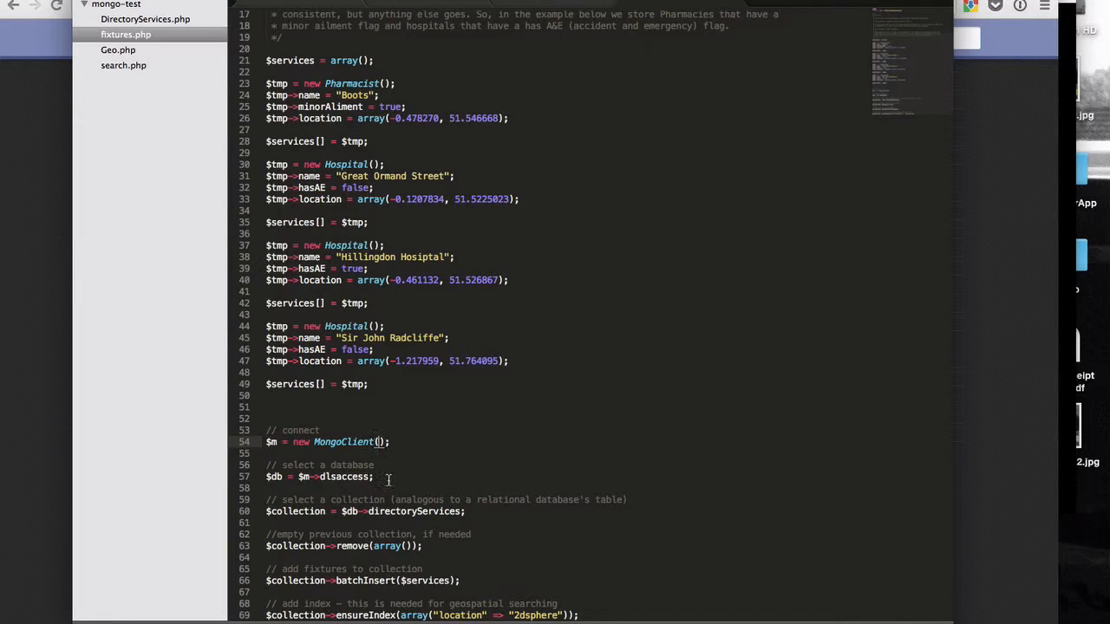
{"action": "mouse_move", "coordinate": [992, 371]}
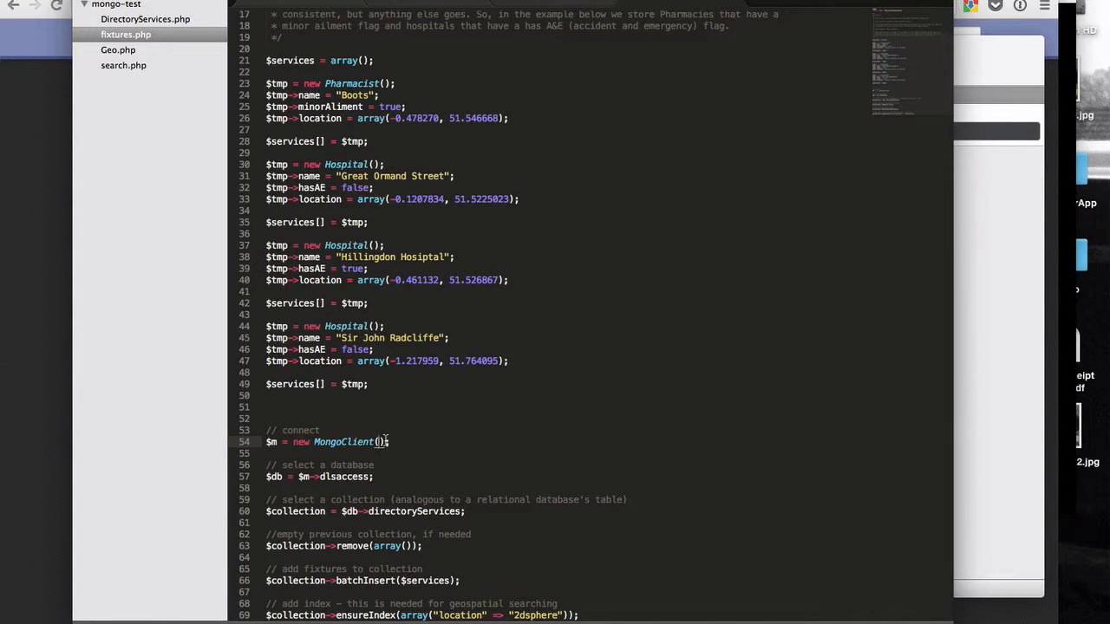
{"action": "mouse_move", "coordinate": [393, 448]}
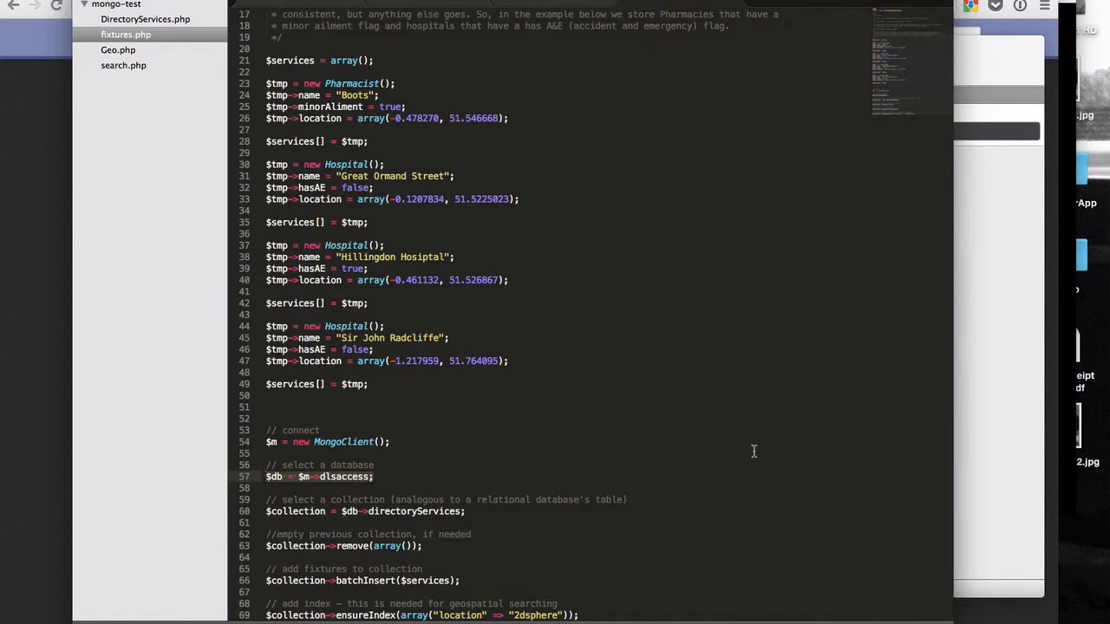
{"action": "mouse_move", "coordinate": [491, 517]}
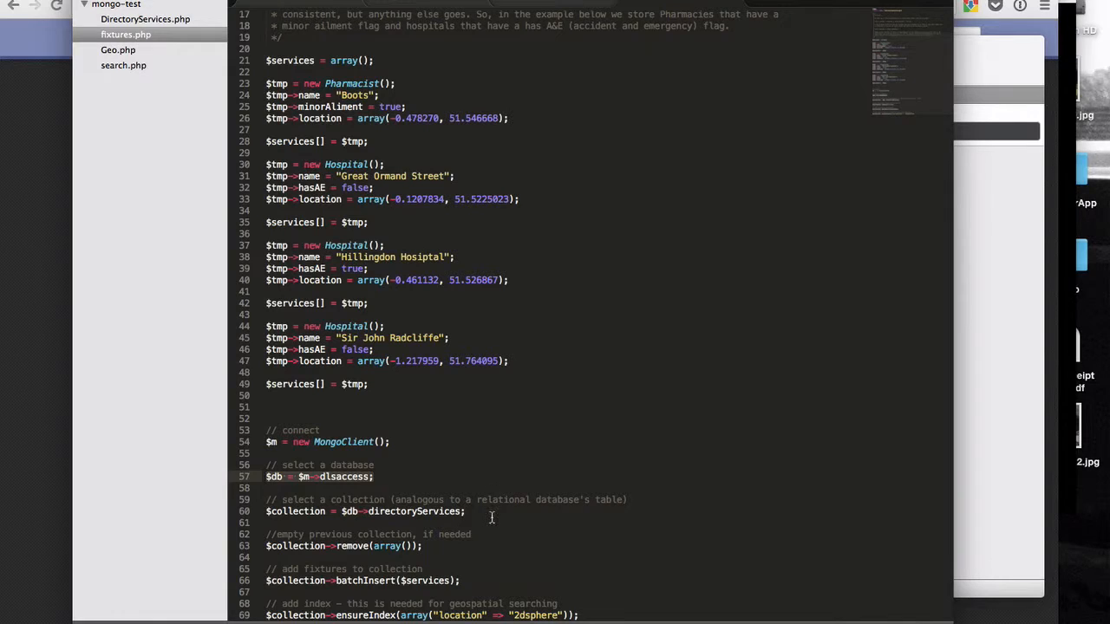
{"action": "mouse_move", "coordinate": [482, 514]}
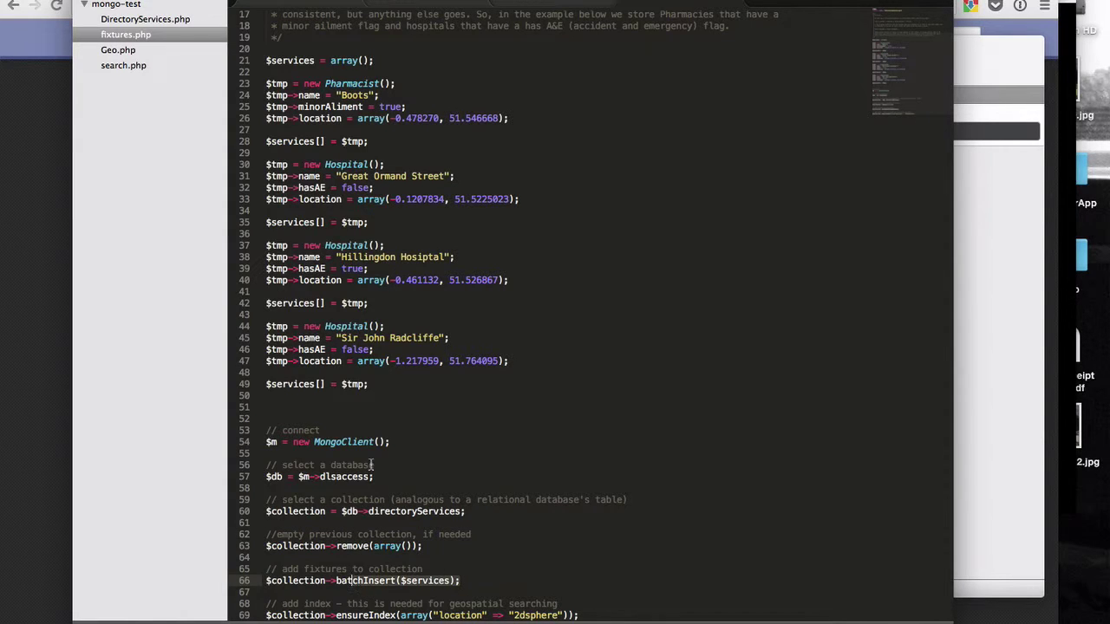
{"action": "mouse_move", "coordinate": [390, 416]}
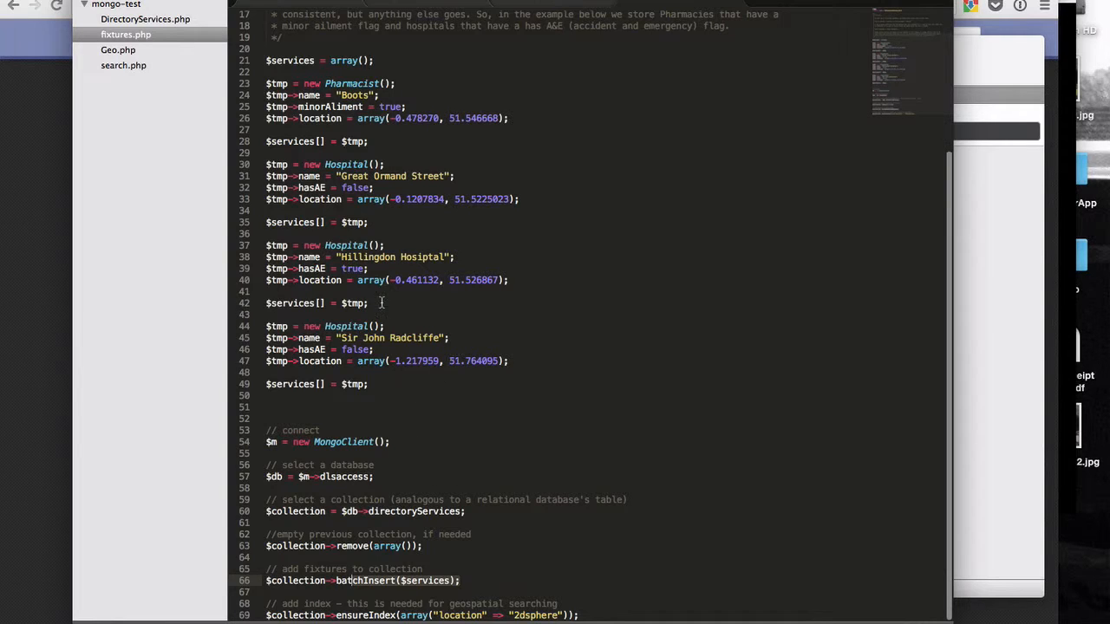
{"action": "mouse_move", "coordinate": [358, 118]}
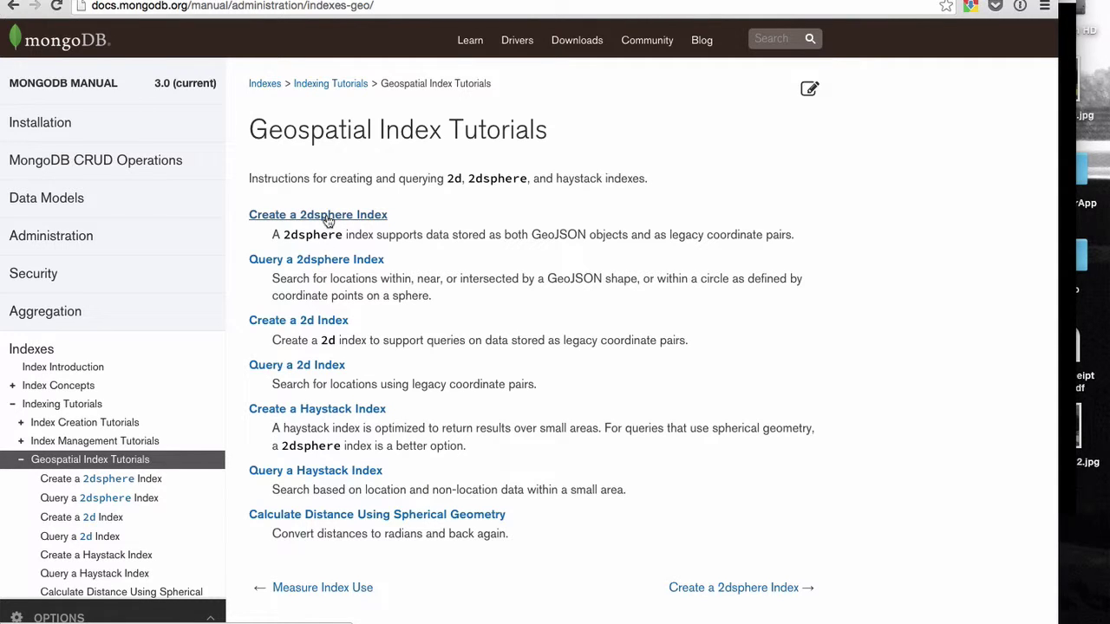
{"action": "left_click", "coordinate": [318, 215]}
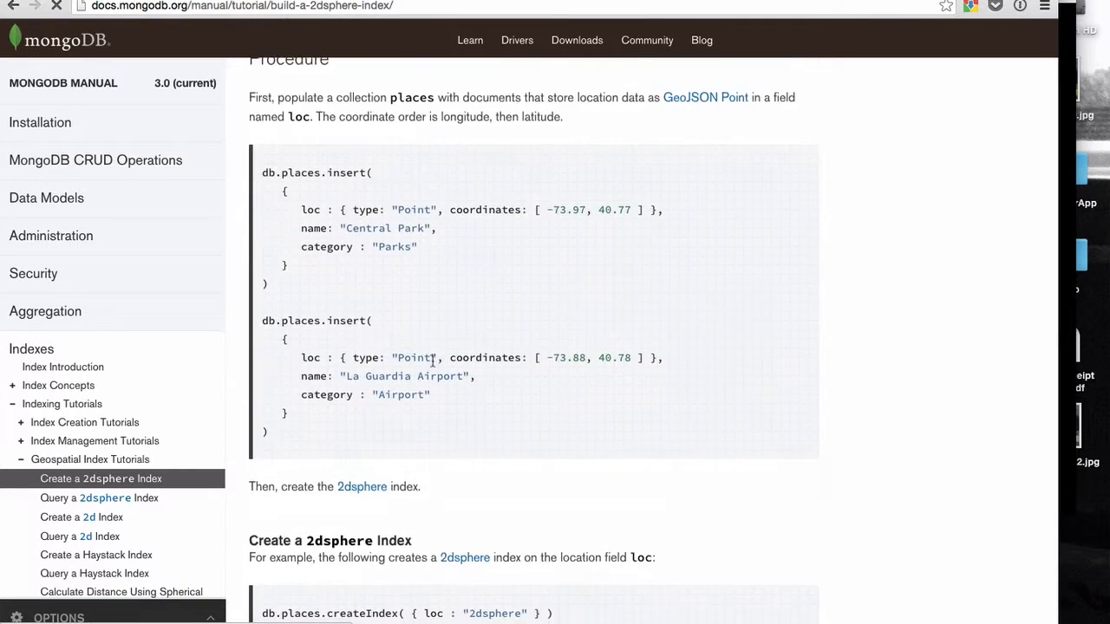
{"action": "scroll", "scroll_direction": "down", "scroll_amount": 3}
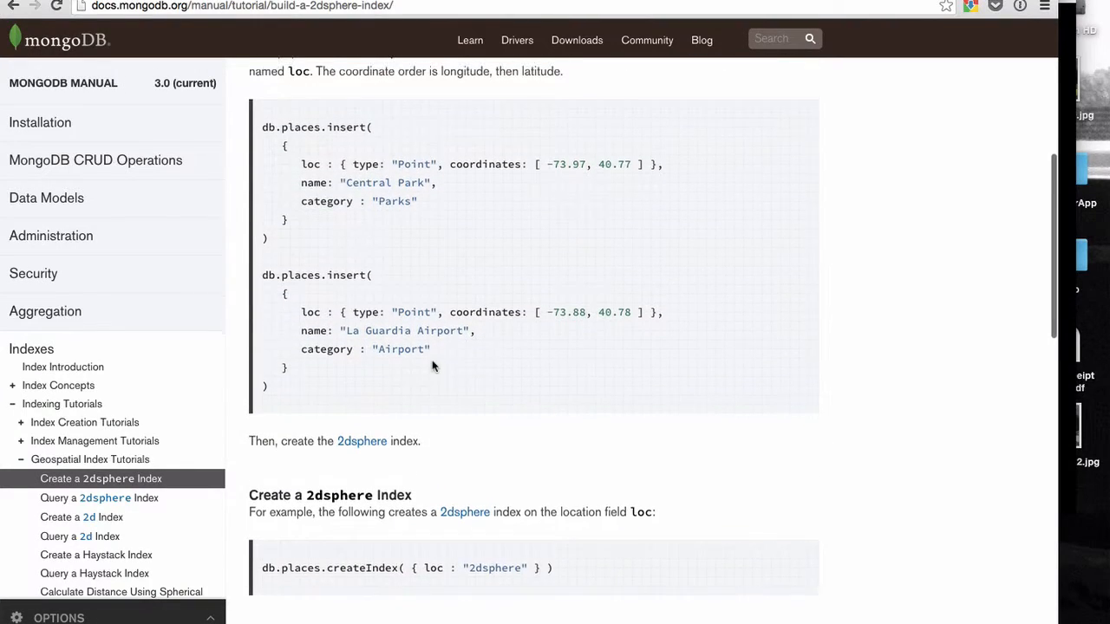
{"action": "scroll", "scroll_direction": "up", "scroll_amount": 3}
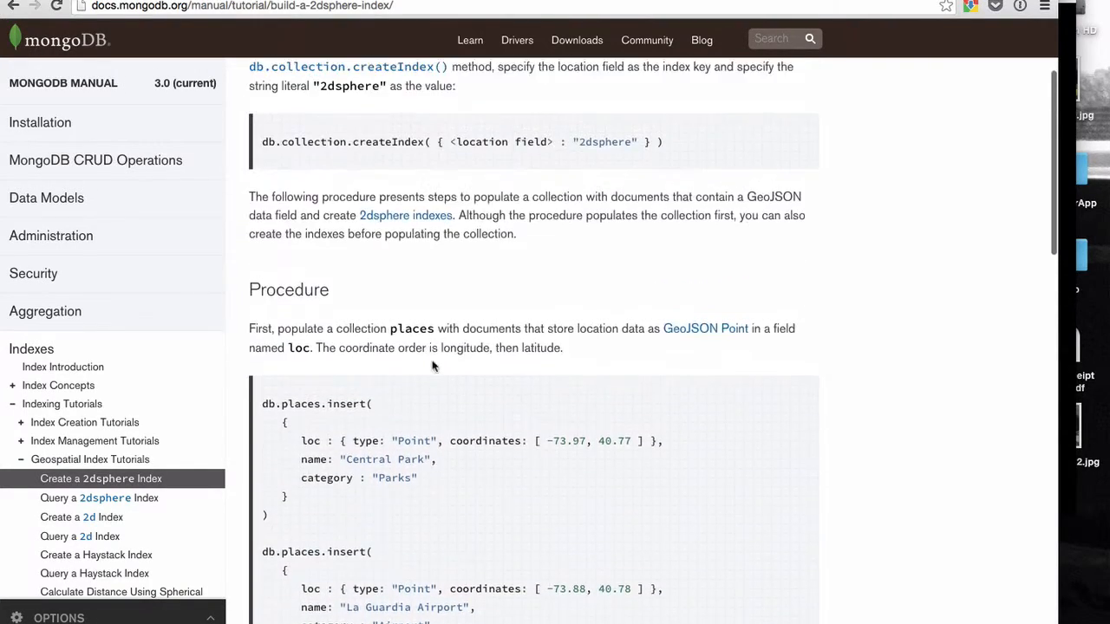
{"action": "scroll", "scroll_direction": "up", "scroll_amount": 3}
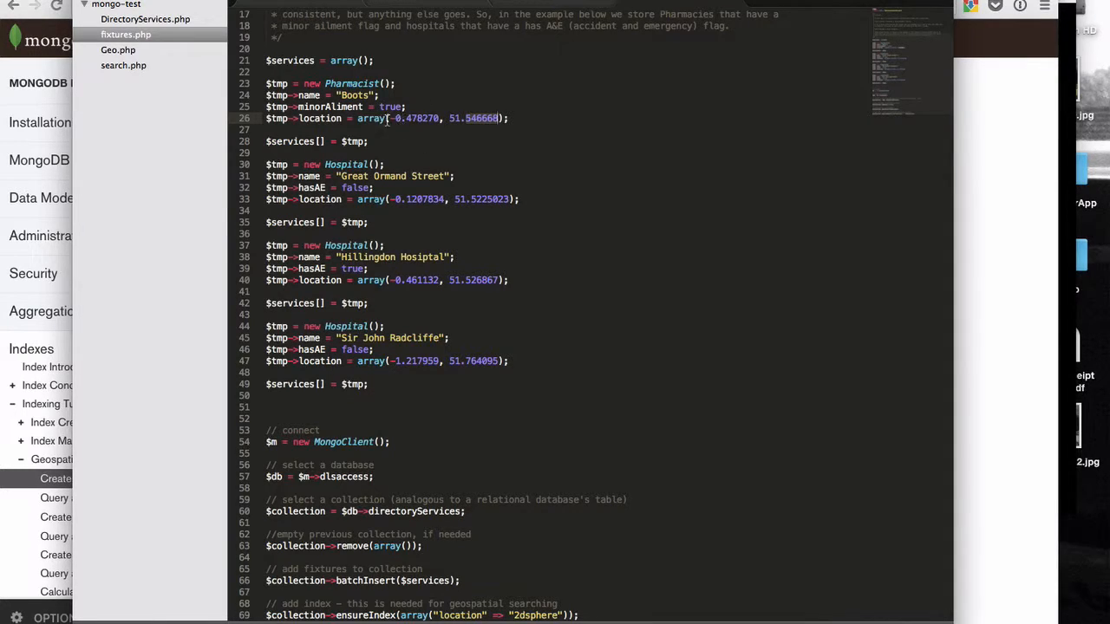
{"action": "mouse_move", "coordinate": [435, 138]}
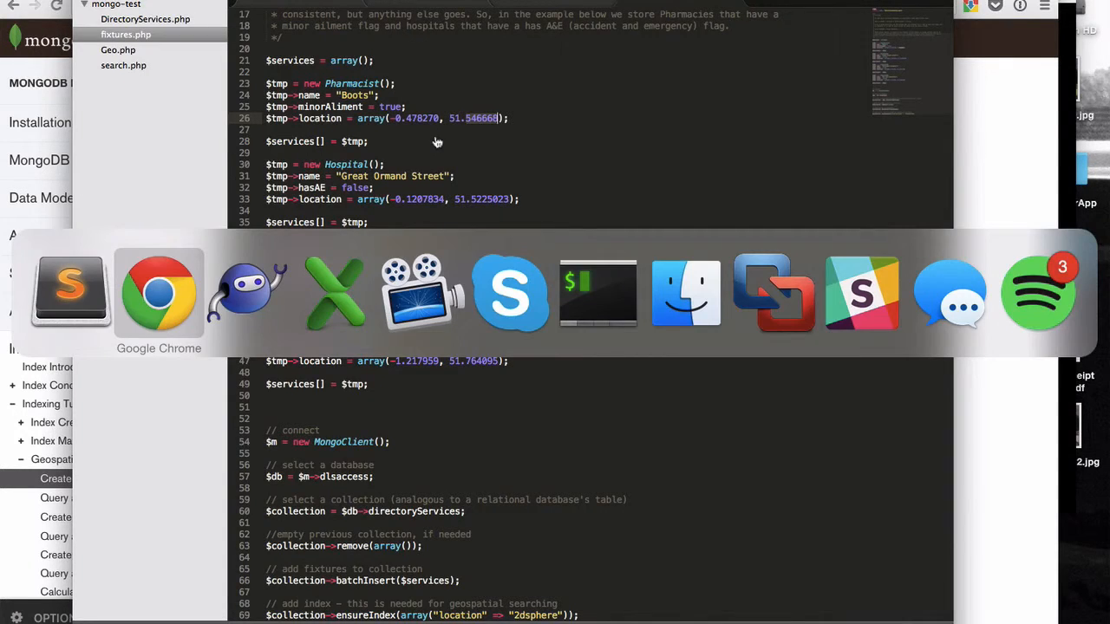
{"action": "left_click", "coordinate": [160, 295]}
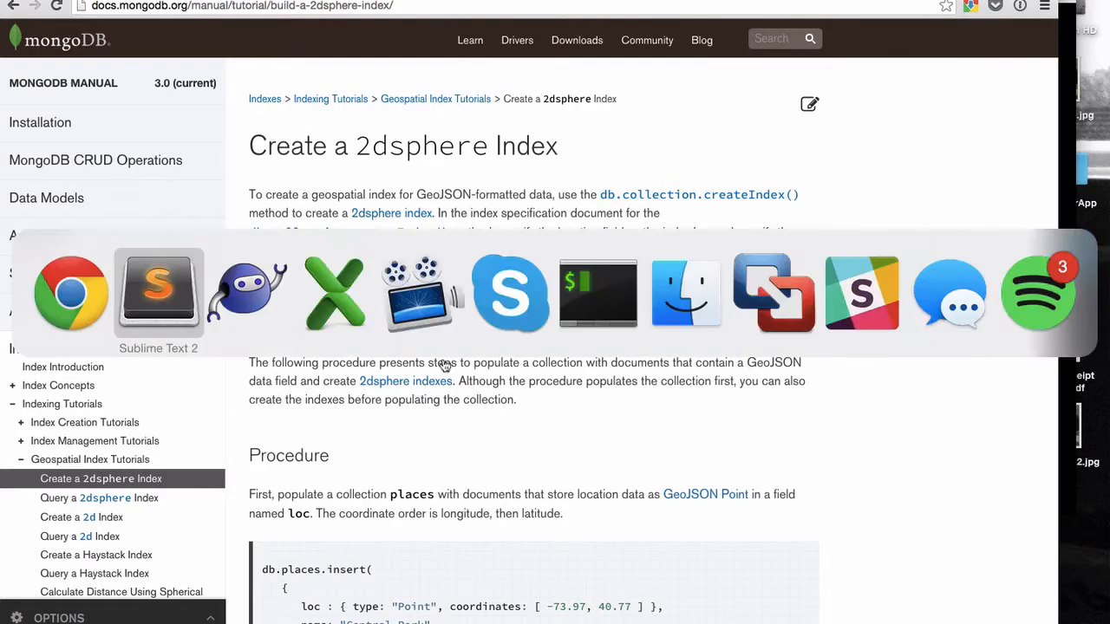
{"action": "left_click", "coordinate": [158, 293]}
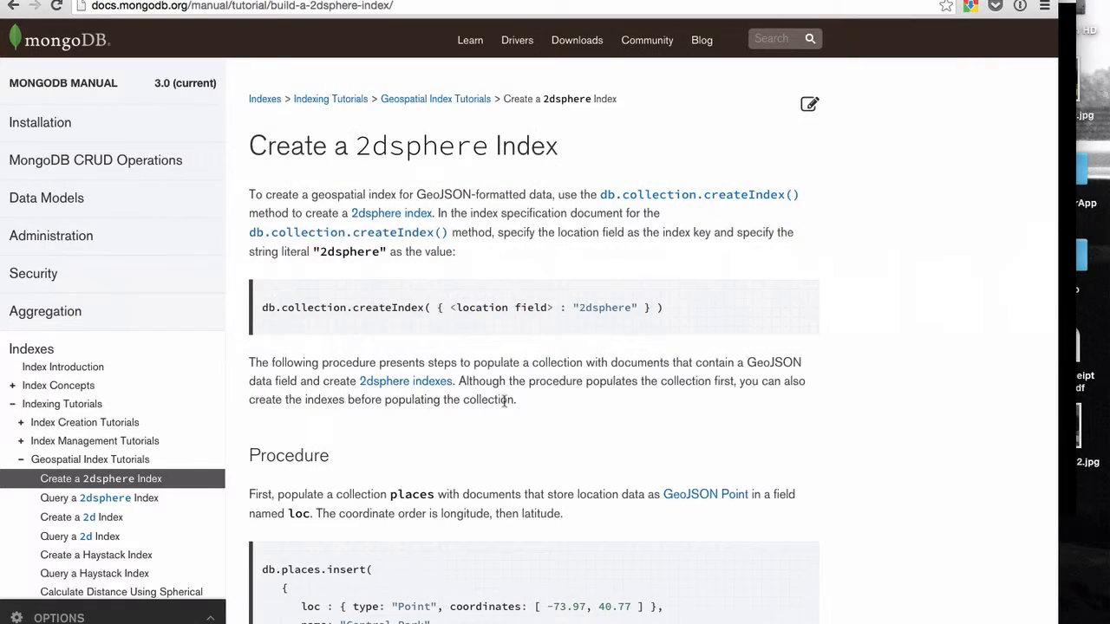
{"action": "scroll", "scroll_direction": "down", "scroll_amount": 3}
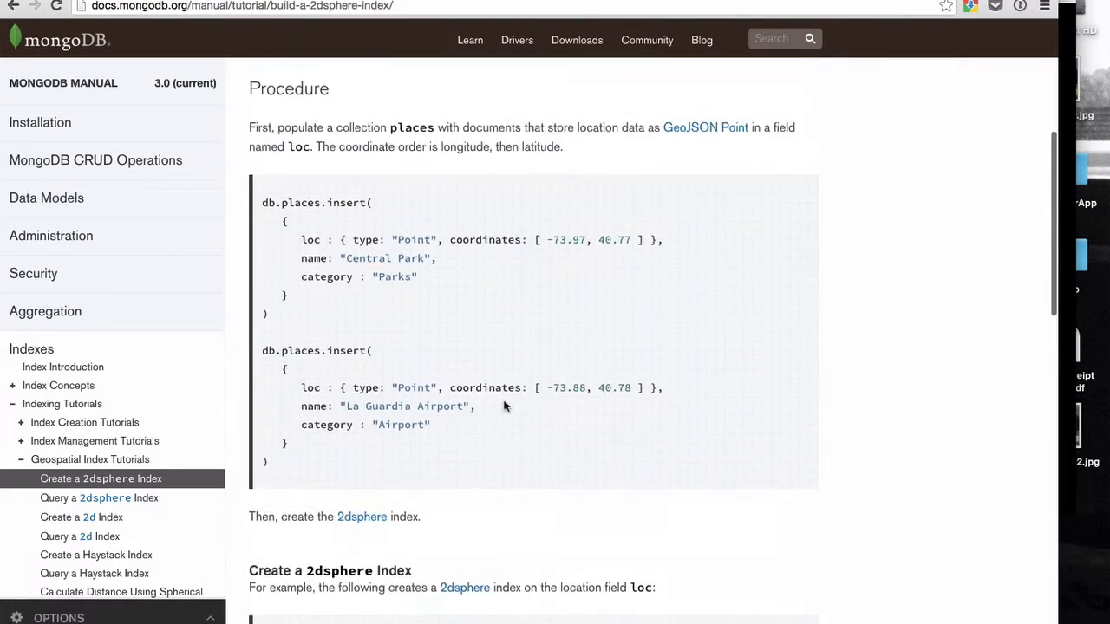
{"action": "scroll", "scroll_direction": "down", "scroll_amount": 3}
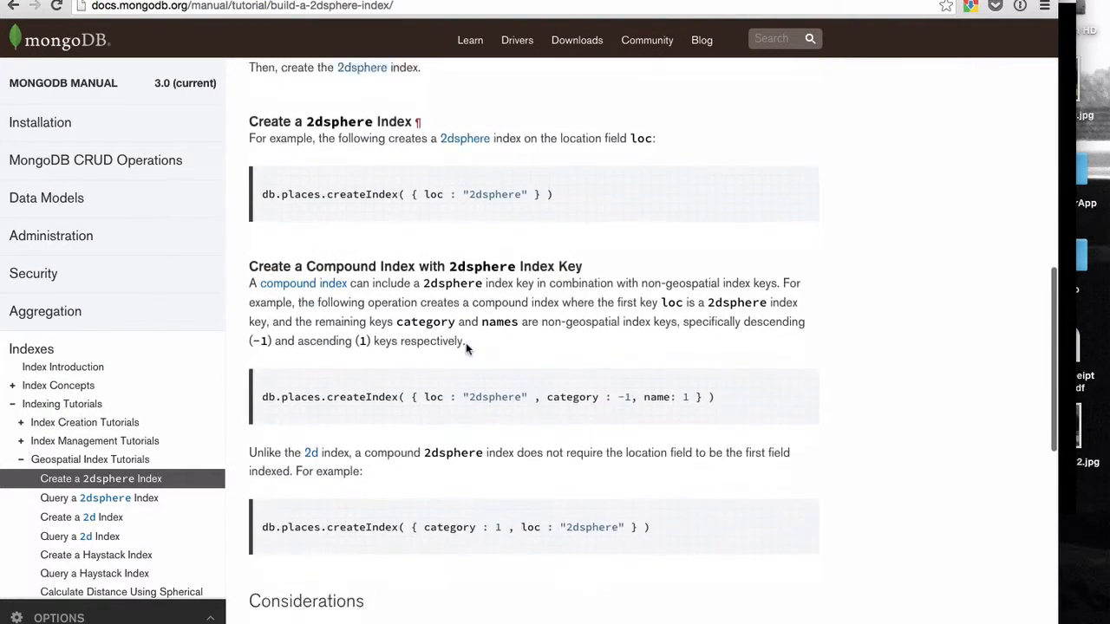
{"action": "scroll", "scroll_direction": "up", "scroll_amount": 3}
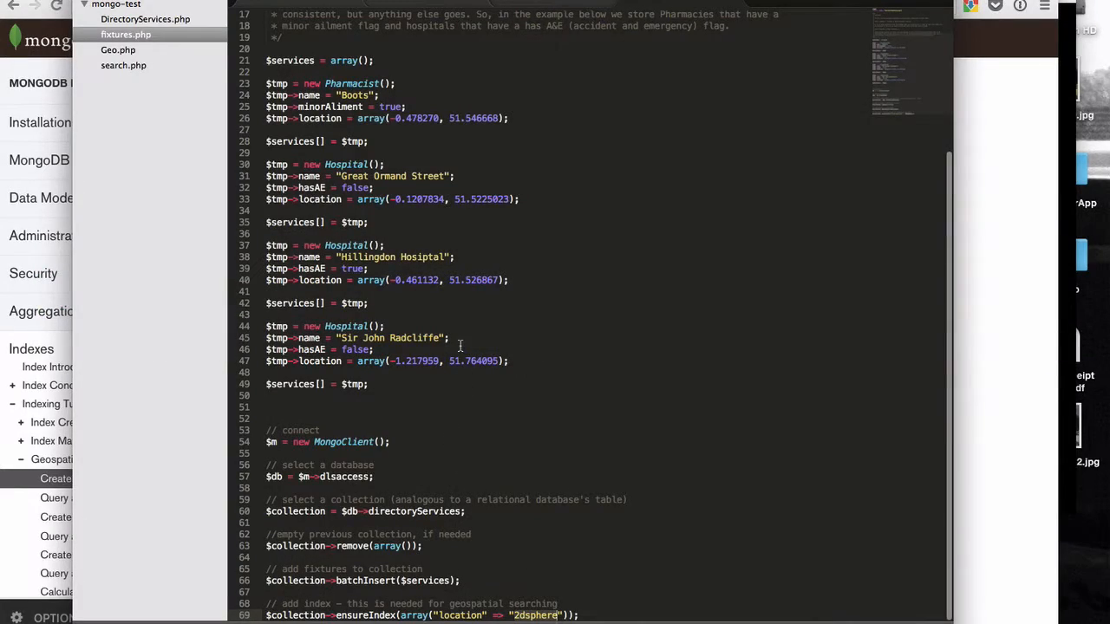
{"action": "mouse_move", "coordinate": [555, 177]}
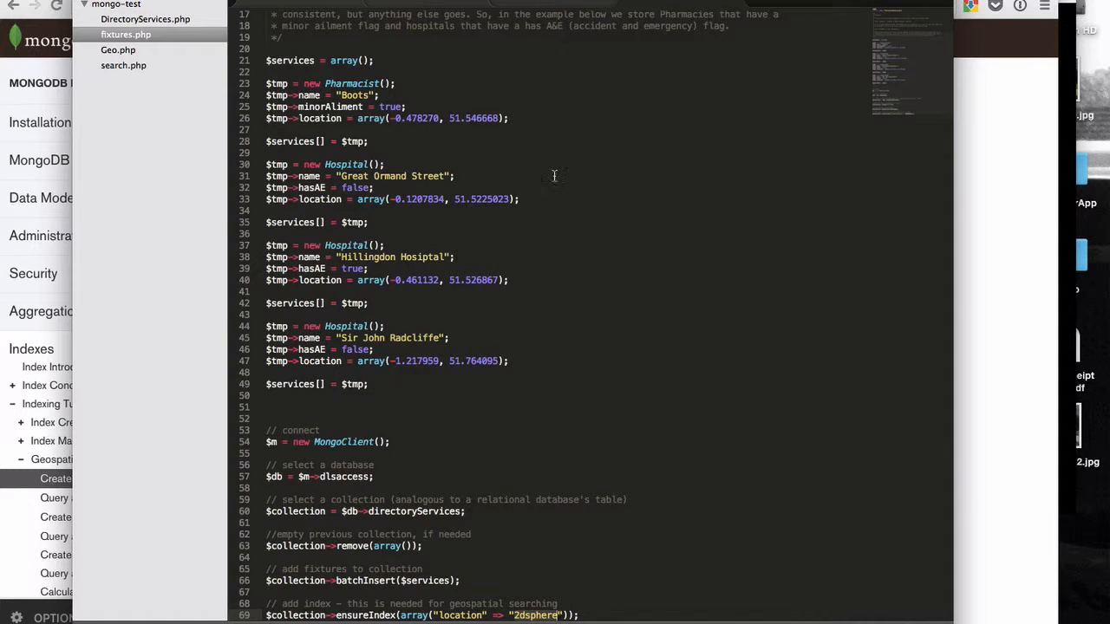
Switch from the fixtures.php editor to the Robomongo window
{"action": "key", "text": "cmd+tab"}
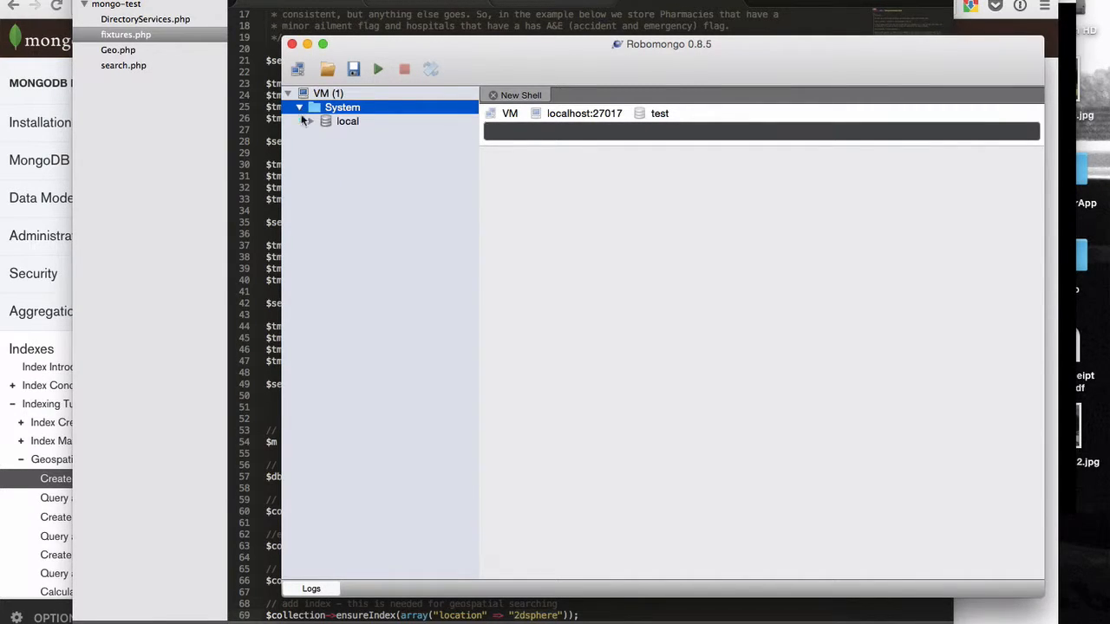
Run 'php fixtures.php' in Terminal to load the services, then return to Robomongo
{"action": "left_click", "coordinate": [312, 121]}
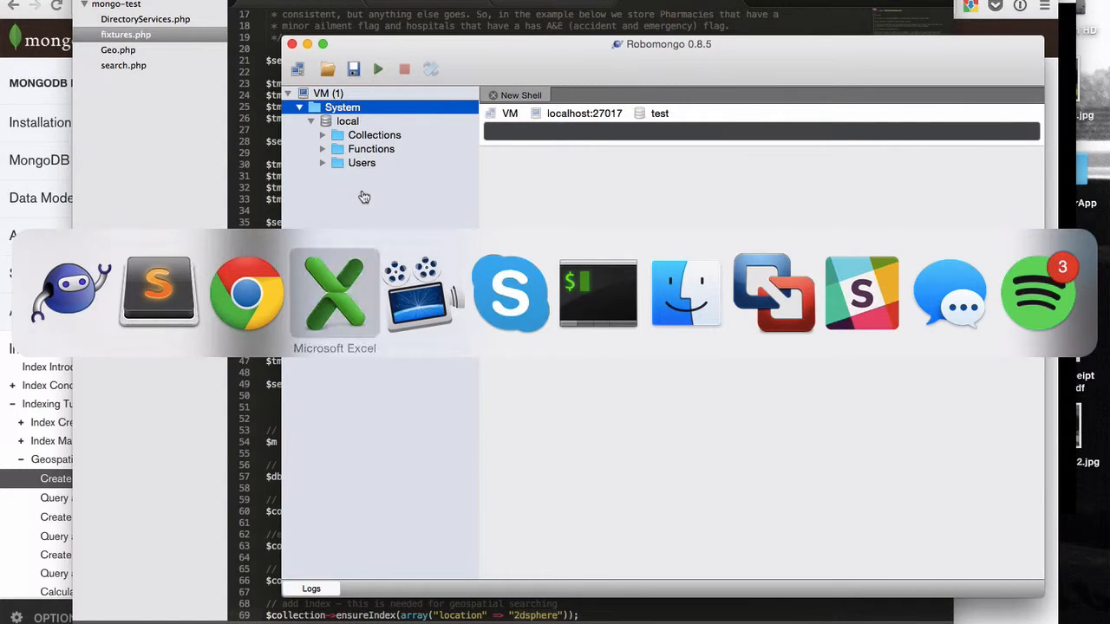
{"action": "left_click", "coordinate": [597, 293]}
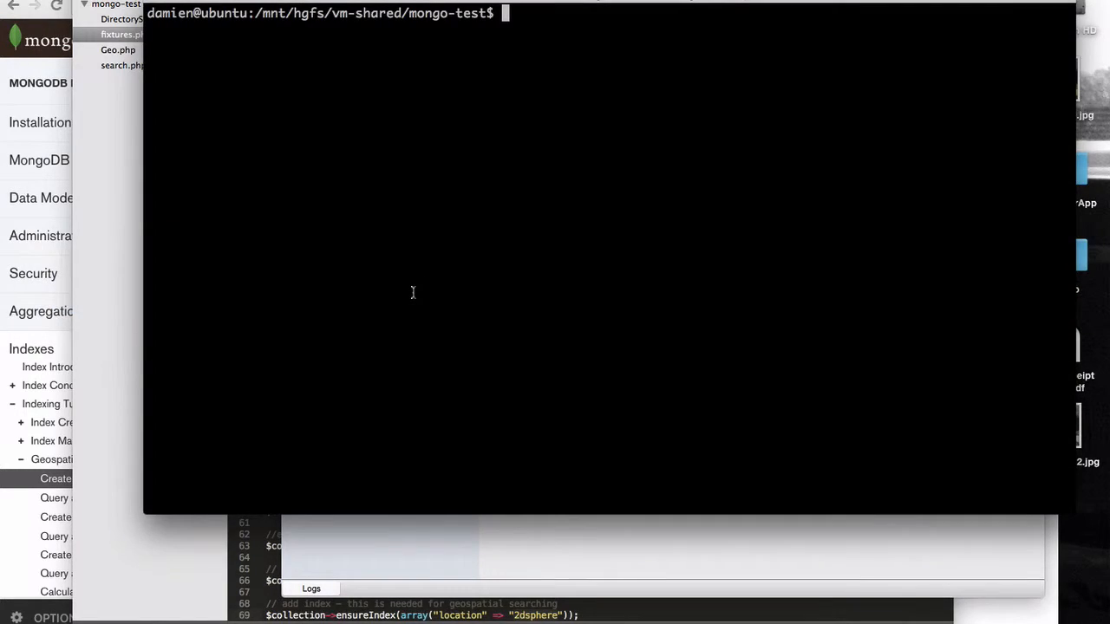
{"action": "type", "text": "php fixtures.php"}
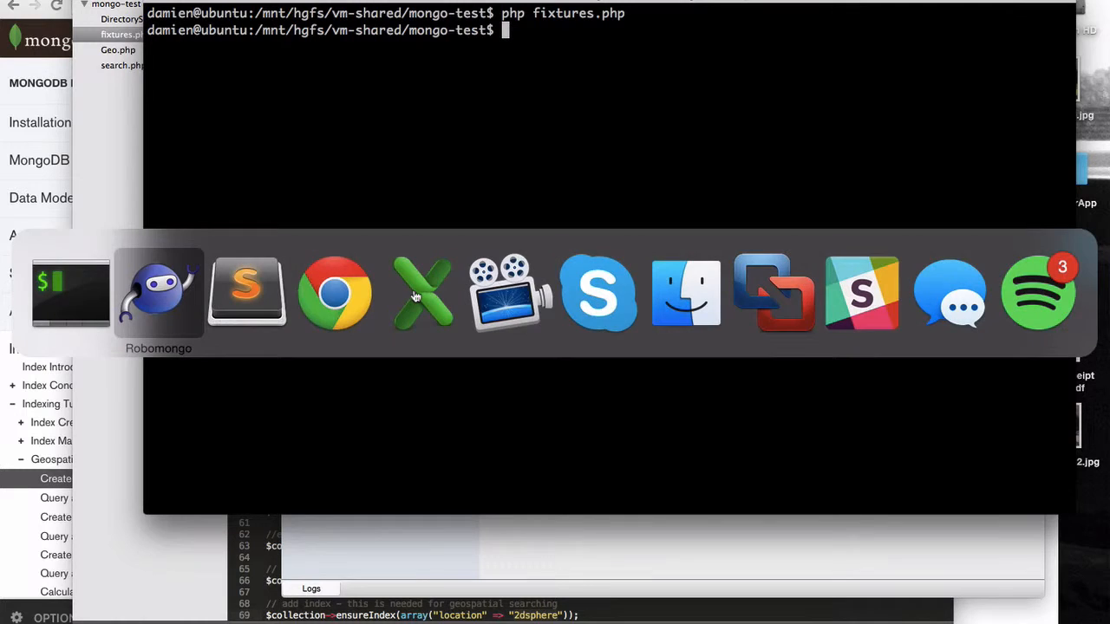
{"action": "left_click", "coordinate": [158, 293]}
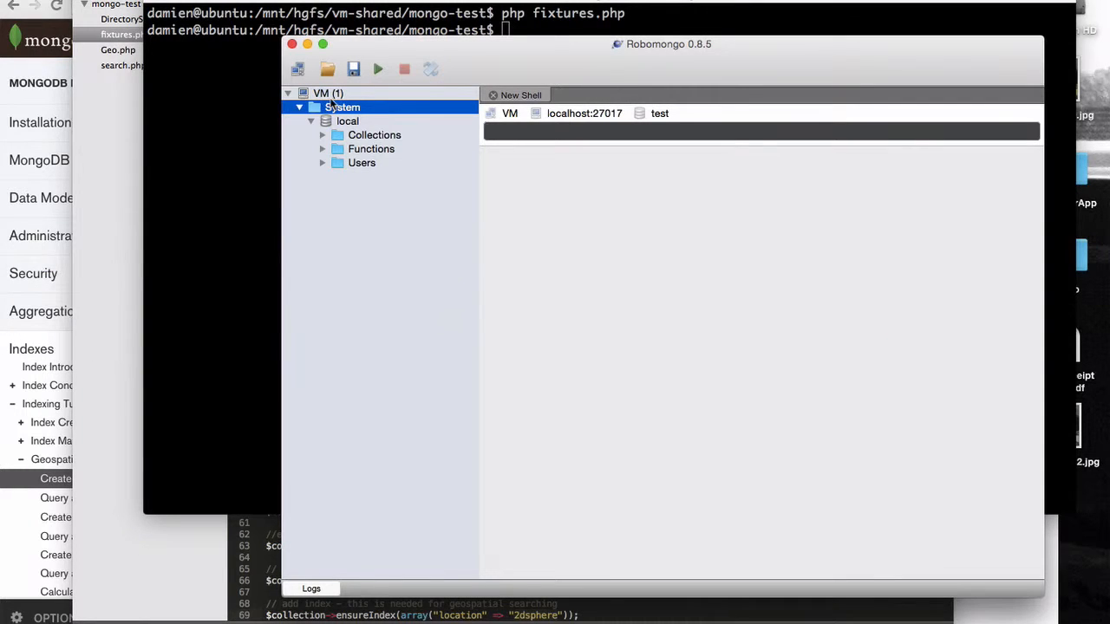
Refresh the VM server and list the documents of the disaccess directoryServices collection
{"action": "right_click", "coordinate": [328, 94]}
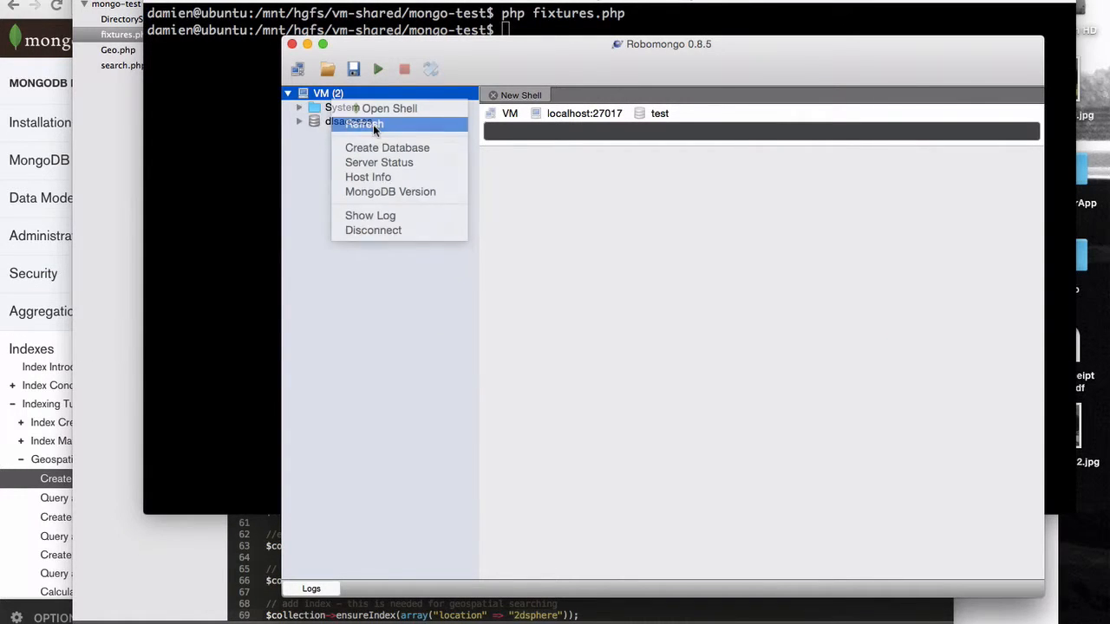
{"action": "left_click", "coordinate": [360, 125]}
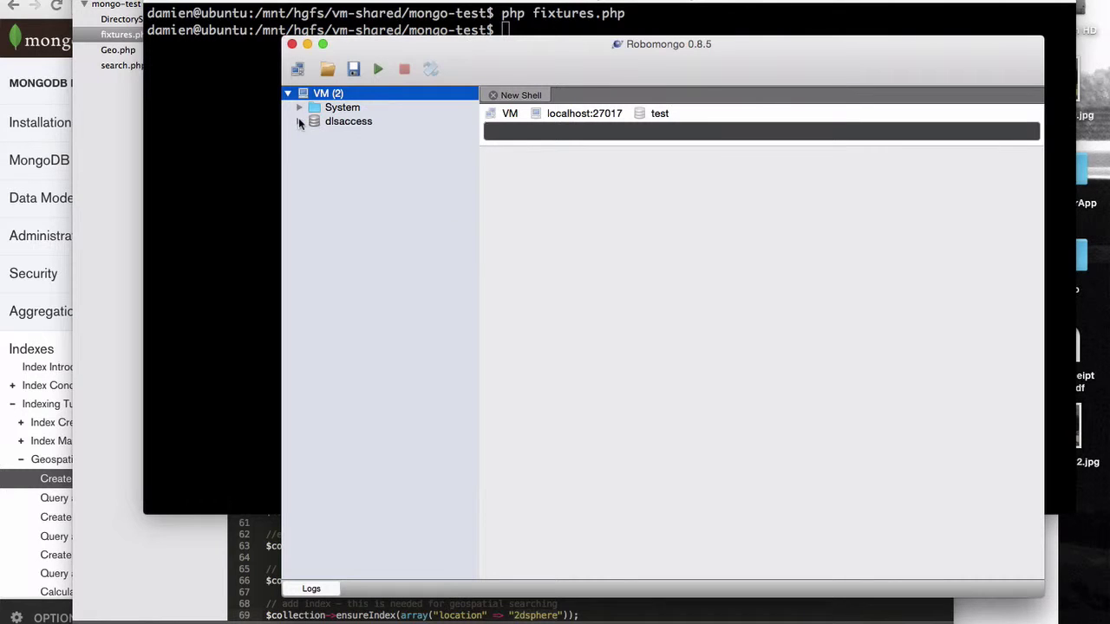
{"action": "left_click", "coordinate": [298, 122]}
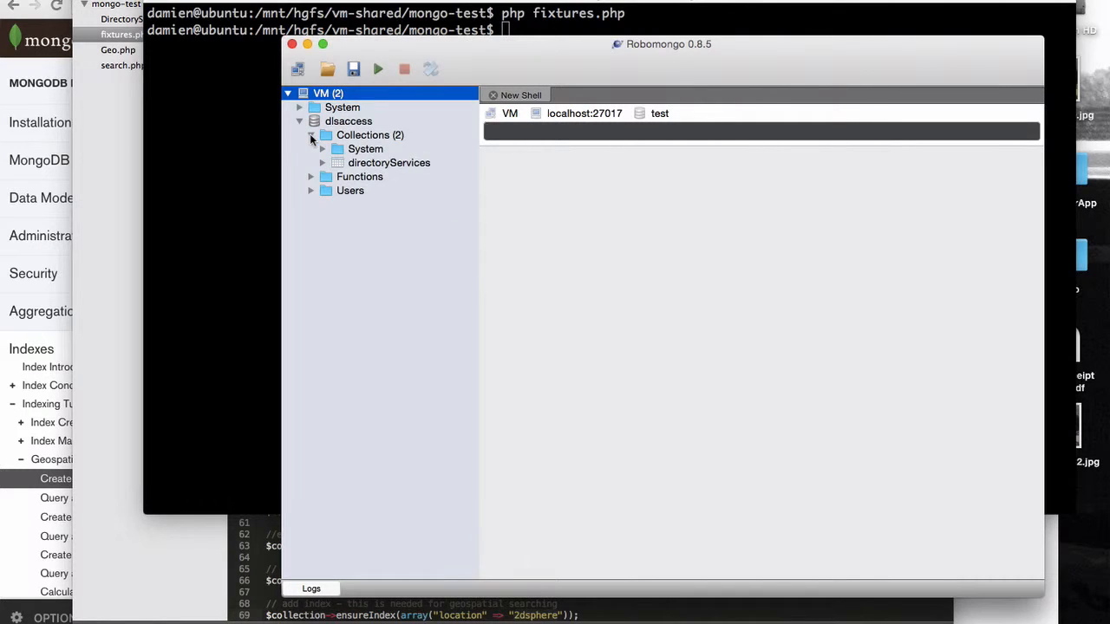
{"action": "left_click", "coordinate": [388, 163]}
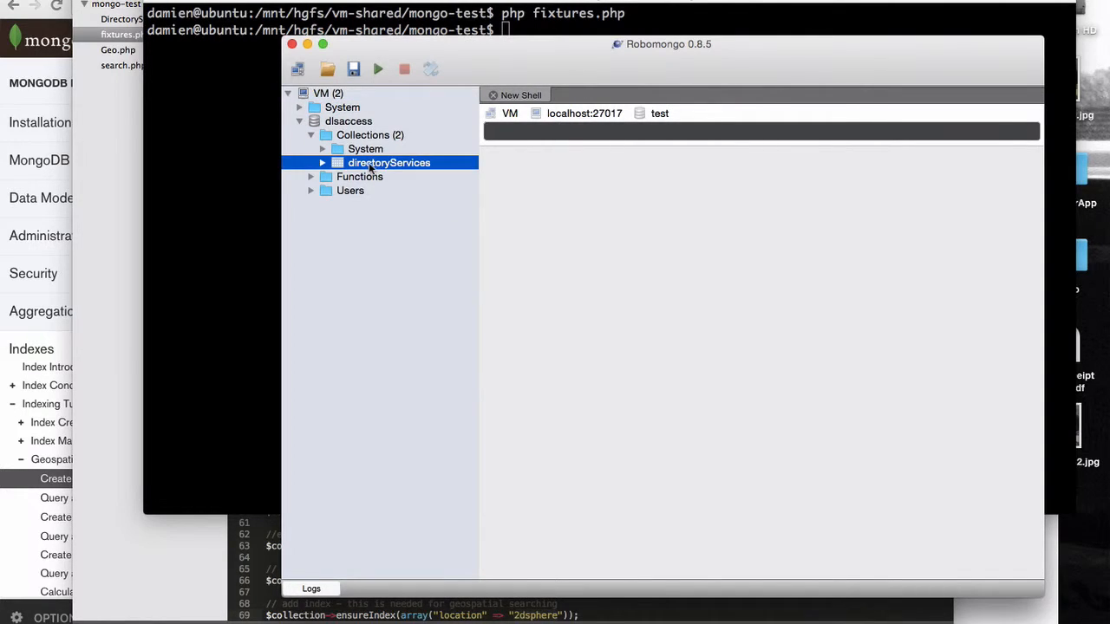
{"action": "double_click", "coordinate": [389, 163]}
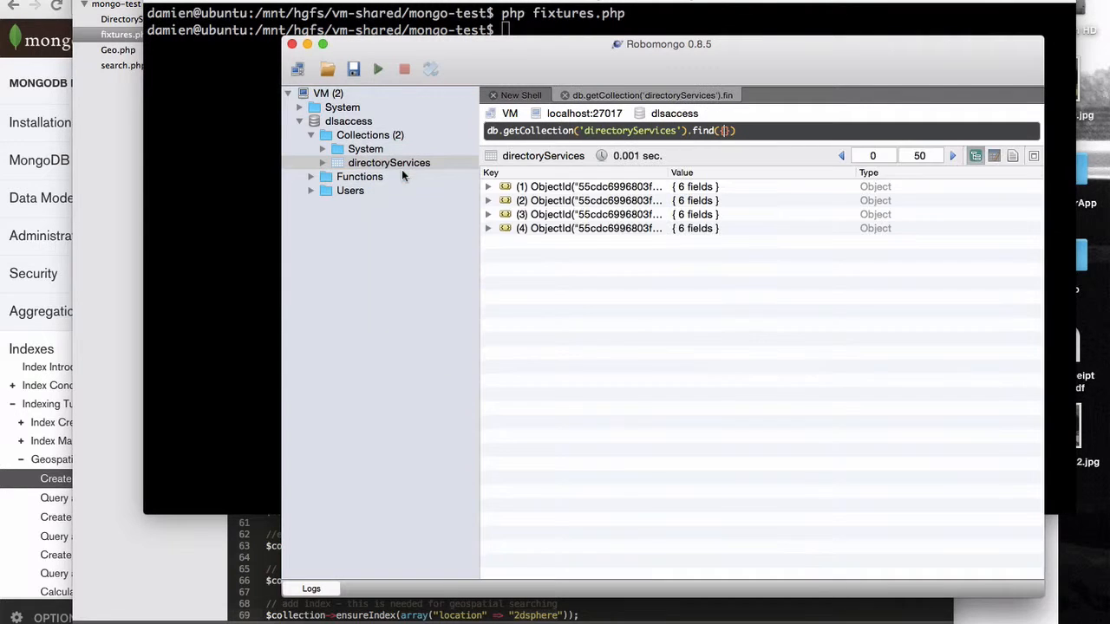
{"action": "left_click", "coordinate": [490, 229]}
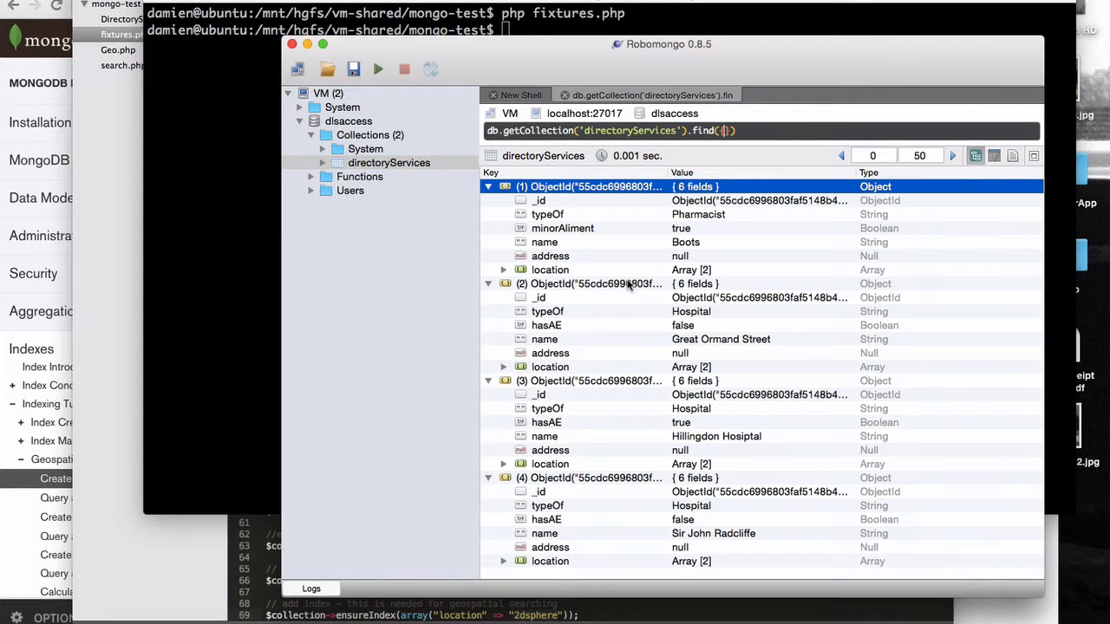
{"action": "mouse_move", "coordinate": [576, 191]}
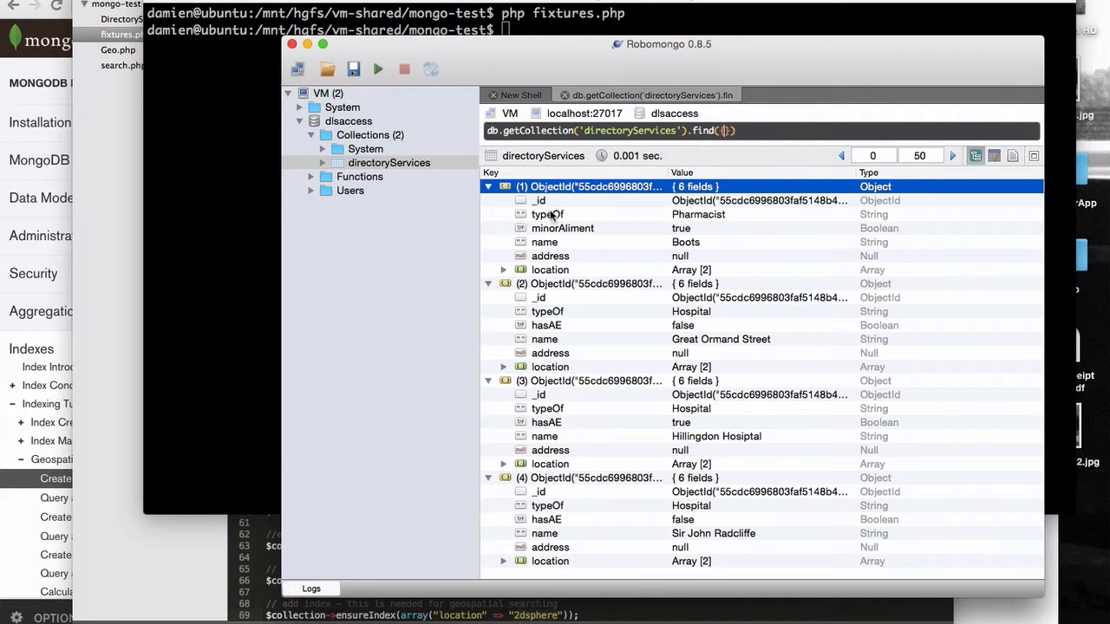
{"action": "left_click", "coordinate": [548, 215]}
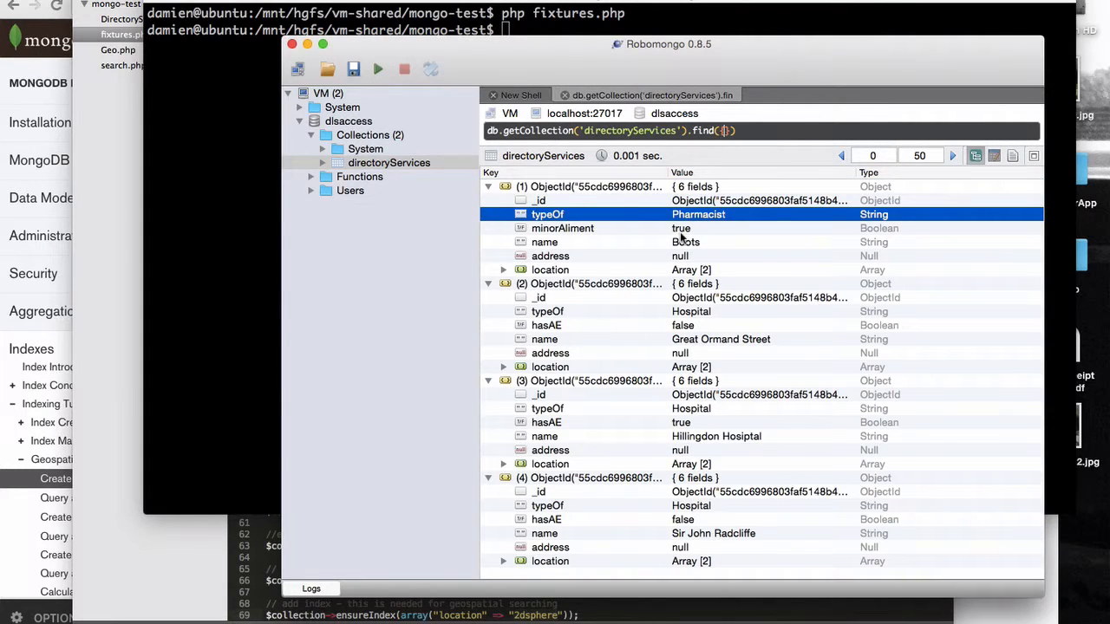
{"action": "left_click", "coordinate": [562, 229]}
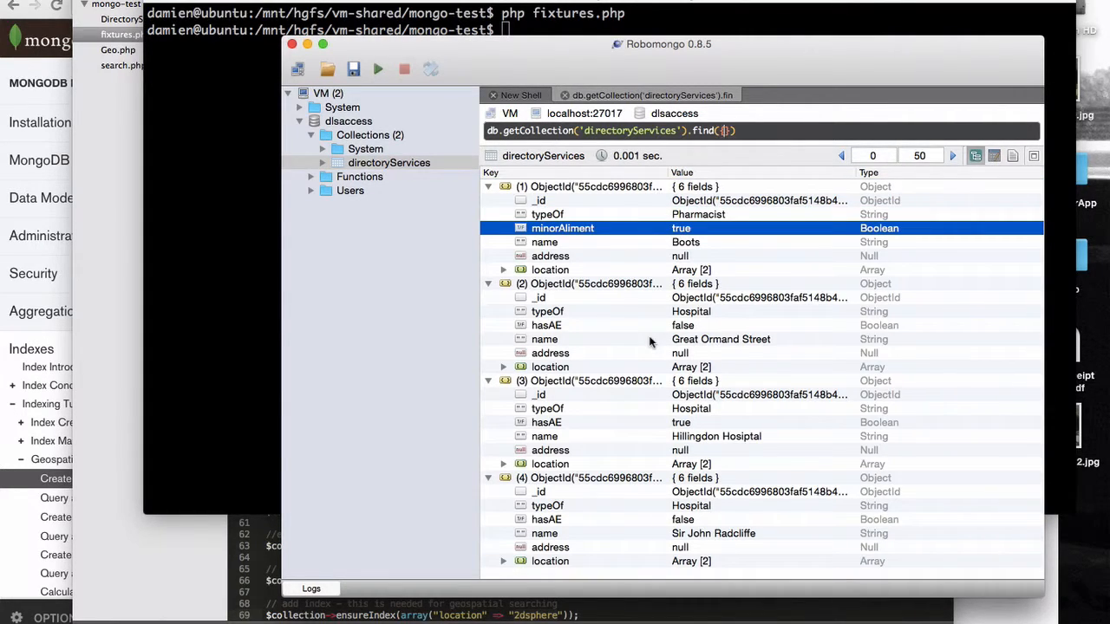
{"action": "left_click", "coordinate": [546, 326]}
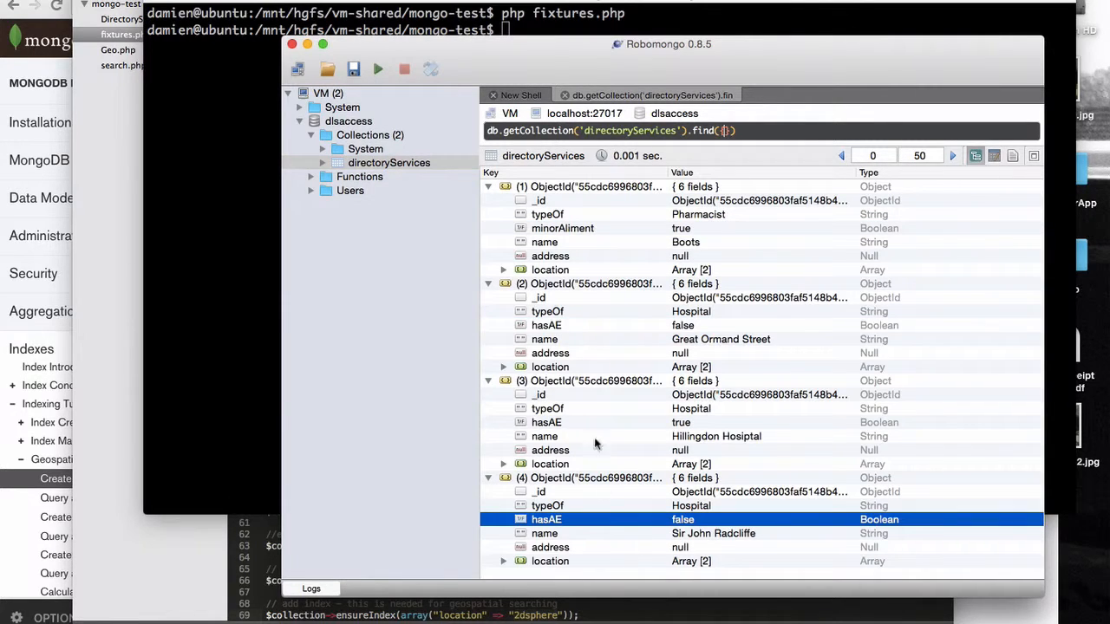
{"action": "left_click", "coordinate": [547, 424]}
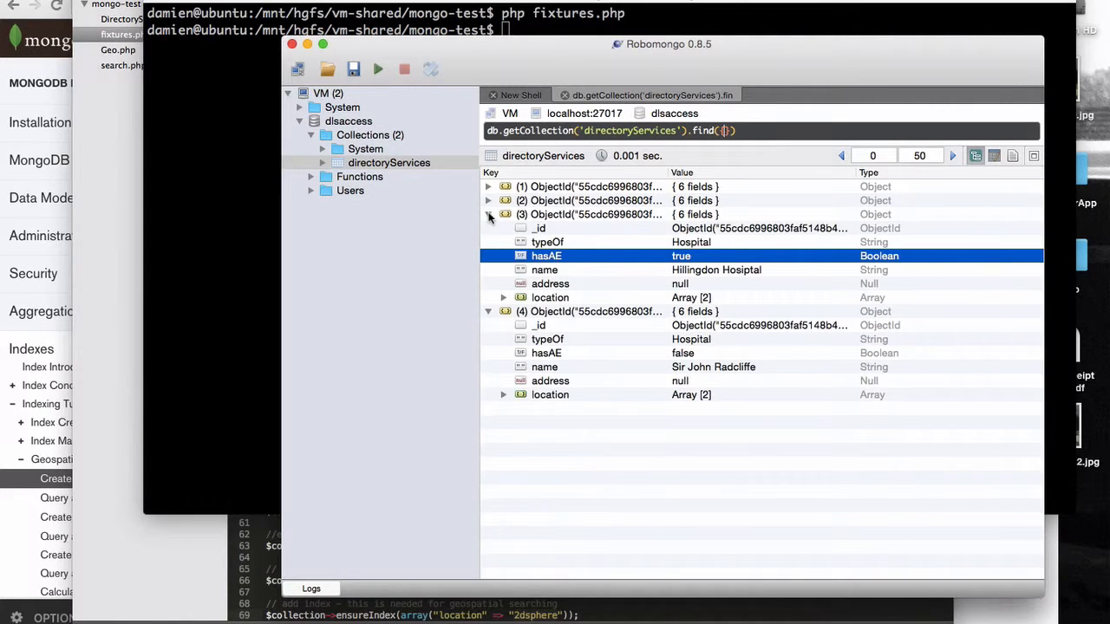
{"action": "left_click", "coordinate": [489, 215]}
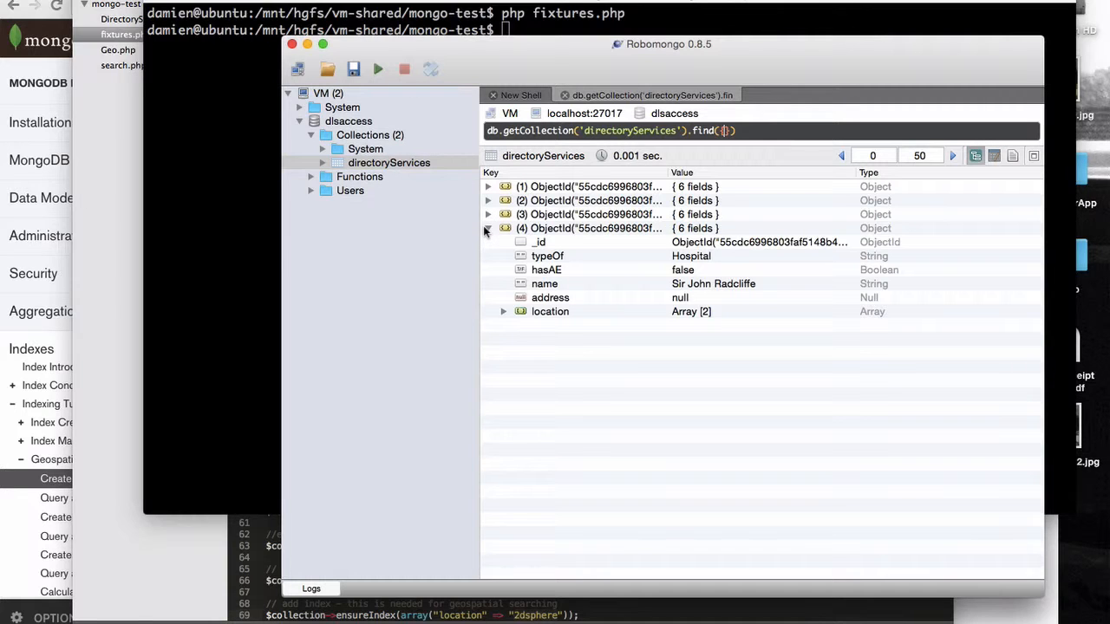
{"action": "left_click", "coordinate": [503, 312]}
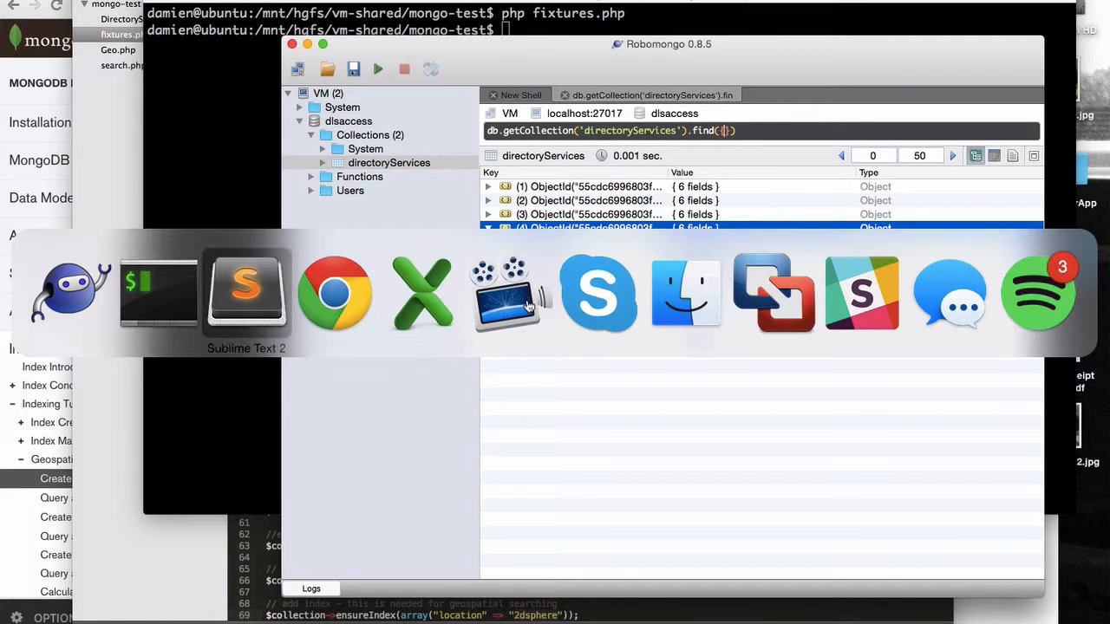
Replace the $distance value 200000 with 10000 in search.php, then return to the MongoDB docs
{"action": "left_click", "coordinate": [246, 293]}
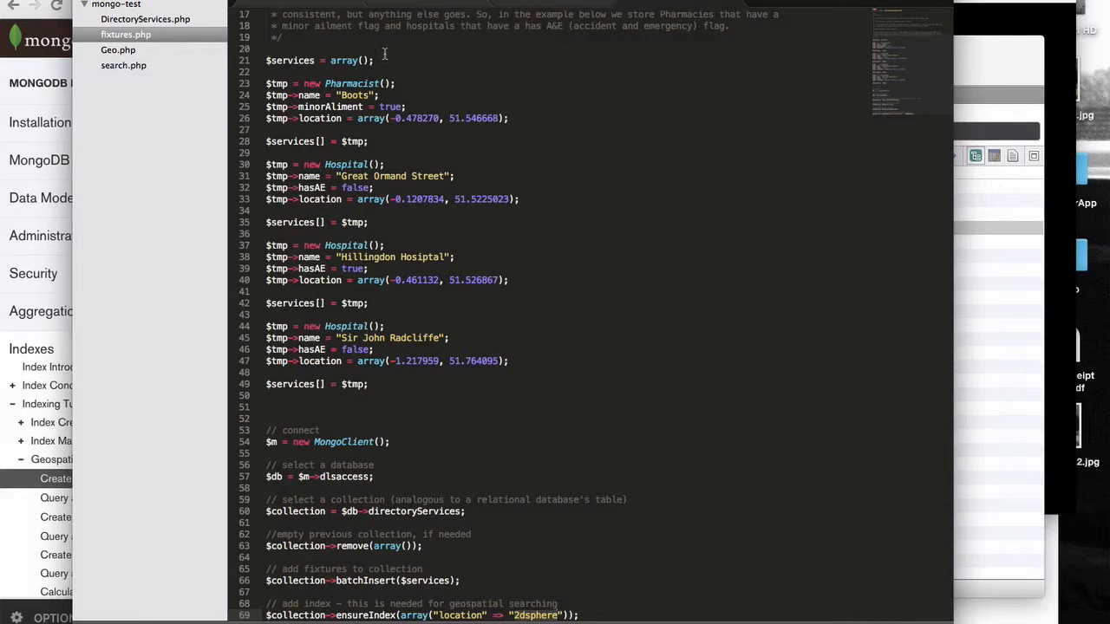
{"action": "left_click", "coordinate": [128, 65]}
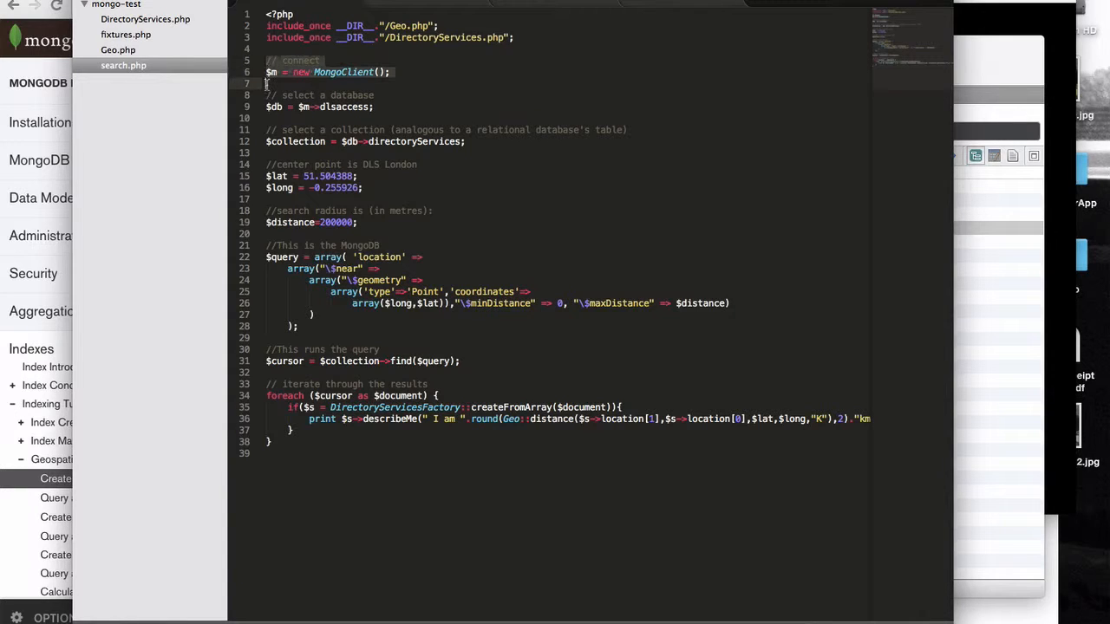
{"action": "left_click", "coordinate": [379, 108]}
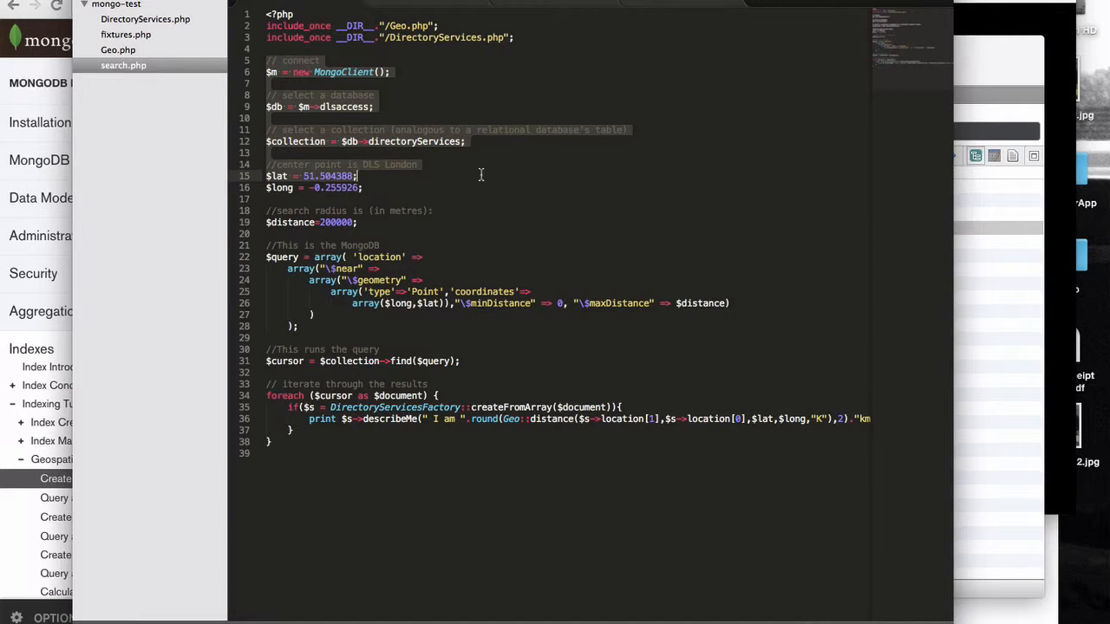
{"action": "left_click", "coordinate": [399, 187]}
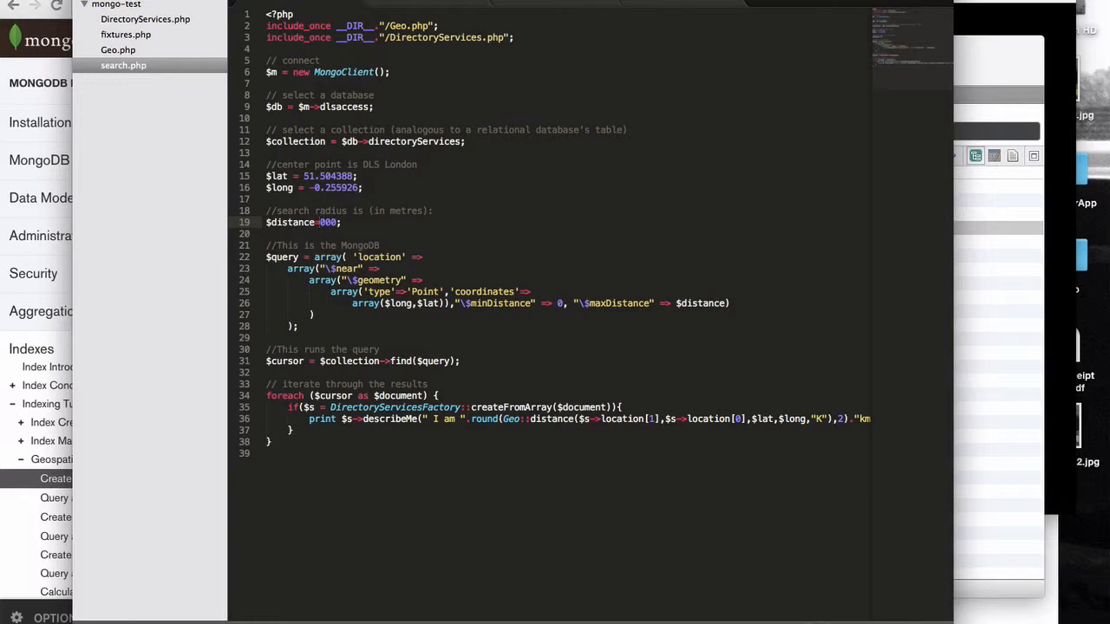
{"action": "type", "text": "10000"}
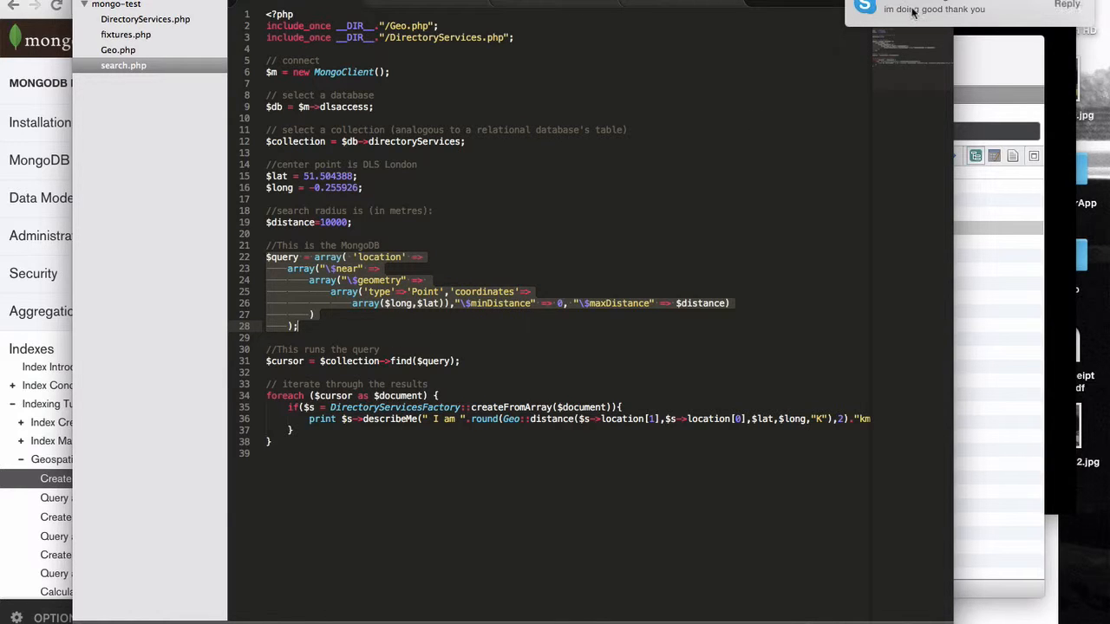
{"action": "key", "text": "cmd+tab"}
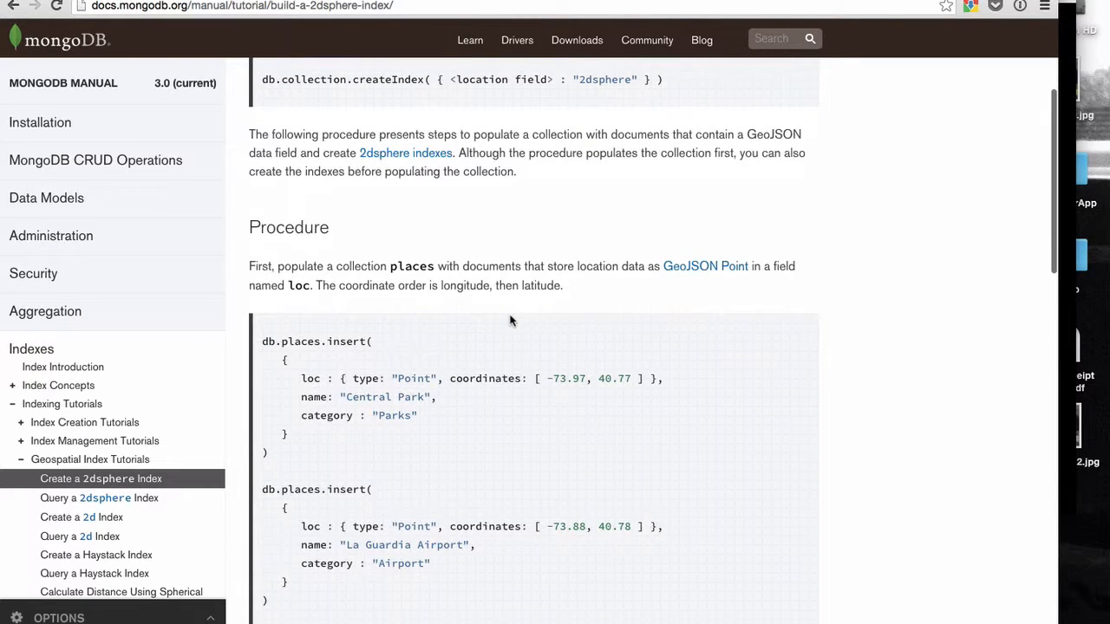
{"action": "mouse_move", "coordinate": [76, 524]}
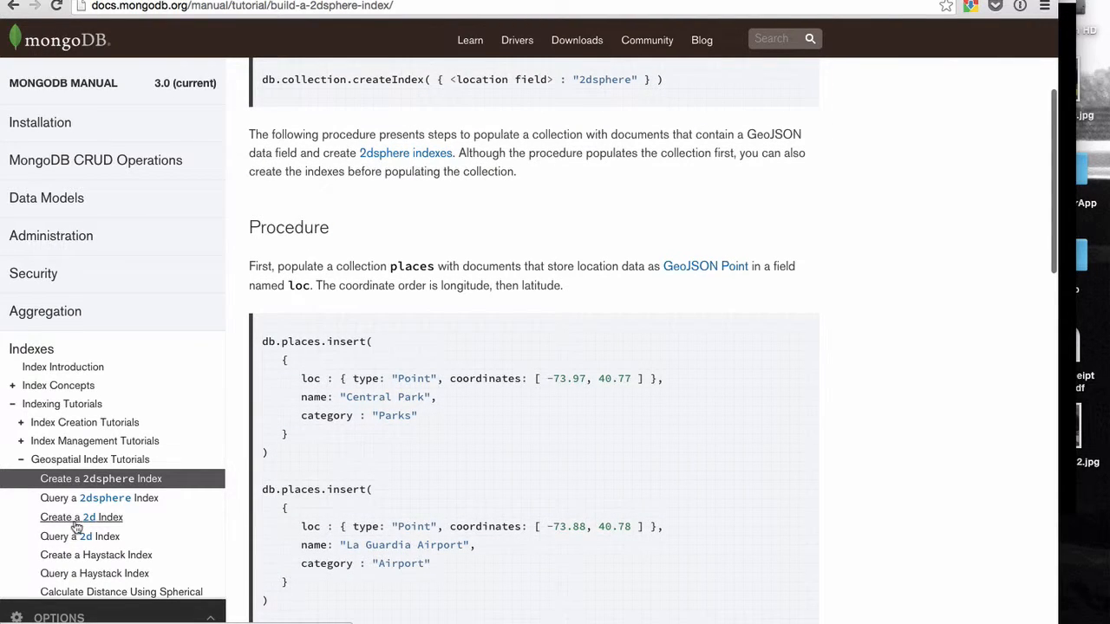
{"action": "mouse_move", "coordinate": [69, 507]}
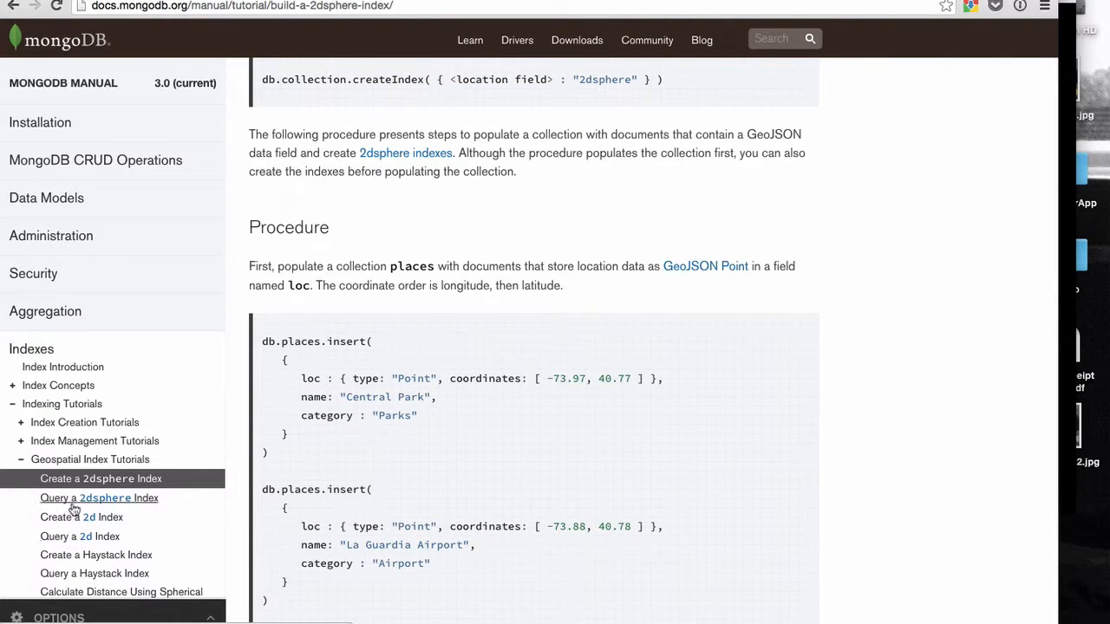
Read the Query a 2dsphere Index page down to the $near proximity syntax and mark its location field placeholder
{"action": "left_click", "coordinate": [99, 497]}
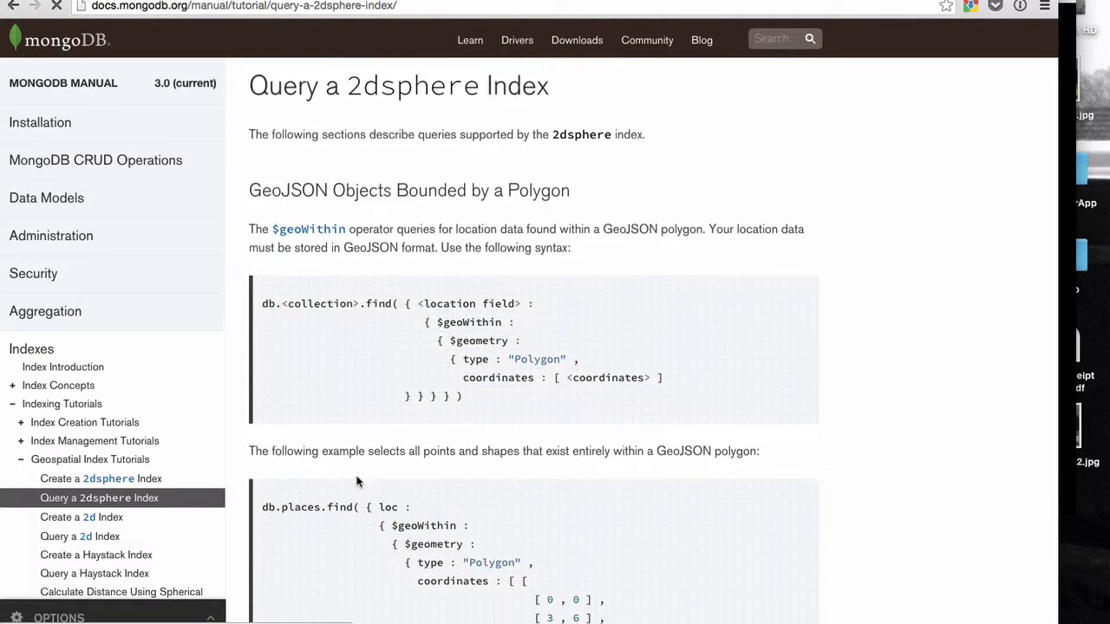
{"action": "scroll", "scroll_direction": "down", "scroll_amount": 3}
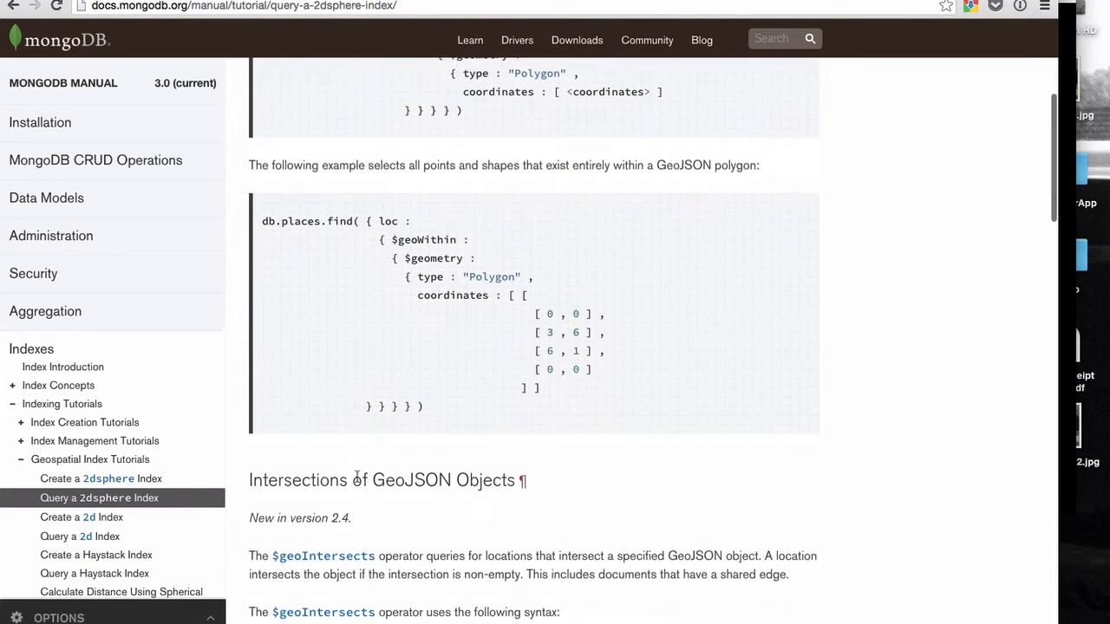
{"action": "scroll", "scroll_direction": "down", "scroll_amount": 3}
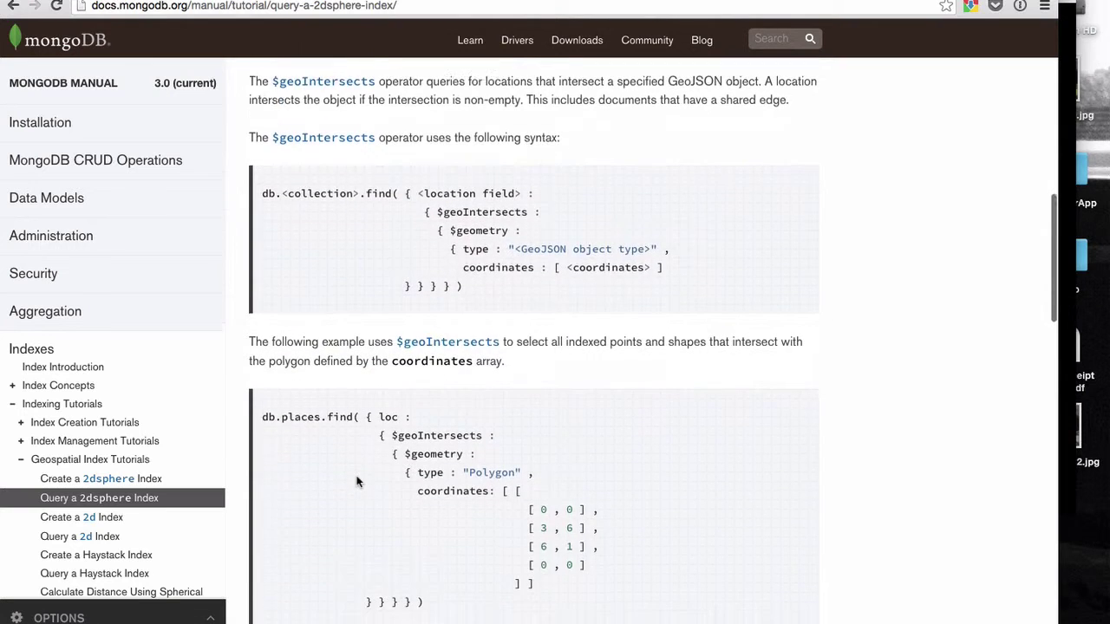
{"action": "scroll", "scroll_direction": "down", "scroll_amount": 3}
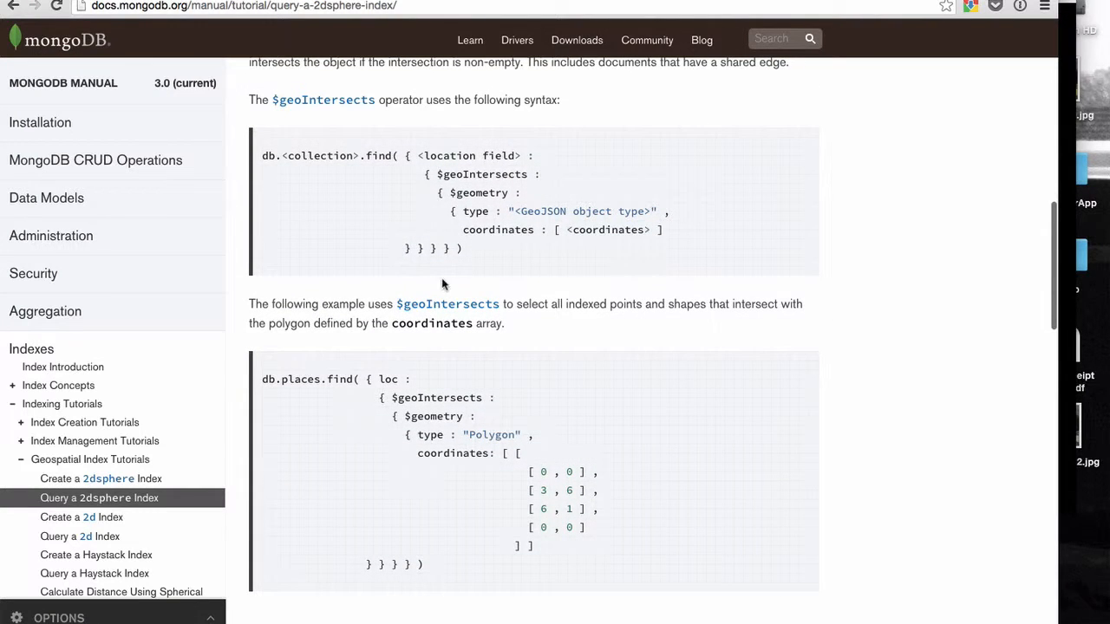
{"action": "scroll", "scroll_direction": "down", "scroll_amount": 3}
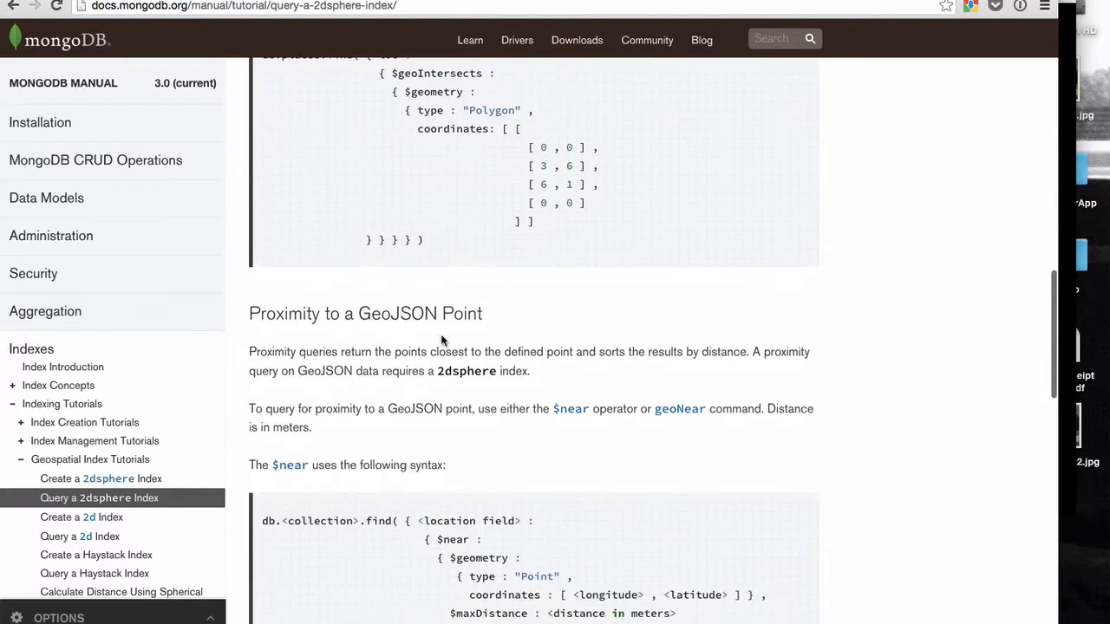
{"action": "scroll", "scroll_direction": "down", "scroll_amount": 3}
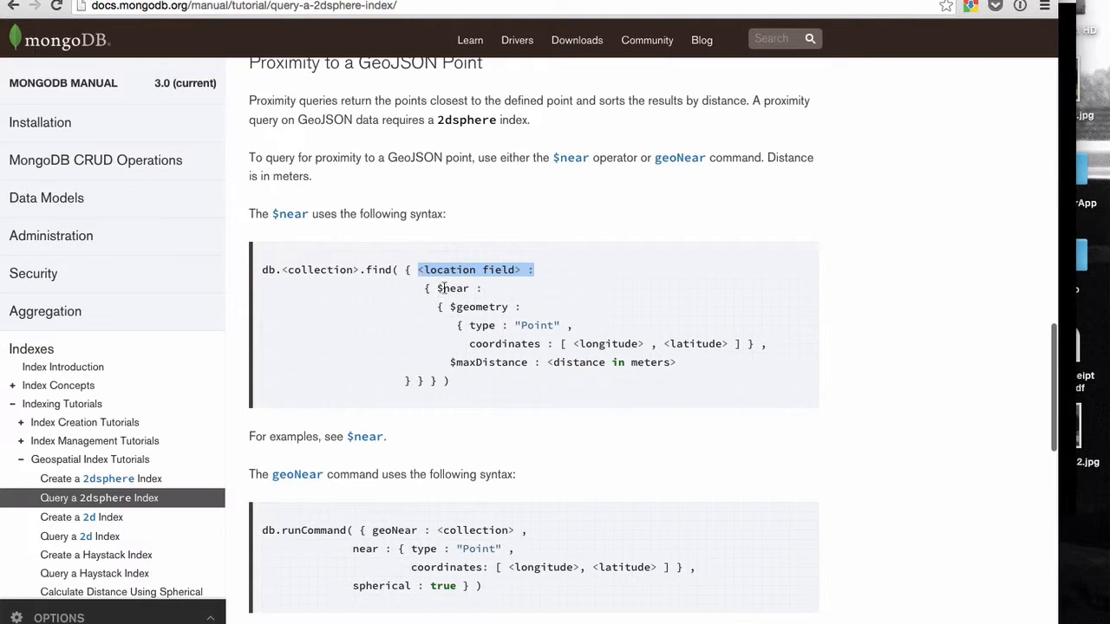
{"action": "double_click", "coordinate": [477, 307]}
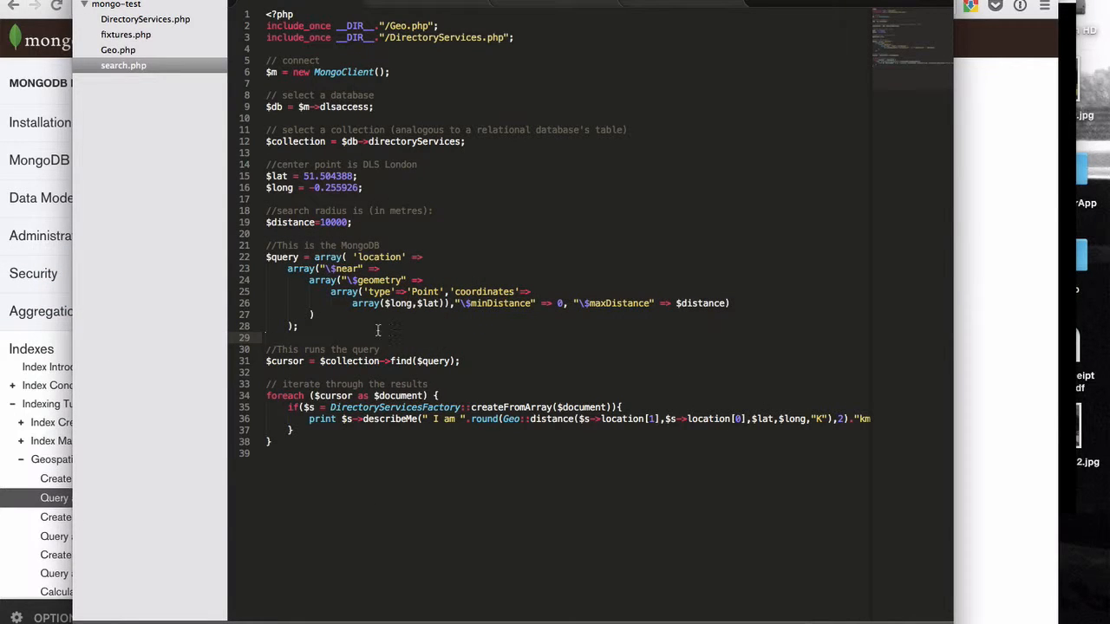
{"action": "mouse_move", "coordinate": [381, 256]}
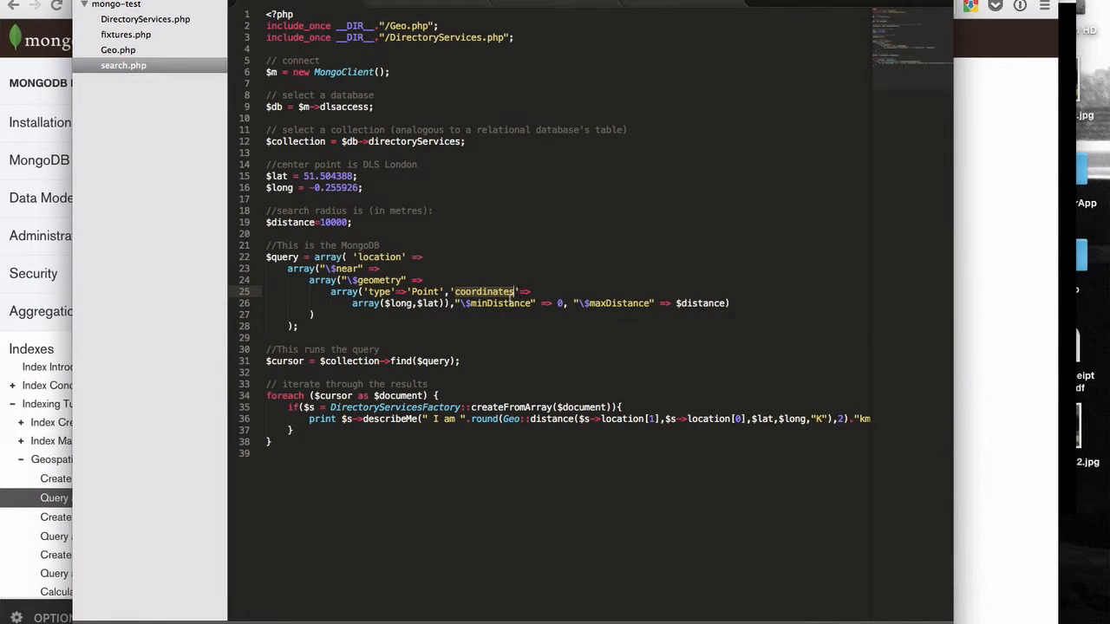
{"action": "mouse_move", "coordinate": [558, 302]}
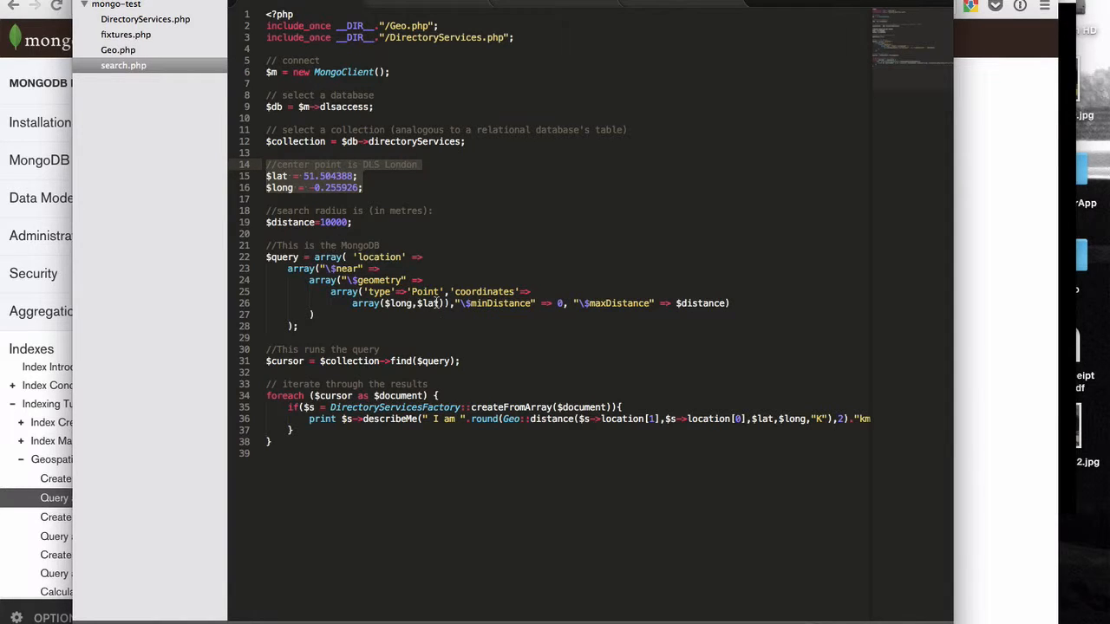
{"action": "mouse_move", "coordinate": [288, 385]}
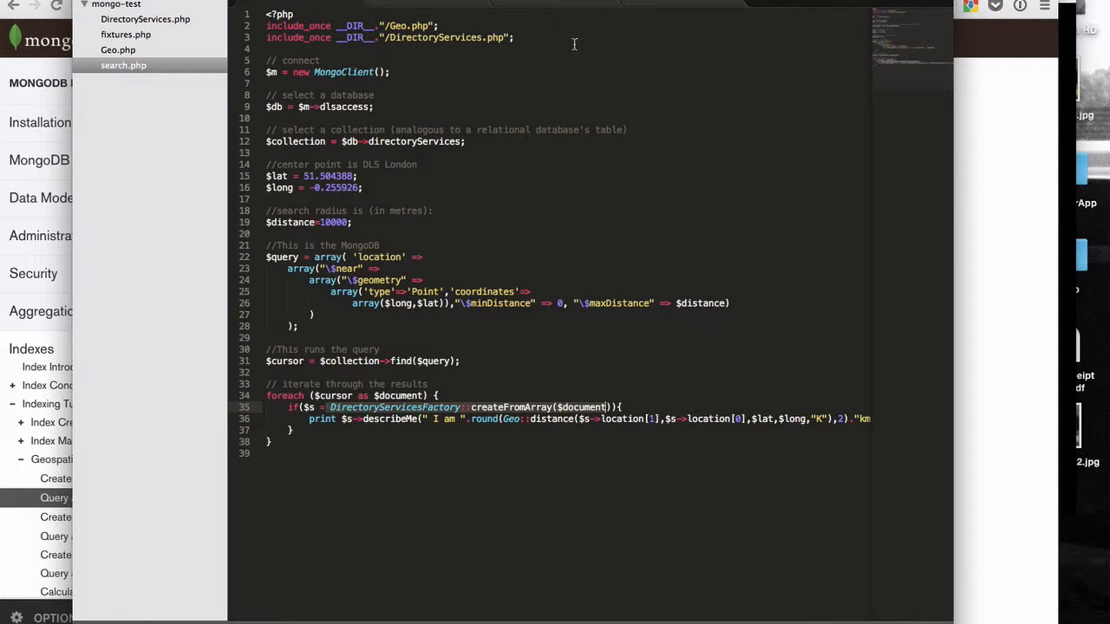
{"action": "left_click", "coordinate": [148, 17]}
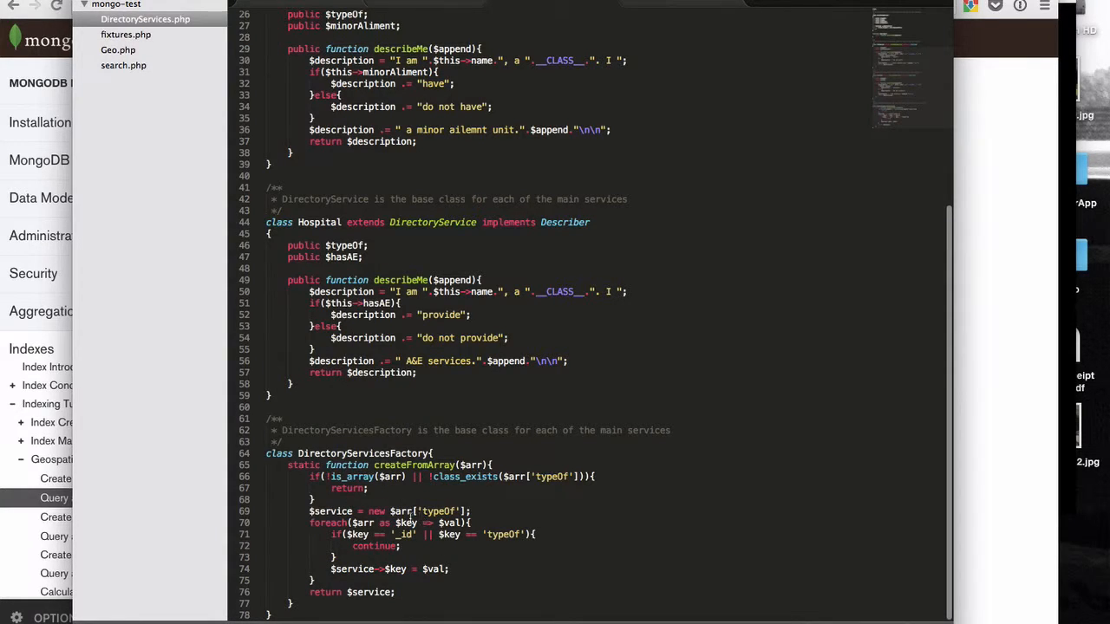
{"action": "mouse_move", "coordinate": [448, 512]}
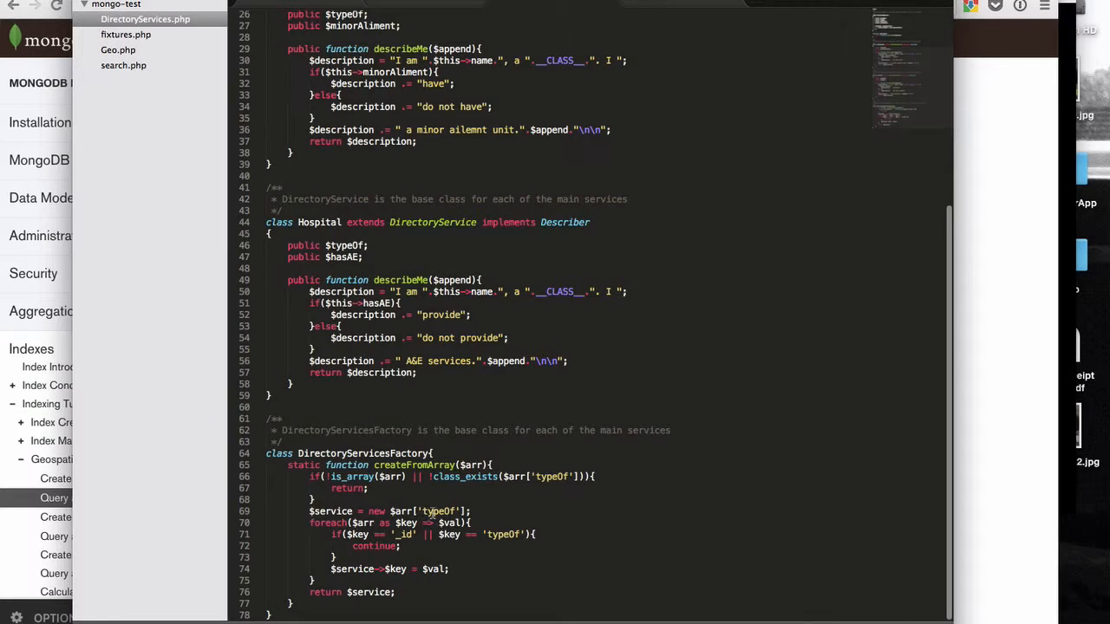
{"action": "left_click", "coordinate": [118, 66]}
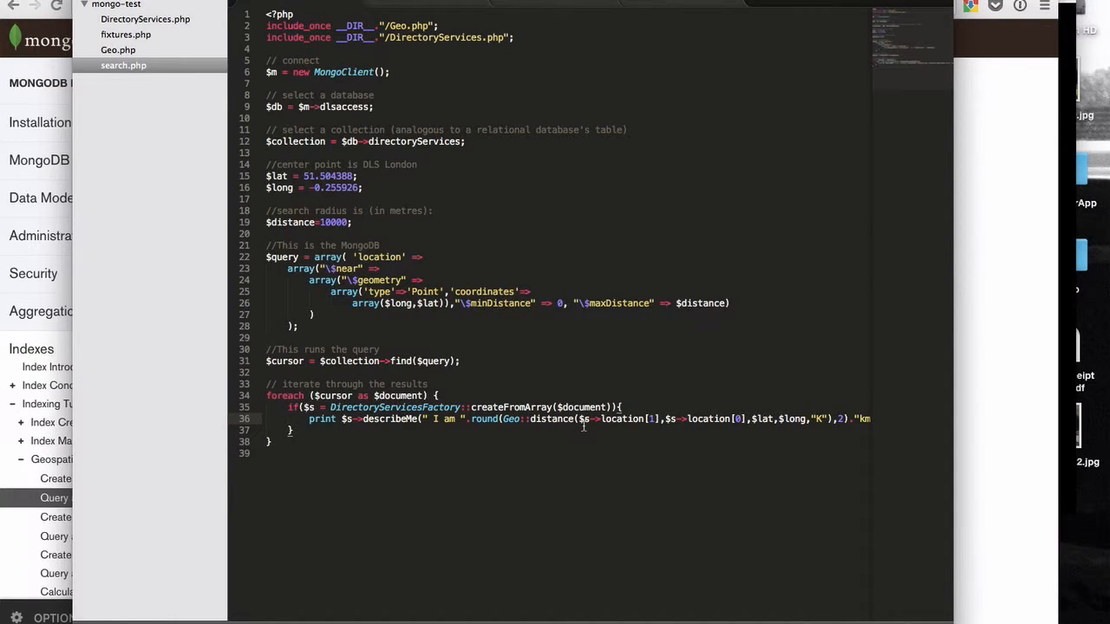
{"action": "mouse_move", "coordinate": [529, 286]}
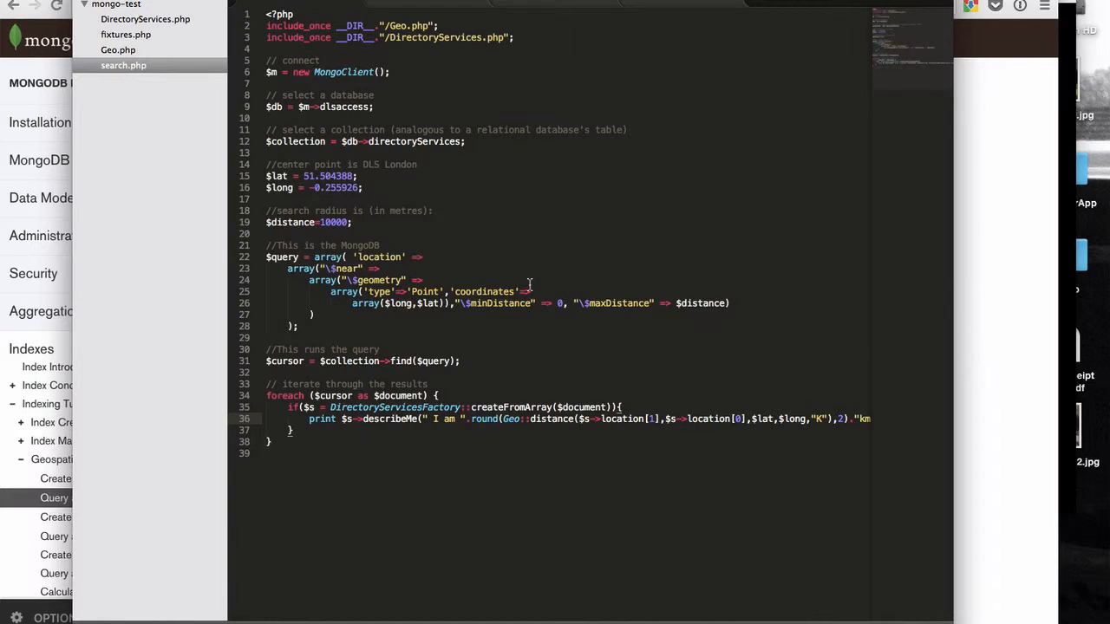
{"action": "mouse_move", "coordinate": [551, 302]}
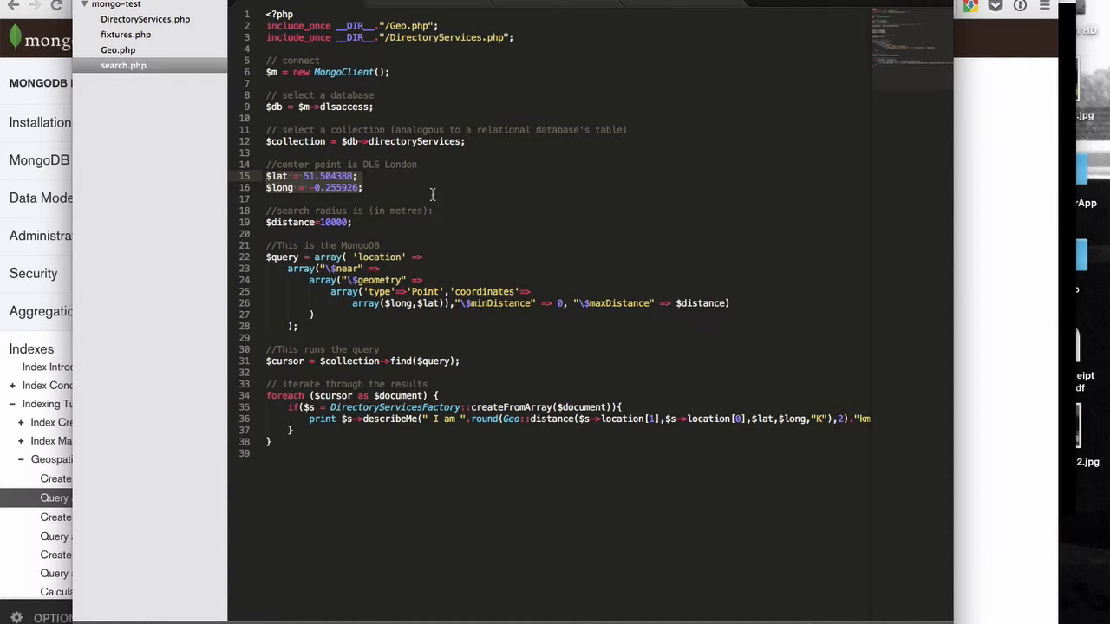
{"action": "mouse_move", "coordinate": [575, 433]}
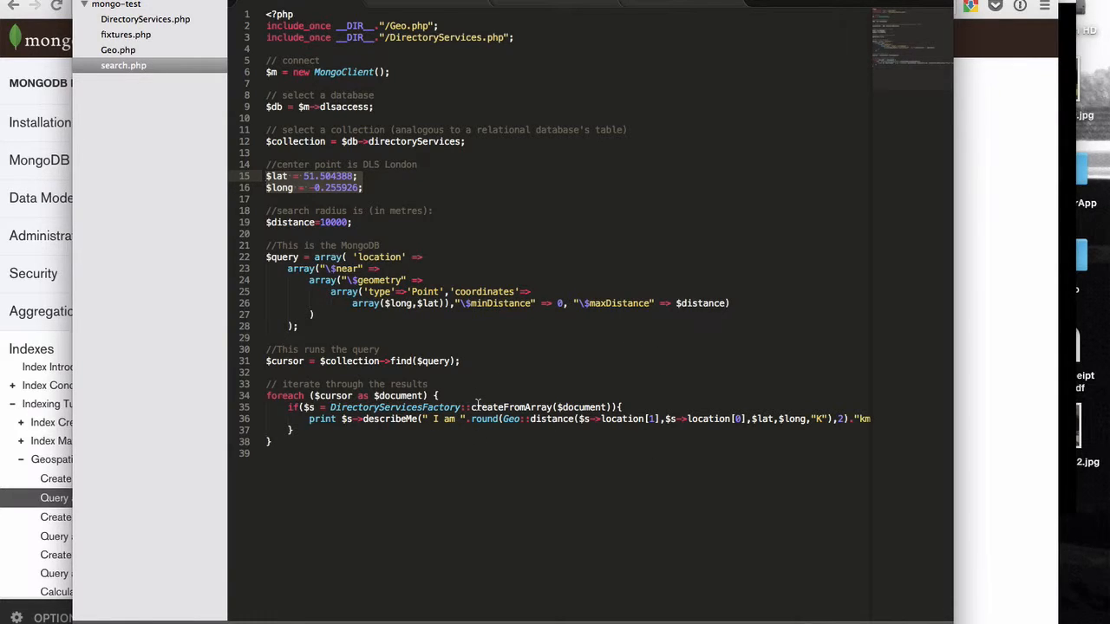
{"action": "mouse_move", "coordinate": [584, 337]}
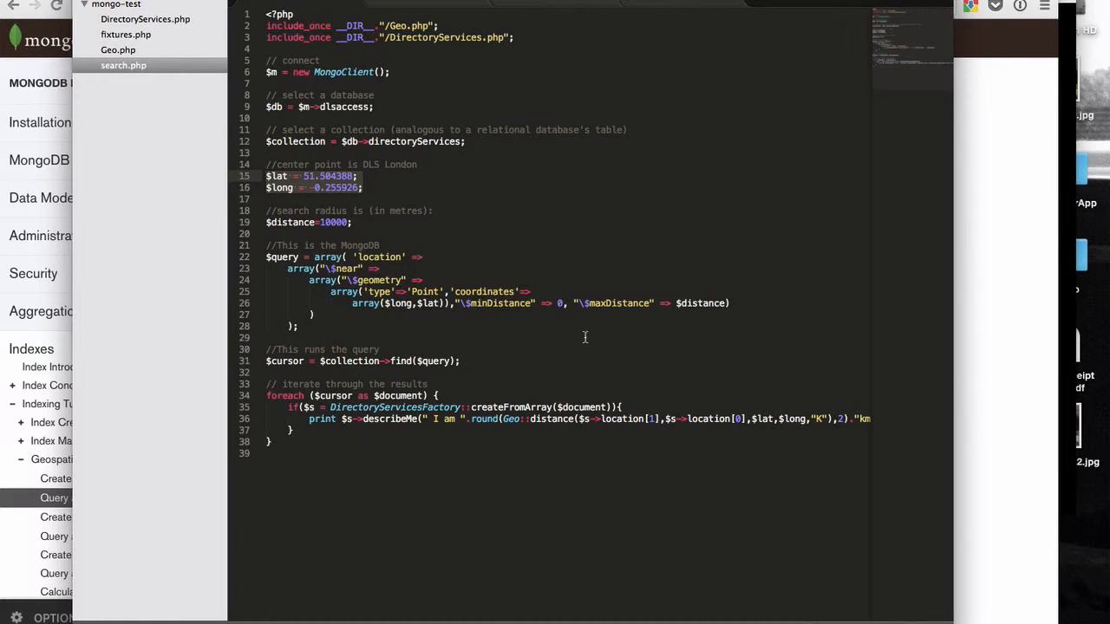
{"action": "left_click", "coordinate": [118, 34]}
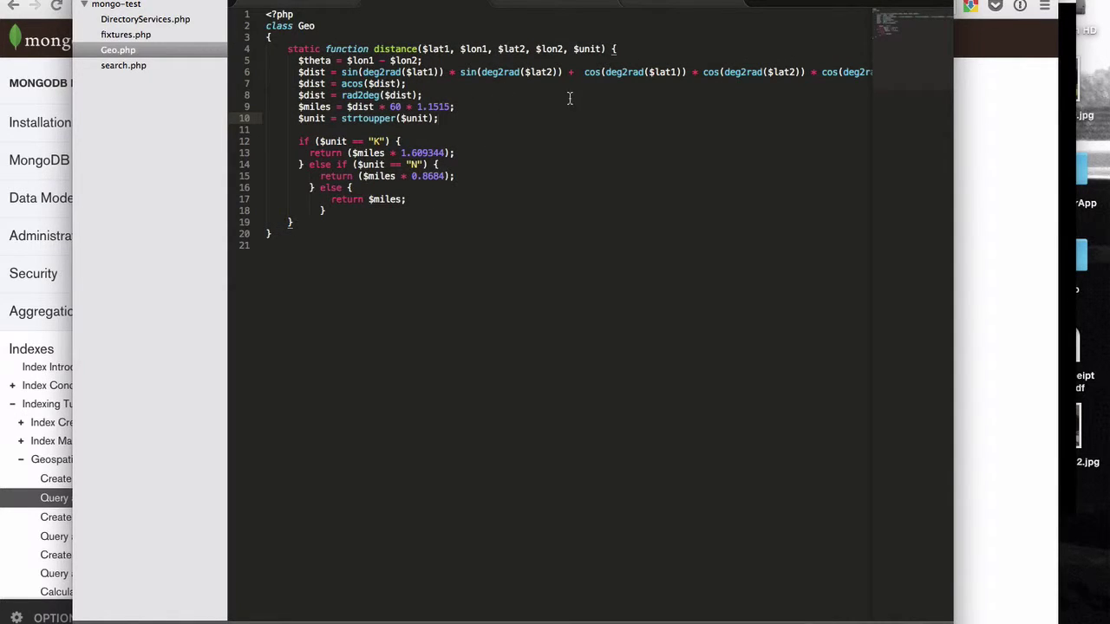
{"action": "left_click", "coordinate": [123, 66]}
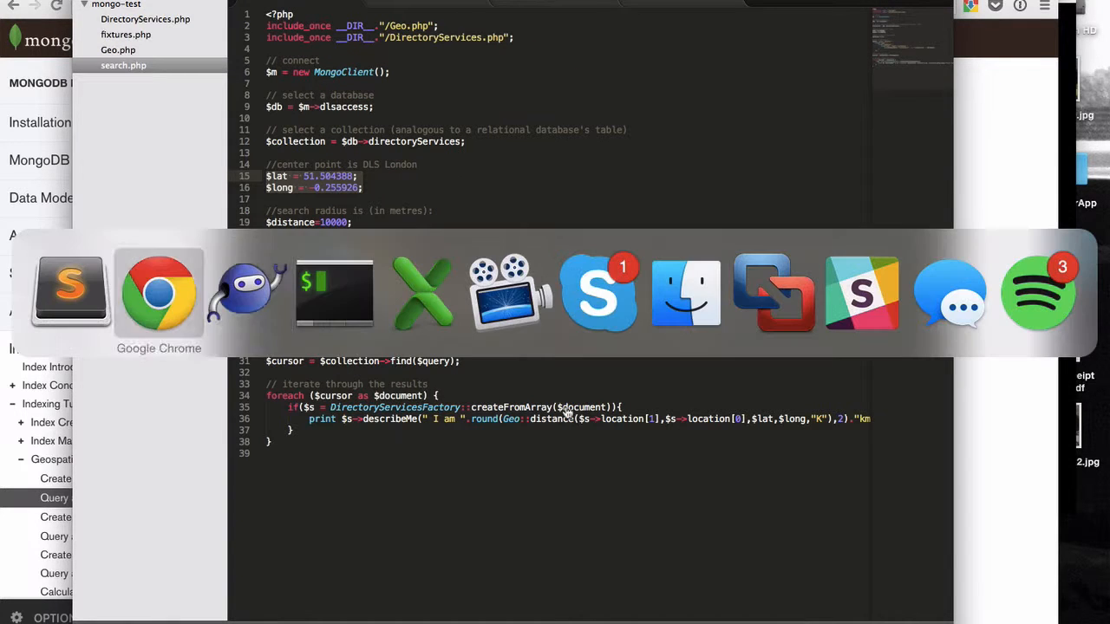
Run php search.php in Terminal, try a 20000 metre radius, and clear the output
{"action": "left_click", "coordinate": [333, 291]}
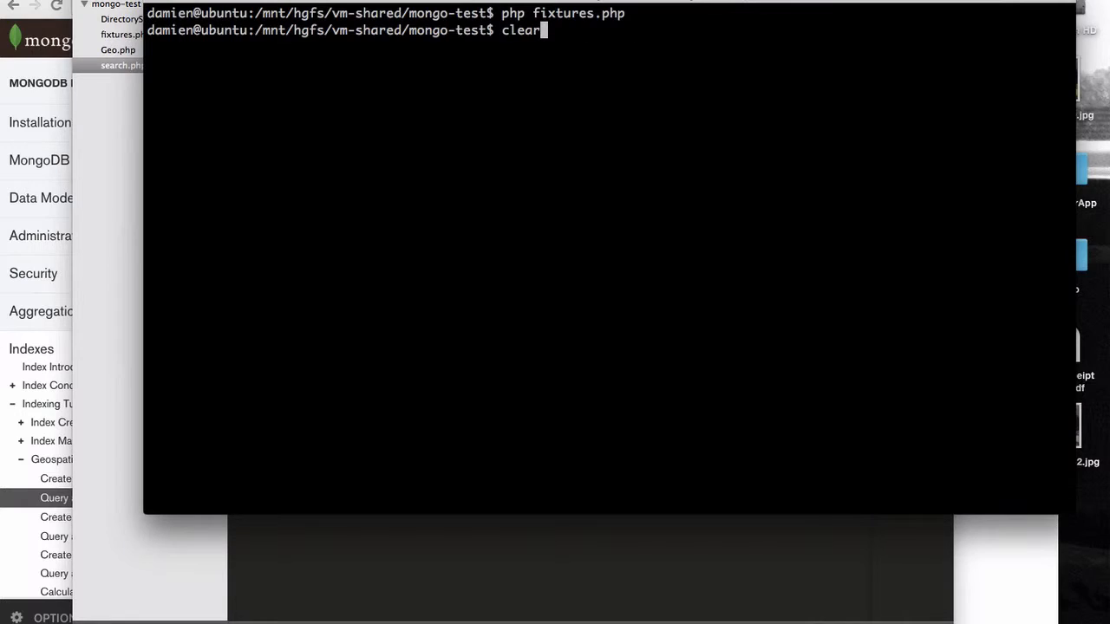
{"action": "type", "text": "php search.php"}
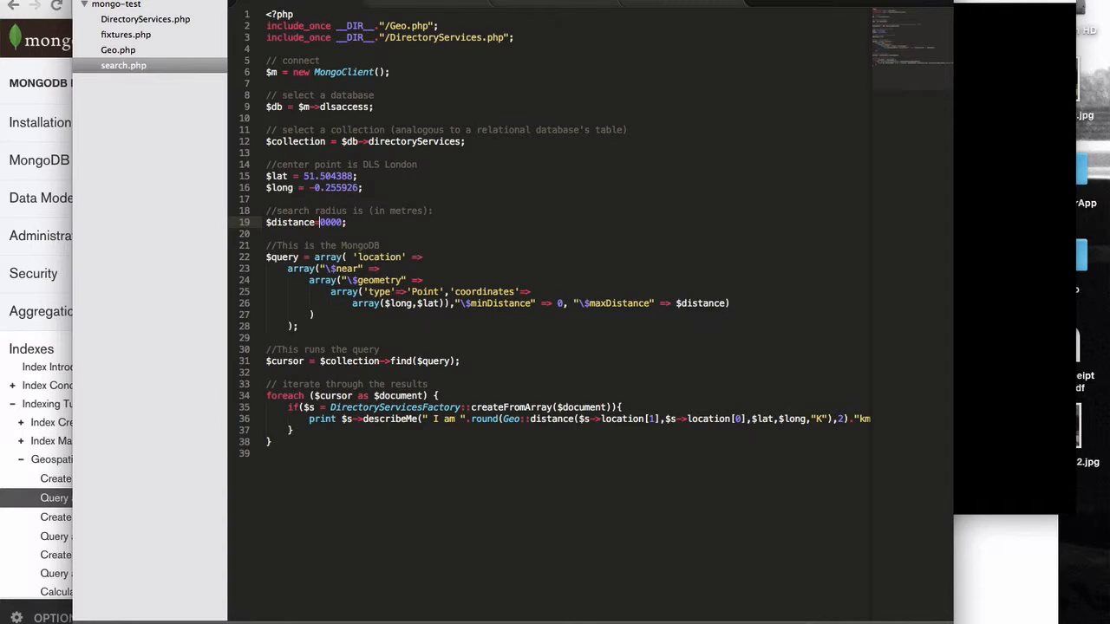
{"action": "type", "text": "20000"}
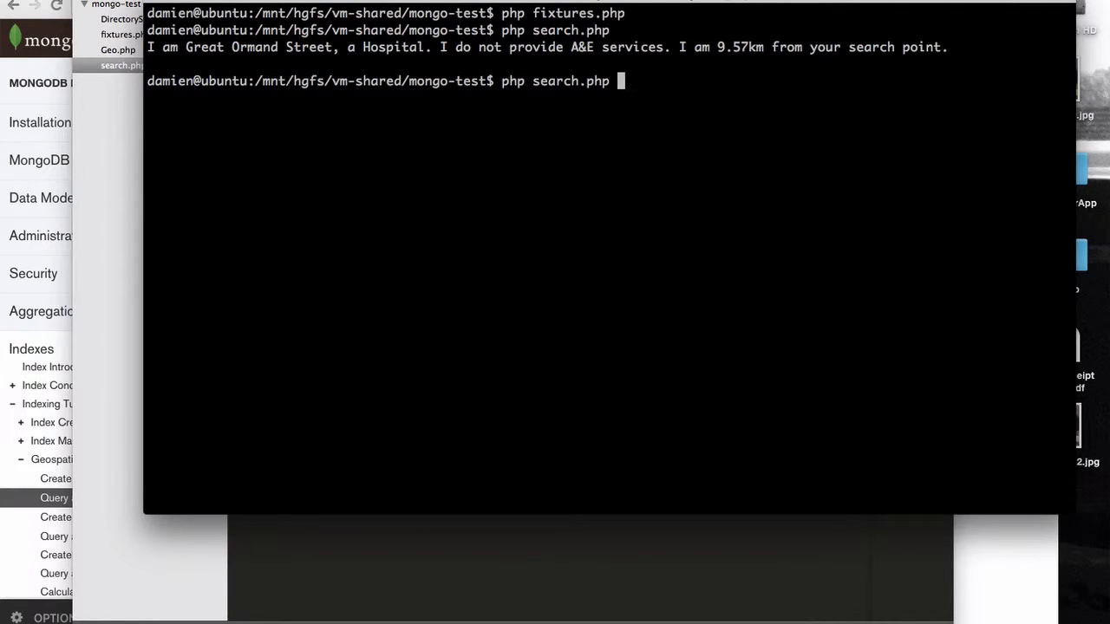
{"action": "type", "text": "clear"}
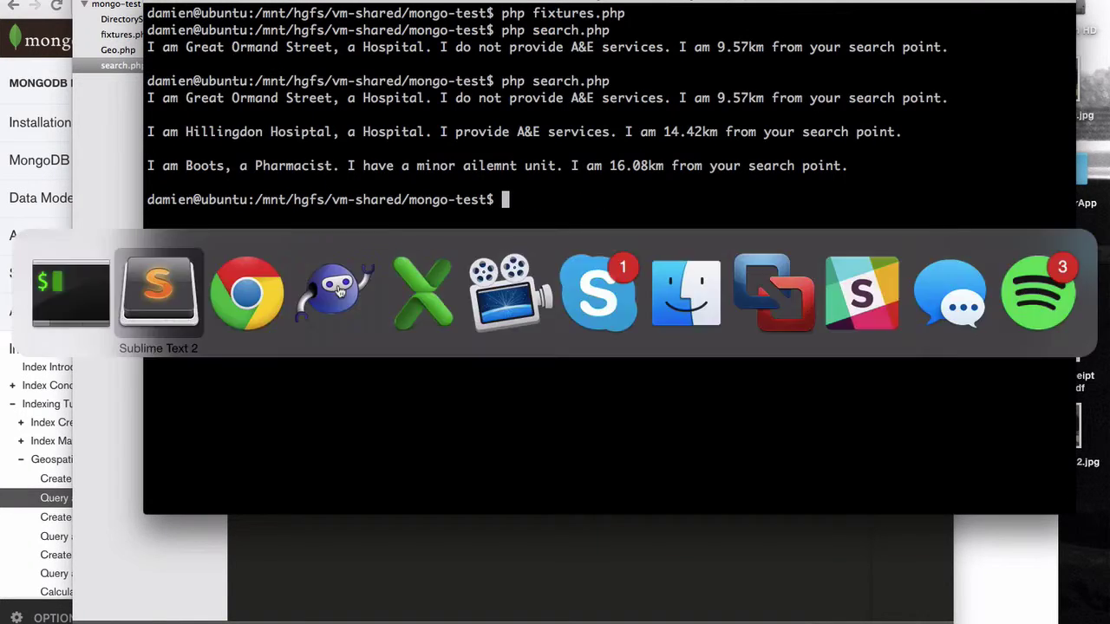
Widen $distance to 100000, rerun the search and highlight the Hillingdon Hospital result line
{"action": "left_click", "coordinate": [608, 201]}
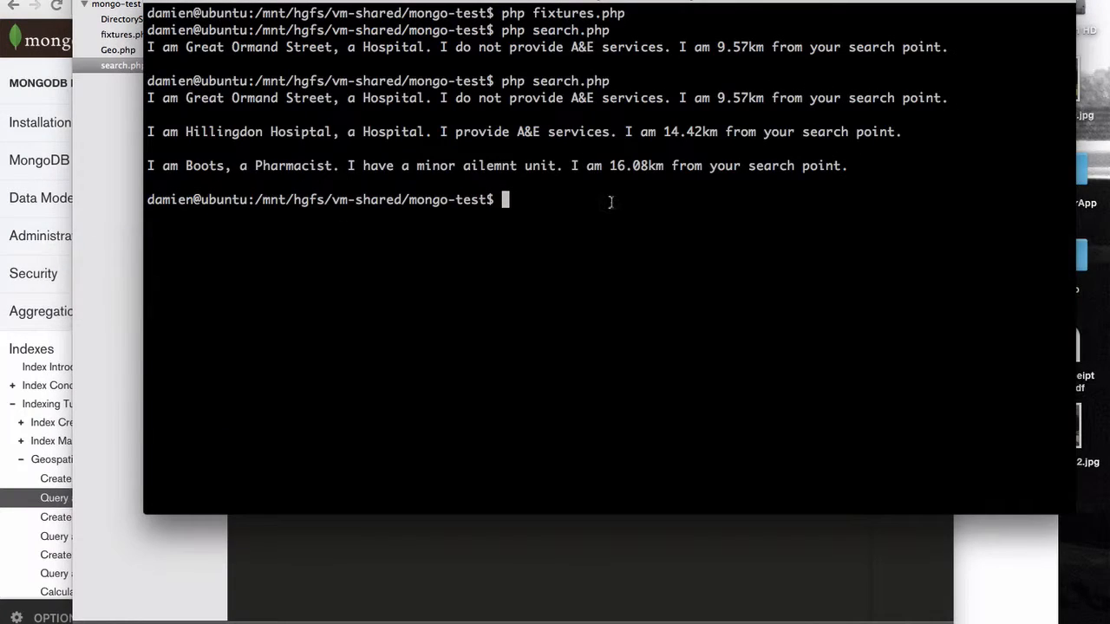
{"action": "left_click_drag", "start_coordinate": [680, 97], "coordinate": [766, 97]}
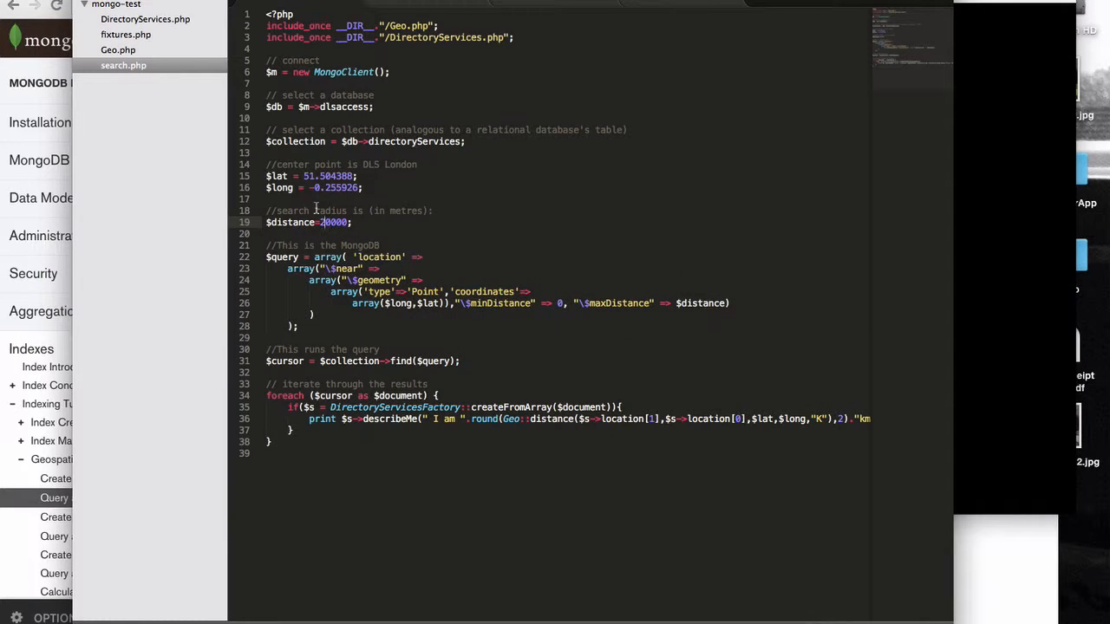
{"action": "type", "text": "100000"}
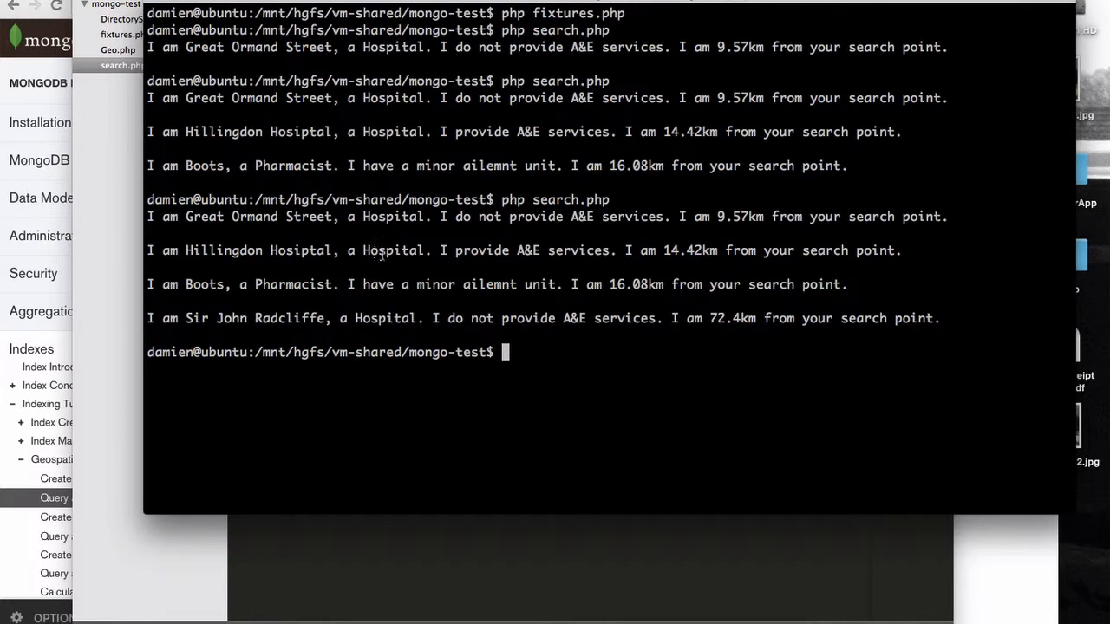
{"action": "mouse_move", "coordinate": [460, 304]}
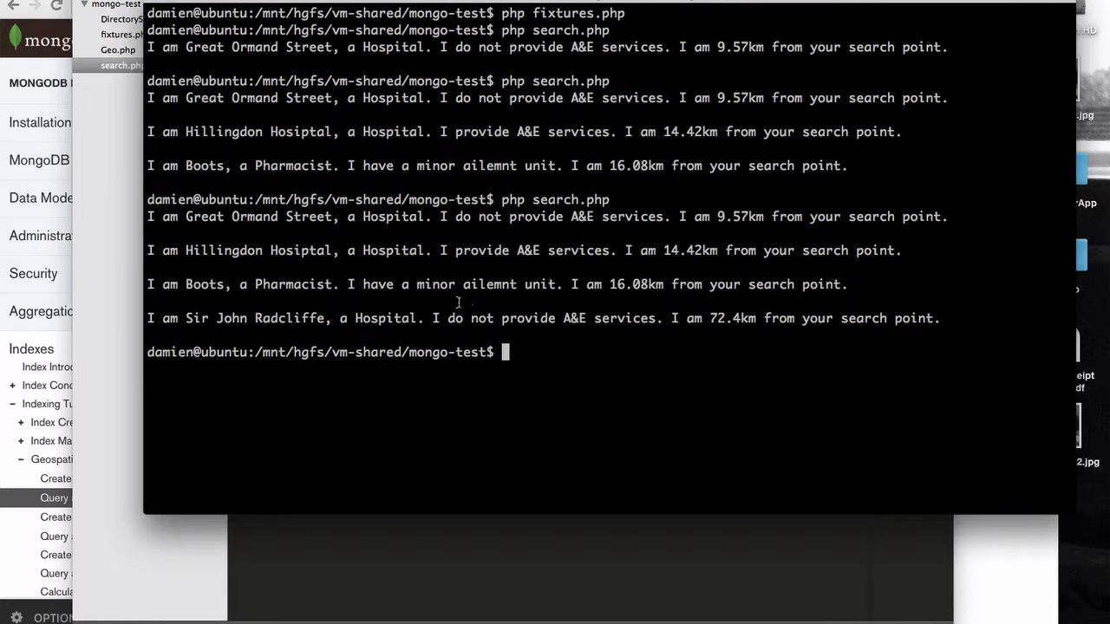
{"action": "left_click_drag", "start_coordinate": [148, 249], "coordinate": [610, 250]}
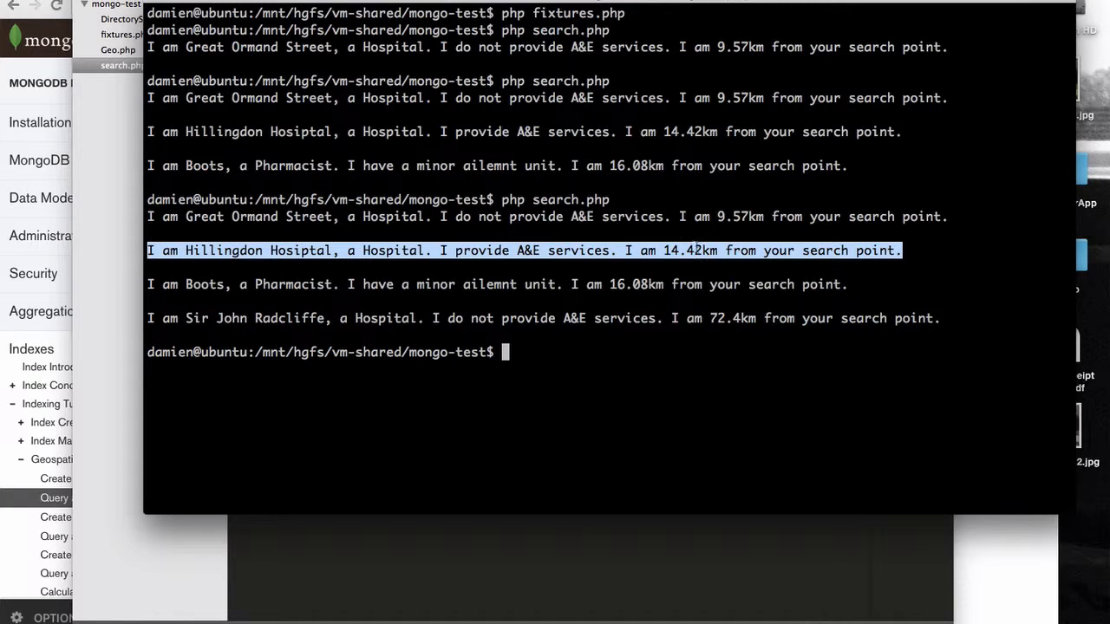
{"action": "mouse_move", "coordinate": [649, 277]}
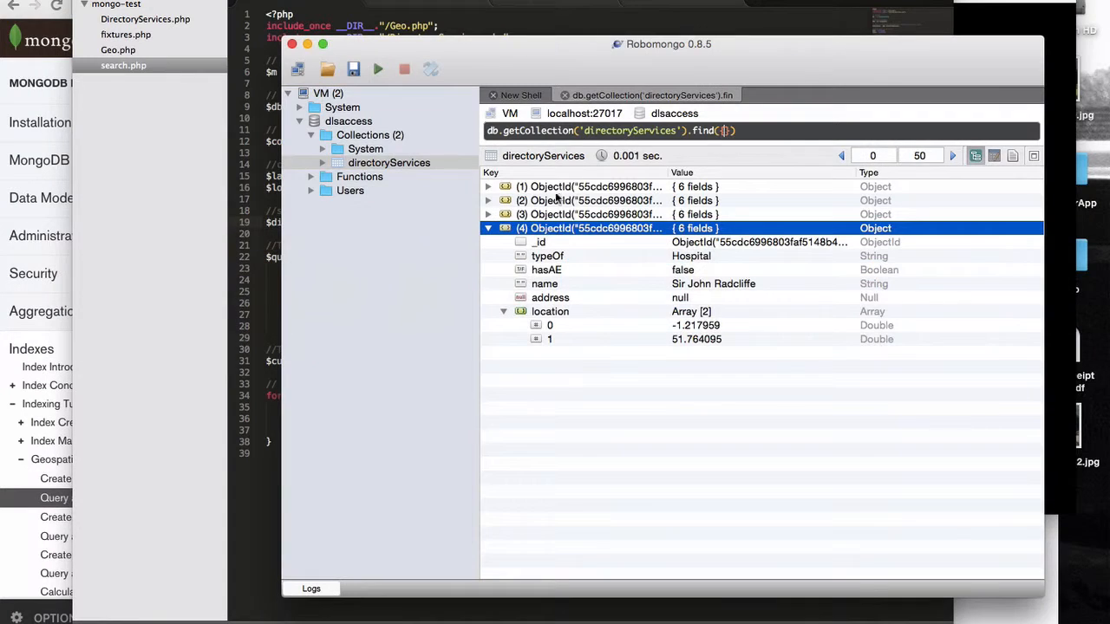
{"action": "mouse_move", "coordinate": [548, 256]}
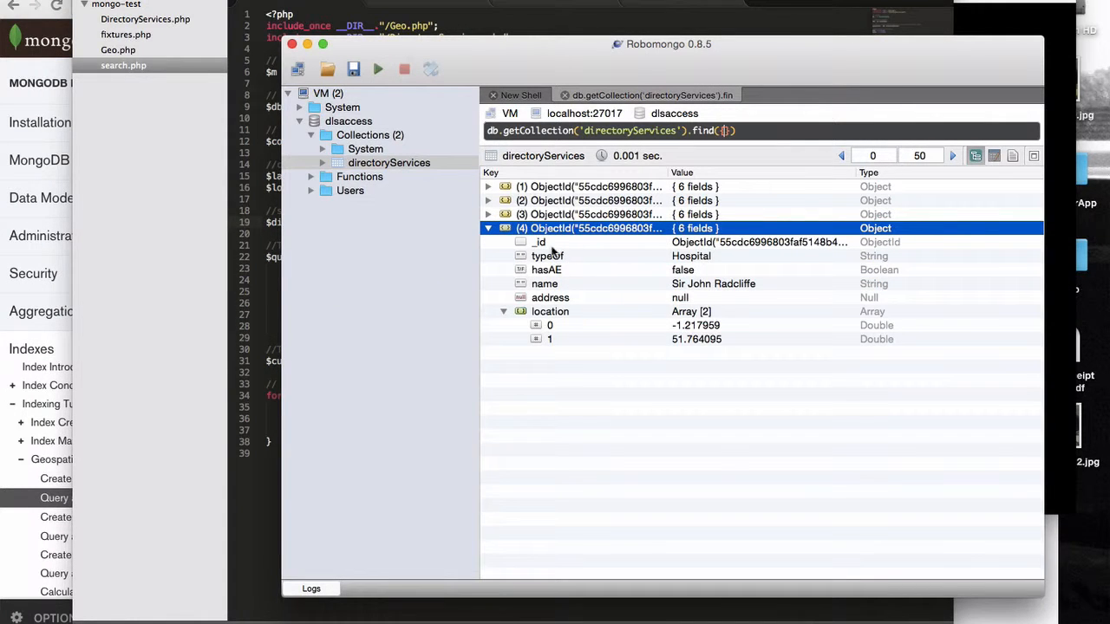
{"action": "mouse_move", "coordinate": [572, 229]}
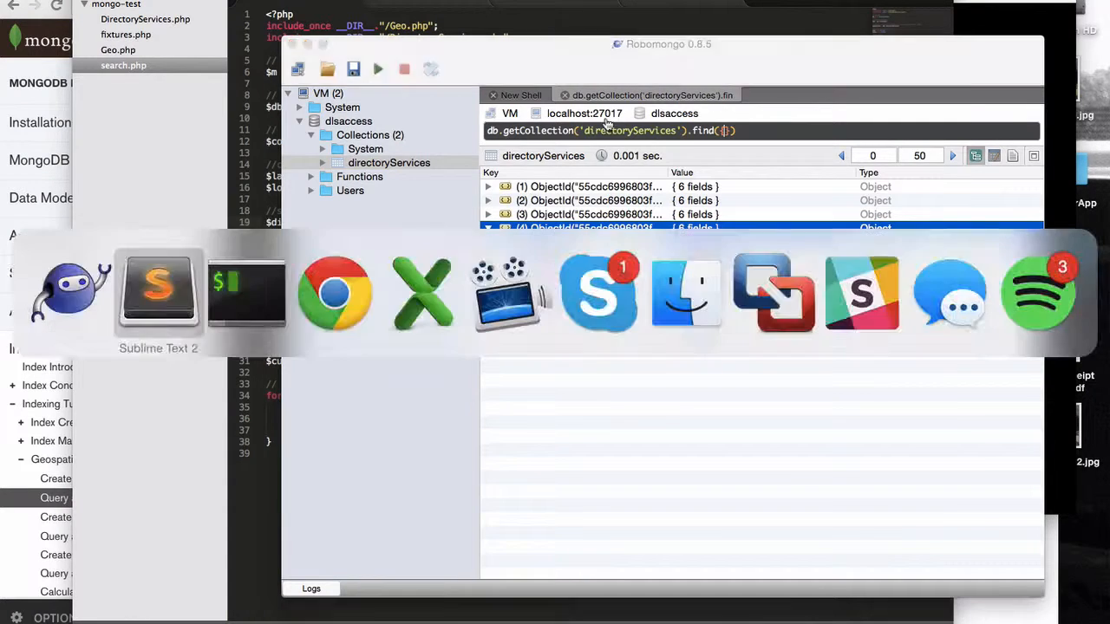
Expand the fourth directoryServices document, Sir John Radcliffe, and collapse its location coordinates
{"action": "left_click", "coordinate": [489, 229]}
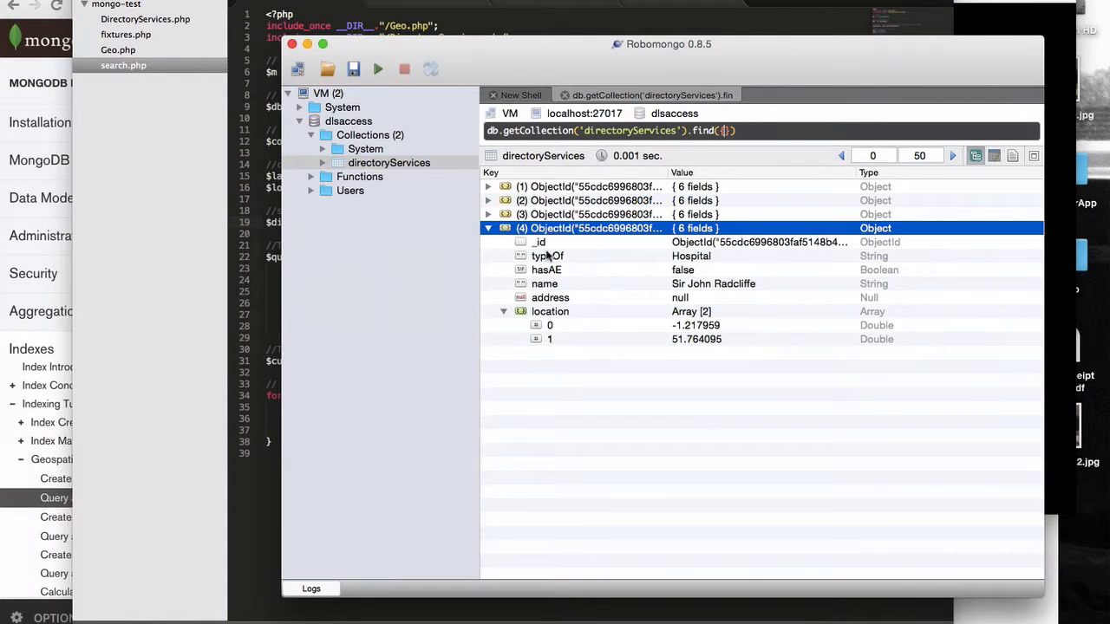
{"action": "left_click", "coordinate": [502, 312]}
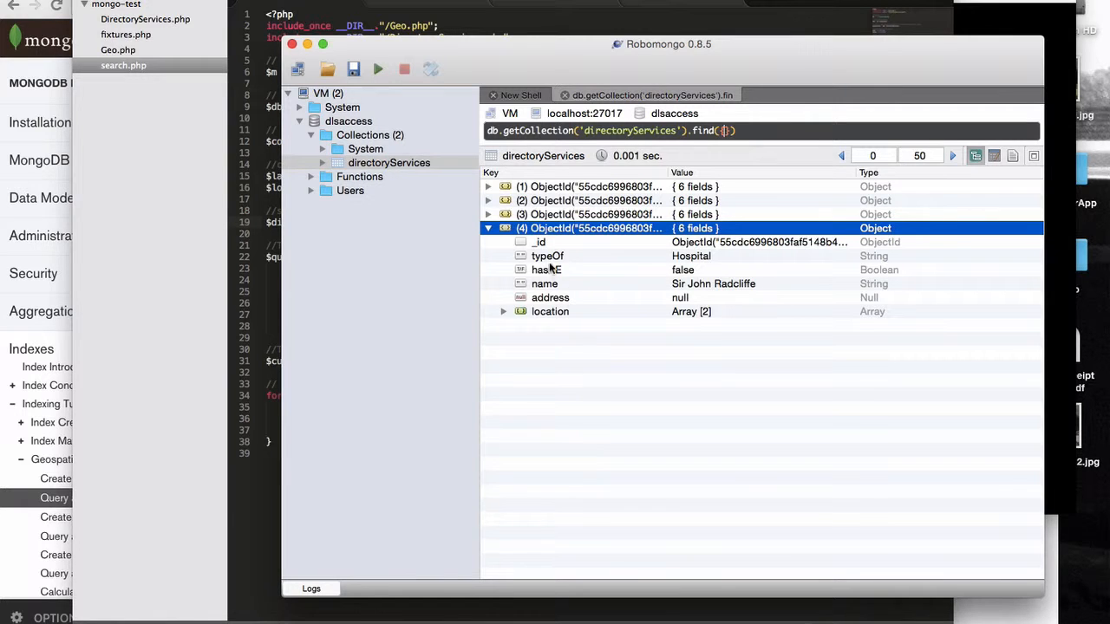
{"action": "mouse_move", "coordinate": [585, 245]}
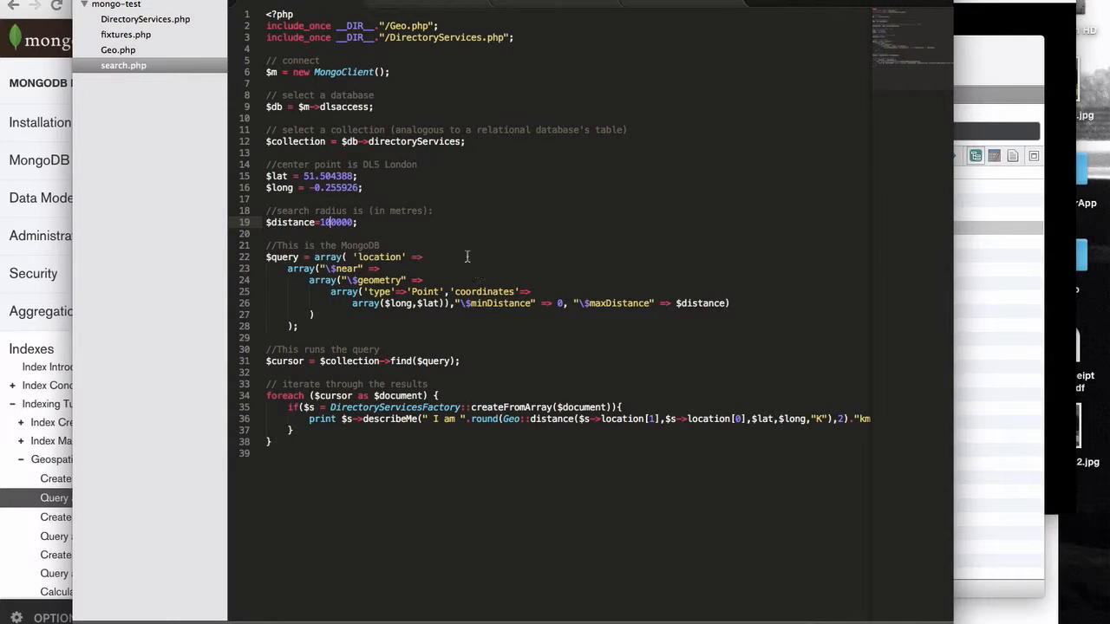
{"action": "mouse_move", "coordinate": [445, 7]}
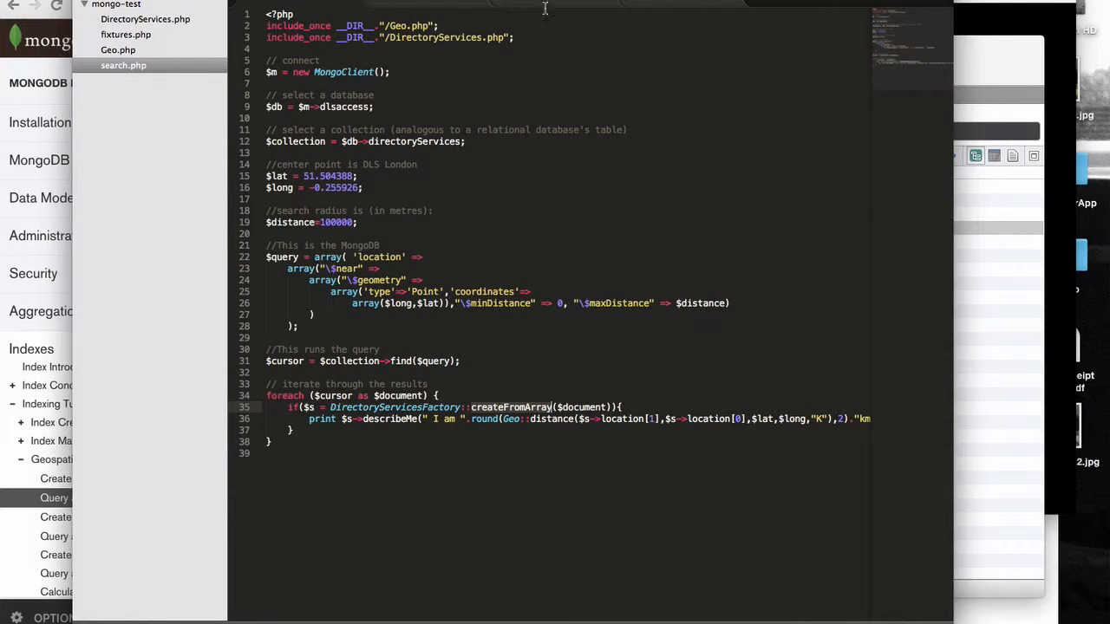
Show DirectoryServices.php and point out class_exists and typeOf in the createFromArray factory
{"action": "left_click", "coordinate": [146, 20]}
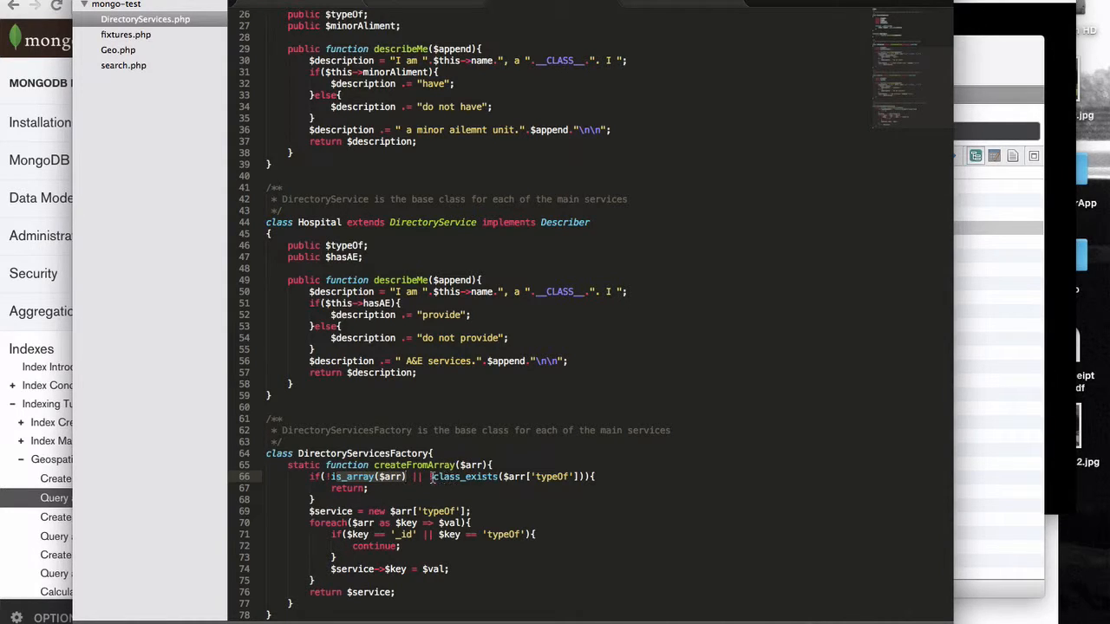
{"action": "double_click", "coordinate": [465, 477]}
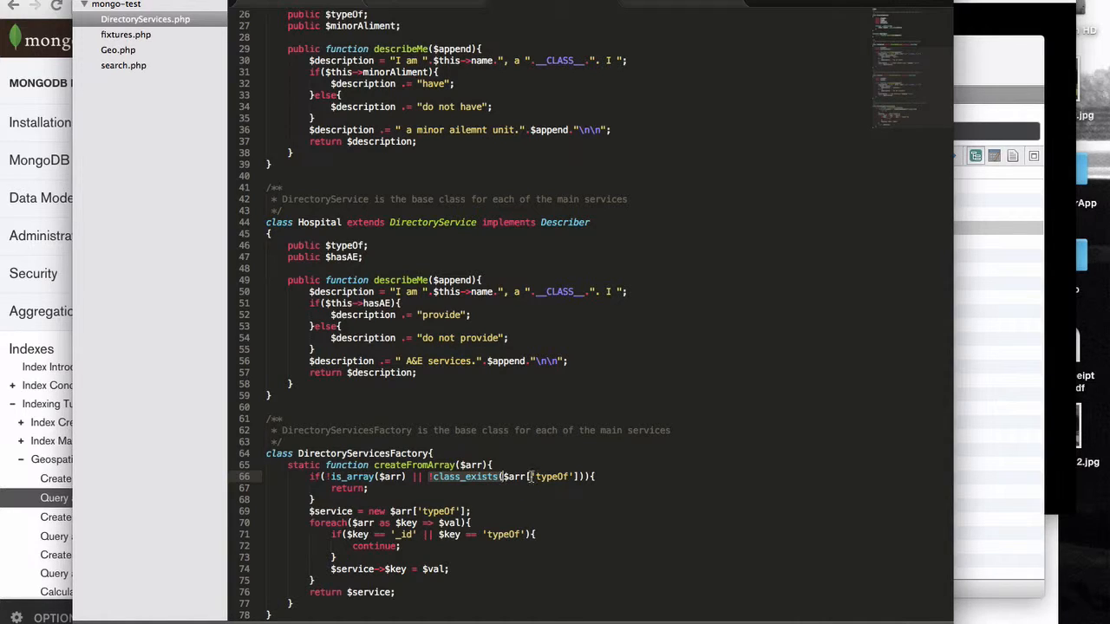
{"action": "double_click", "coordinate": [551, 475]}
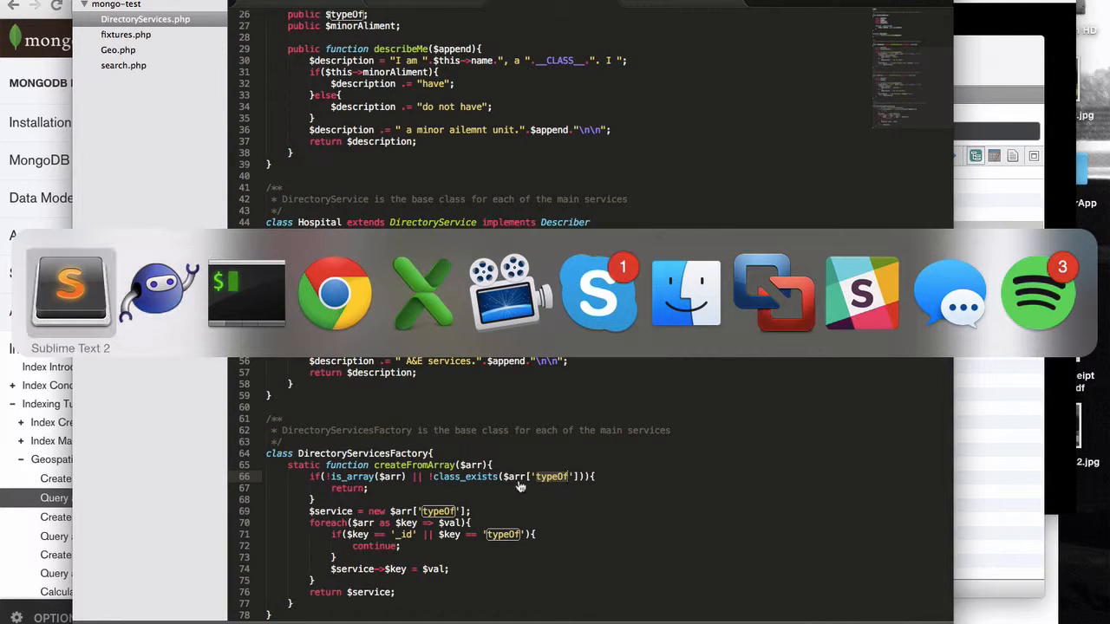
{"action": "mouse_move", "coordinate": [246, 291]}
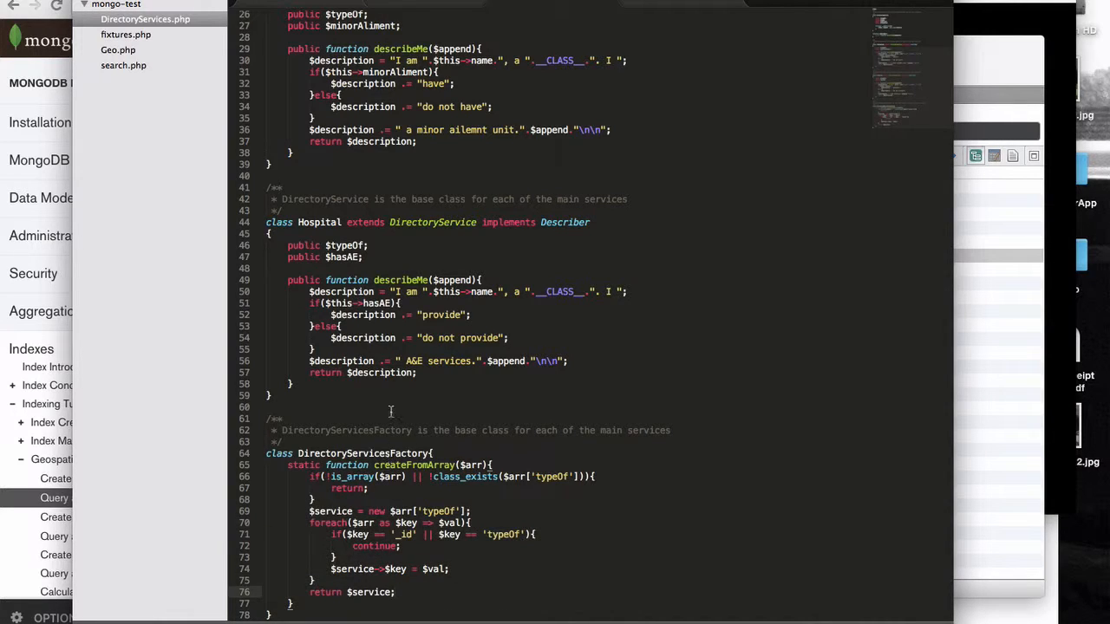
{"action": "mouse_move", "coordinate": [528, 28]}
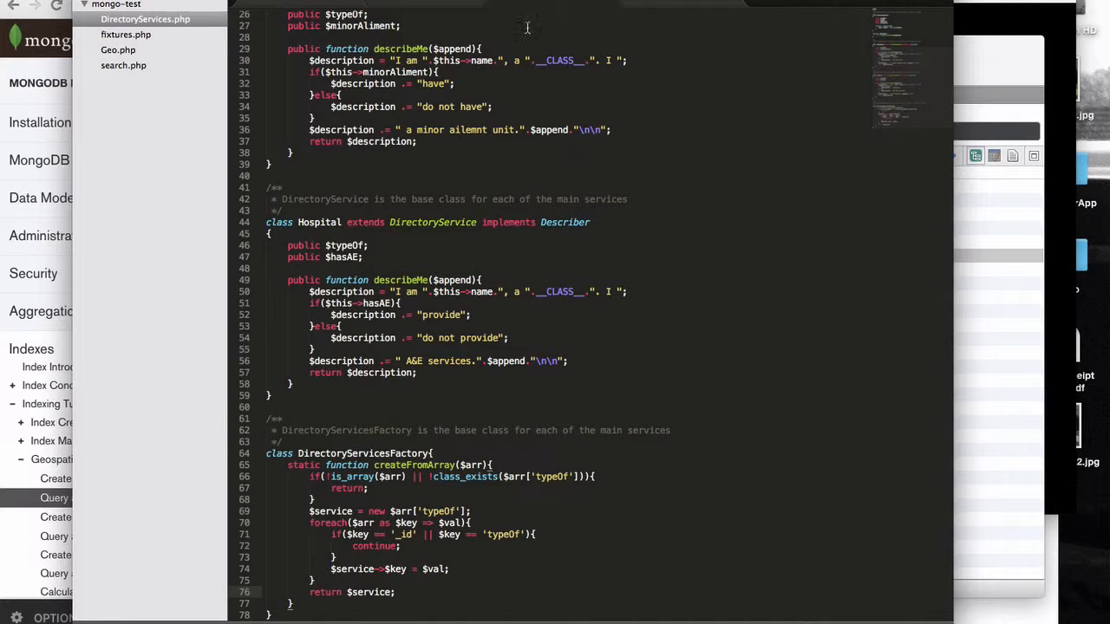
Glance at Geo.php's distance helper, then return to search.php
{"action": "left_click", "coordinate": [122, 49]}
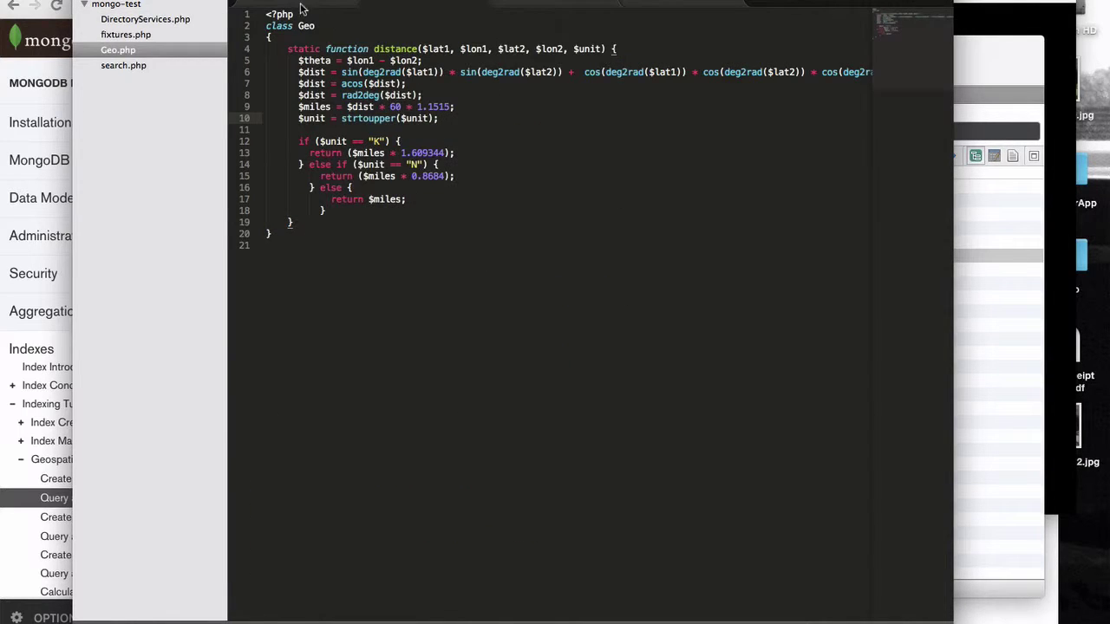
{"action": "left_click", "coordinate": [125, 66]}
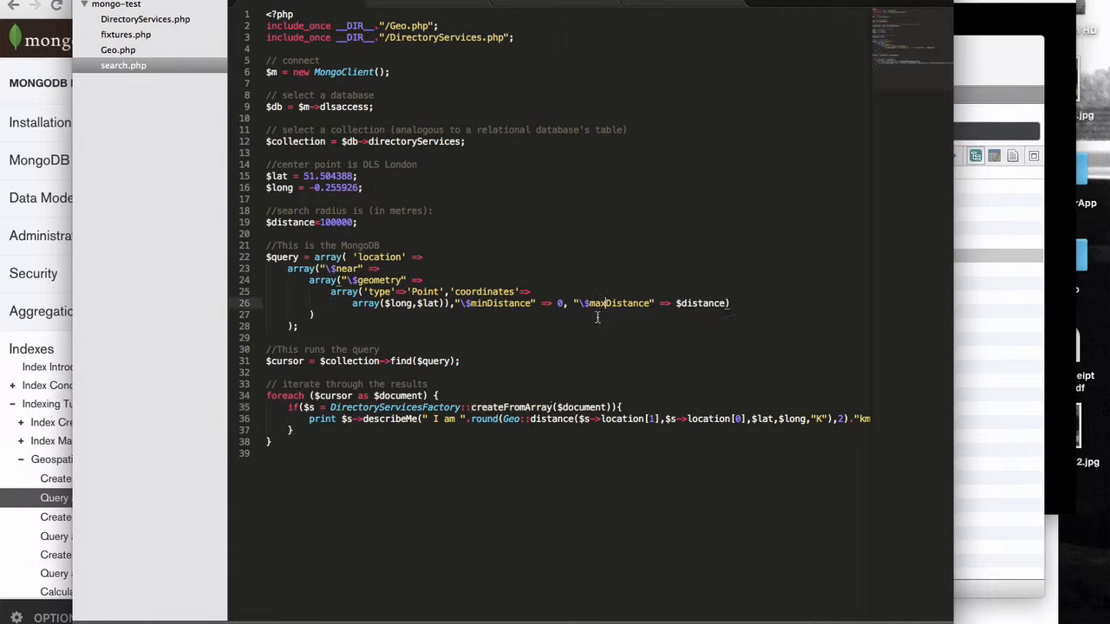
{"action": "mouse_move", "coordinate": [589, 340]}
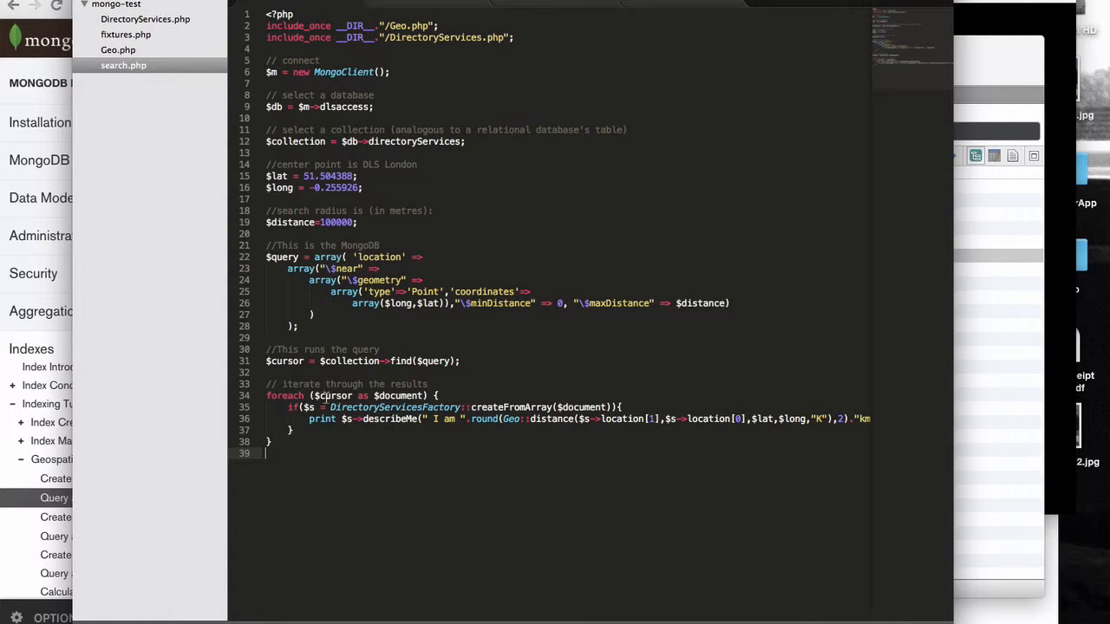
{"action": "mouse_move", "coordinate": [407, 319]}
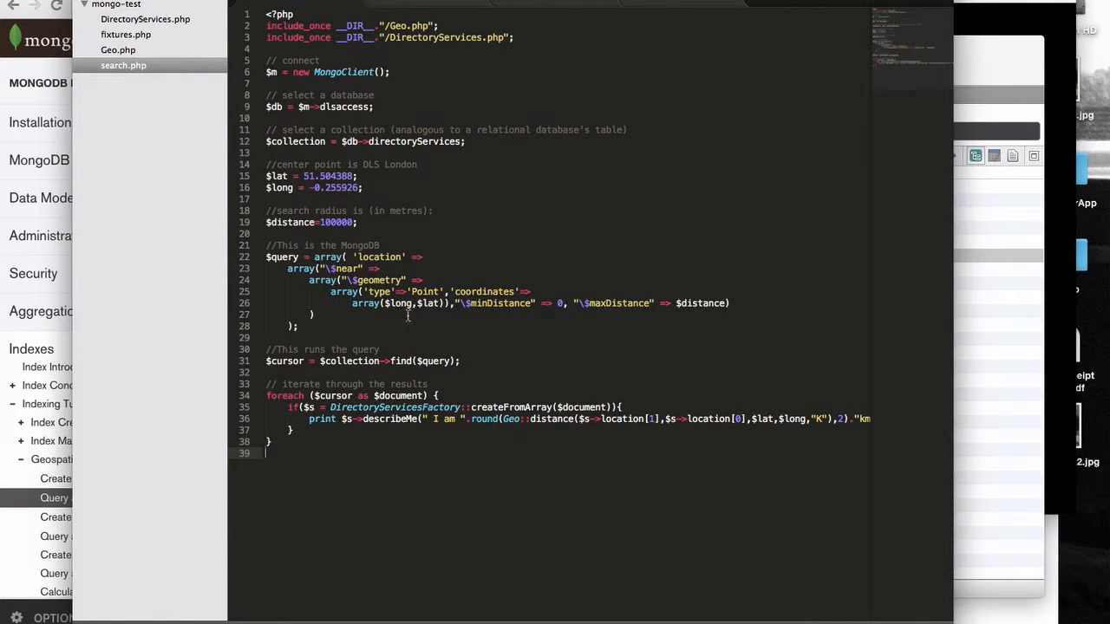
{"action": "mouse_move", "coordinate": [371, 507]}
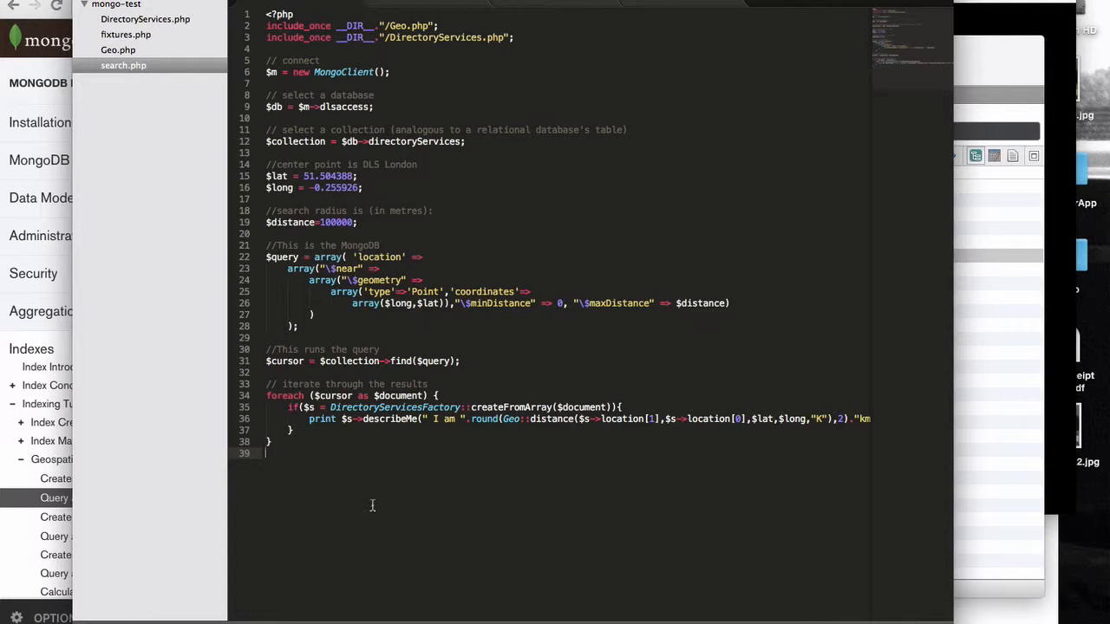
{"action": "mouse_move", "coordinate": [330, 463]}
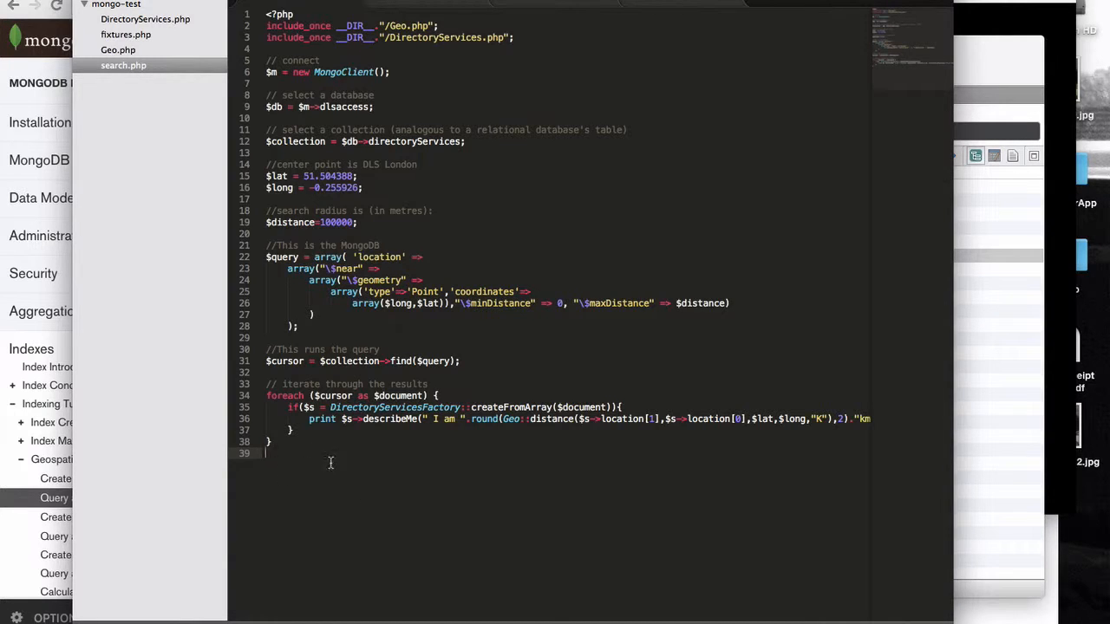
{"action": "mouse_move", "coordinate": [299, 468]}
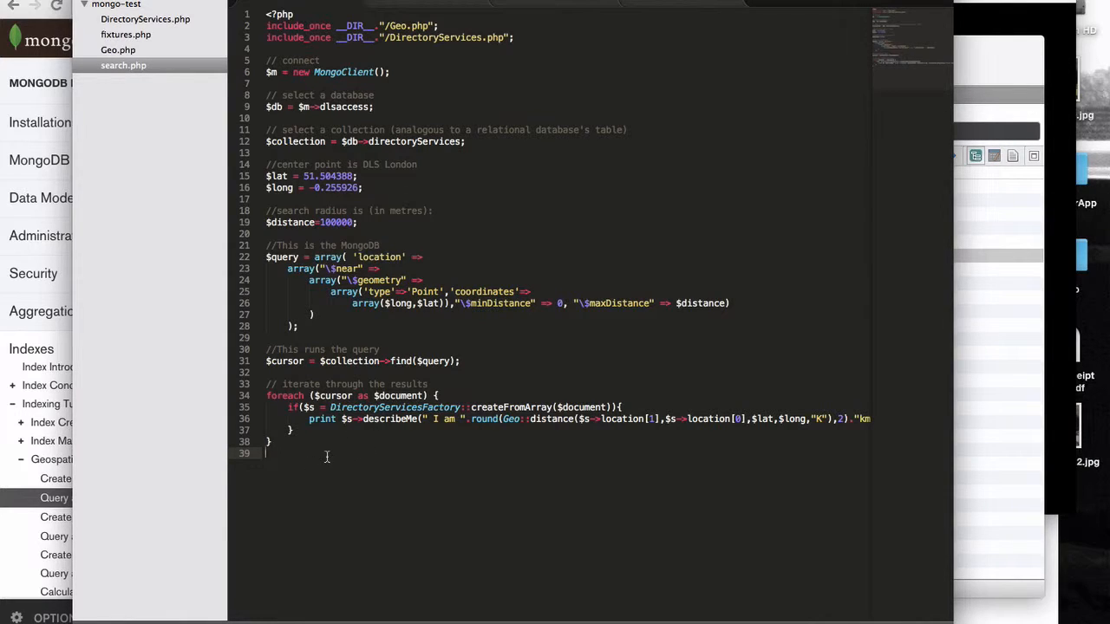
{"action": "mouse_move", "coordinate": [522, 479]}
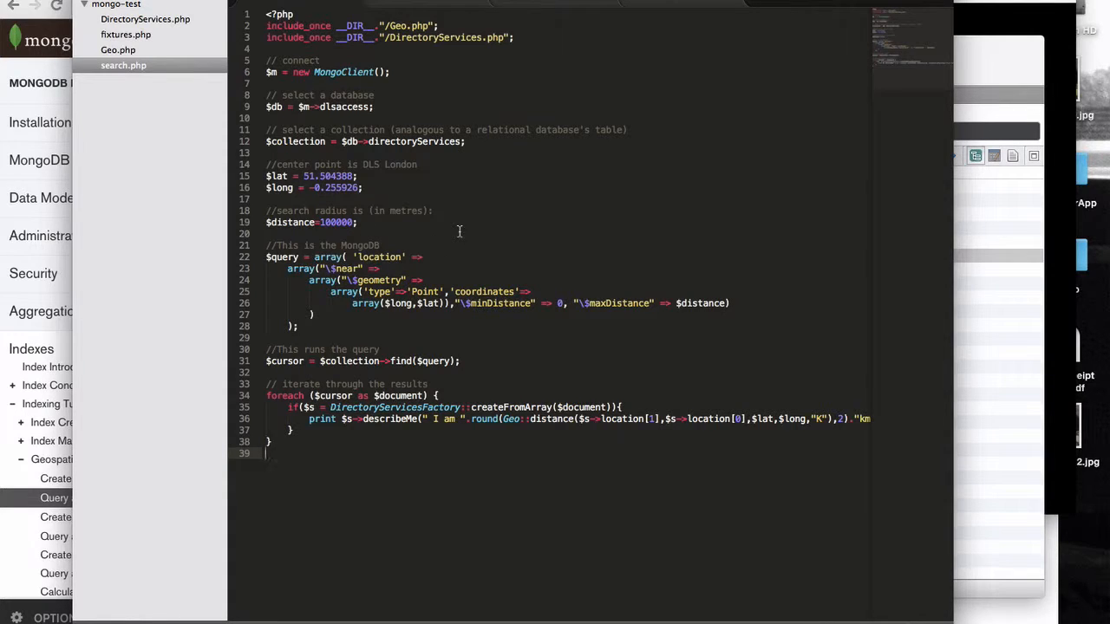
{"action": "mouse_move", "coordinate": [441, 211]}
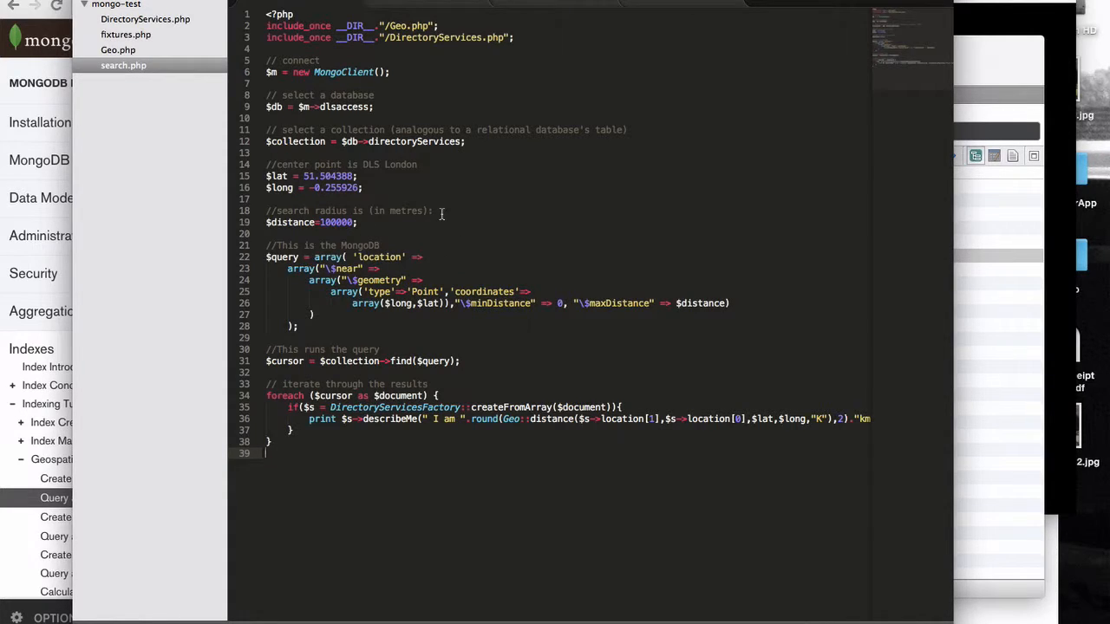